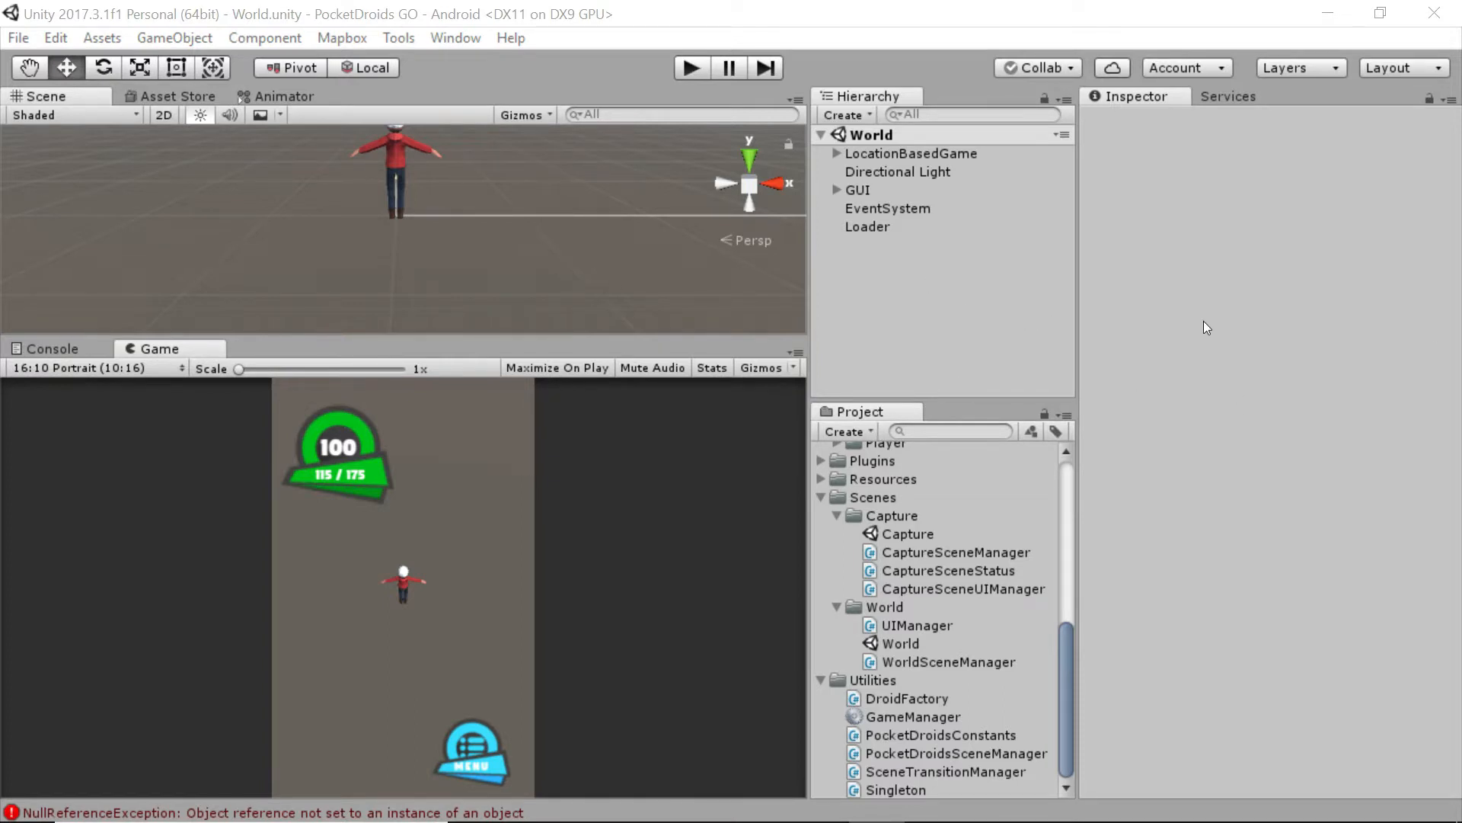
mouse_move(1025, 270)
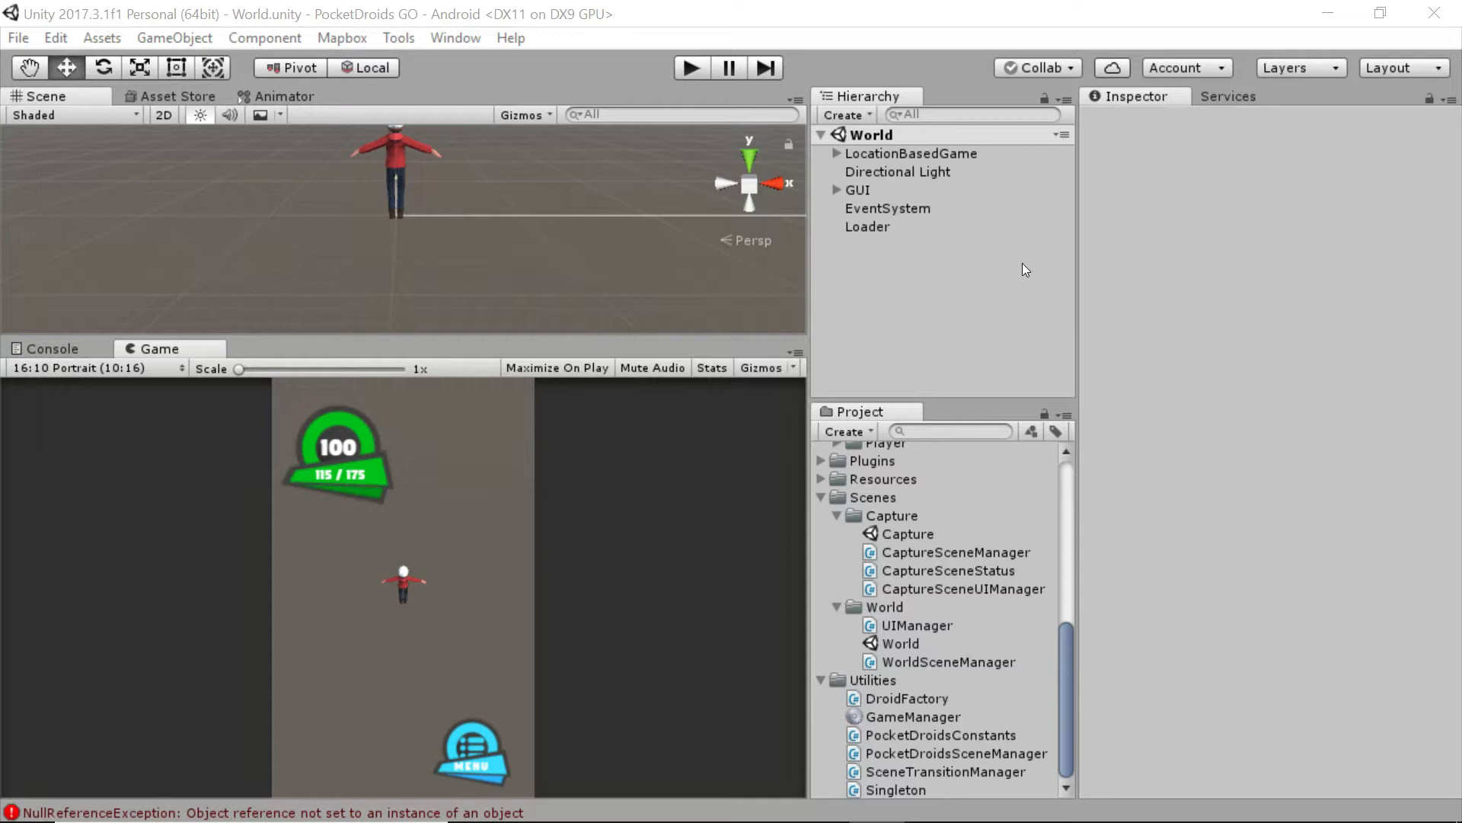
mouse_move(1124, 277)
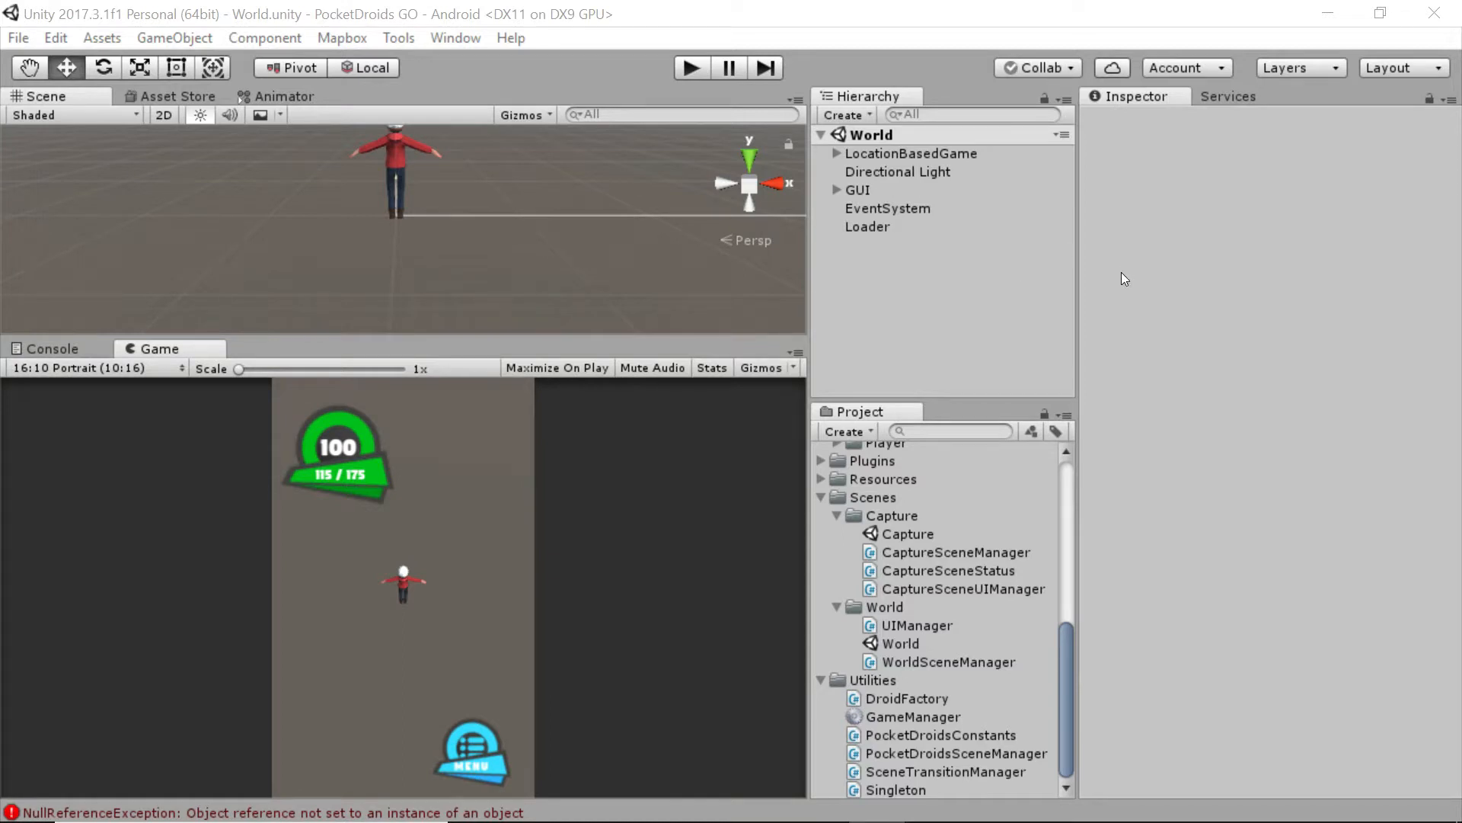
mouse_move(274, 682)
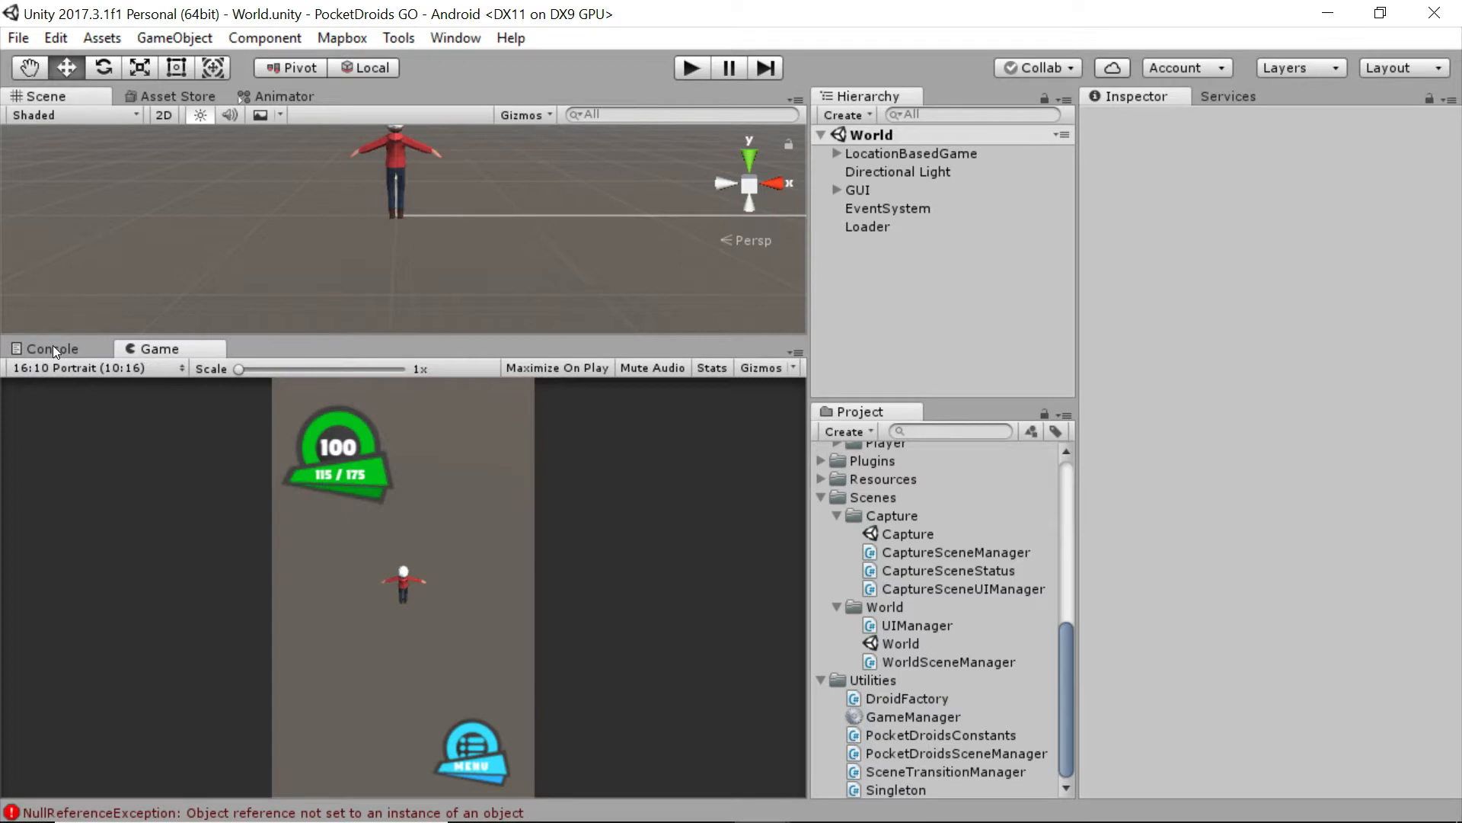
Step: Show the console's repeated UIManager.updateLevel NullReferenceException errors and peek at LocationBasedGame's children
left_click(53, 347)
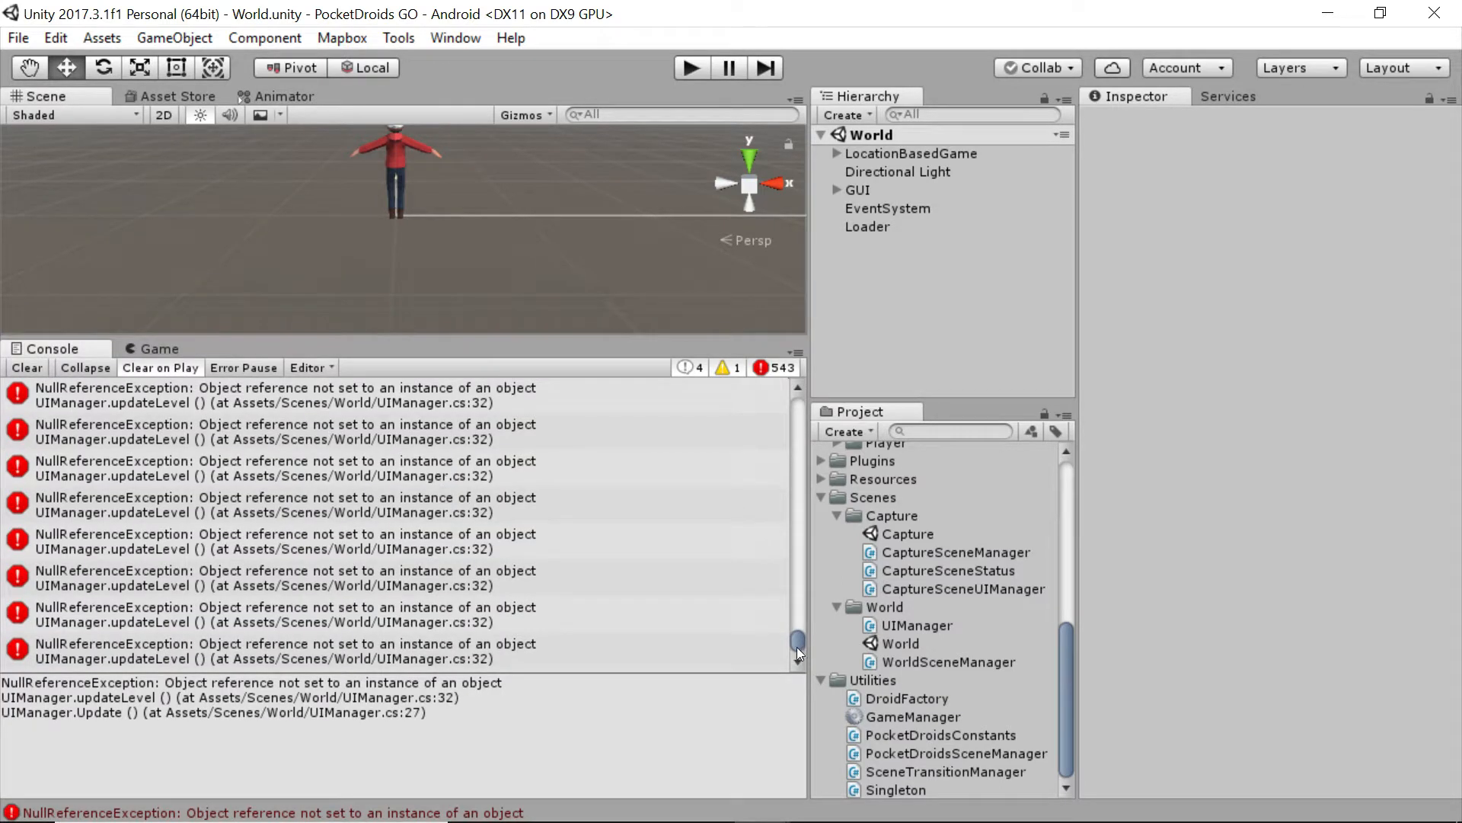
left_click_drag(796, 649, 781, 415)
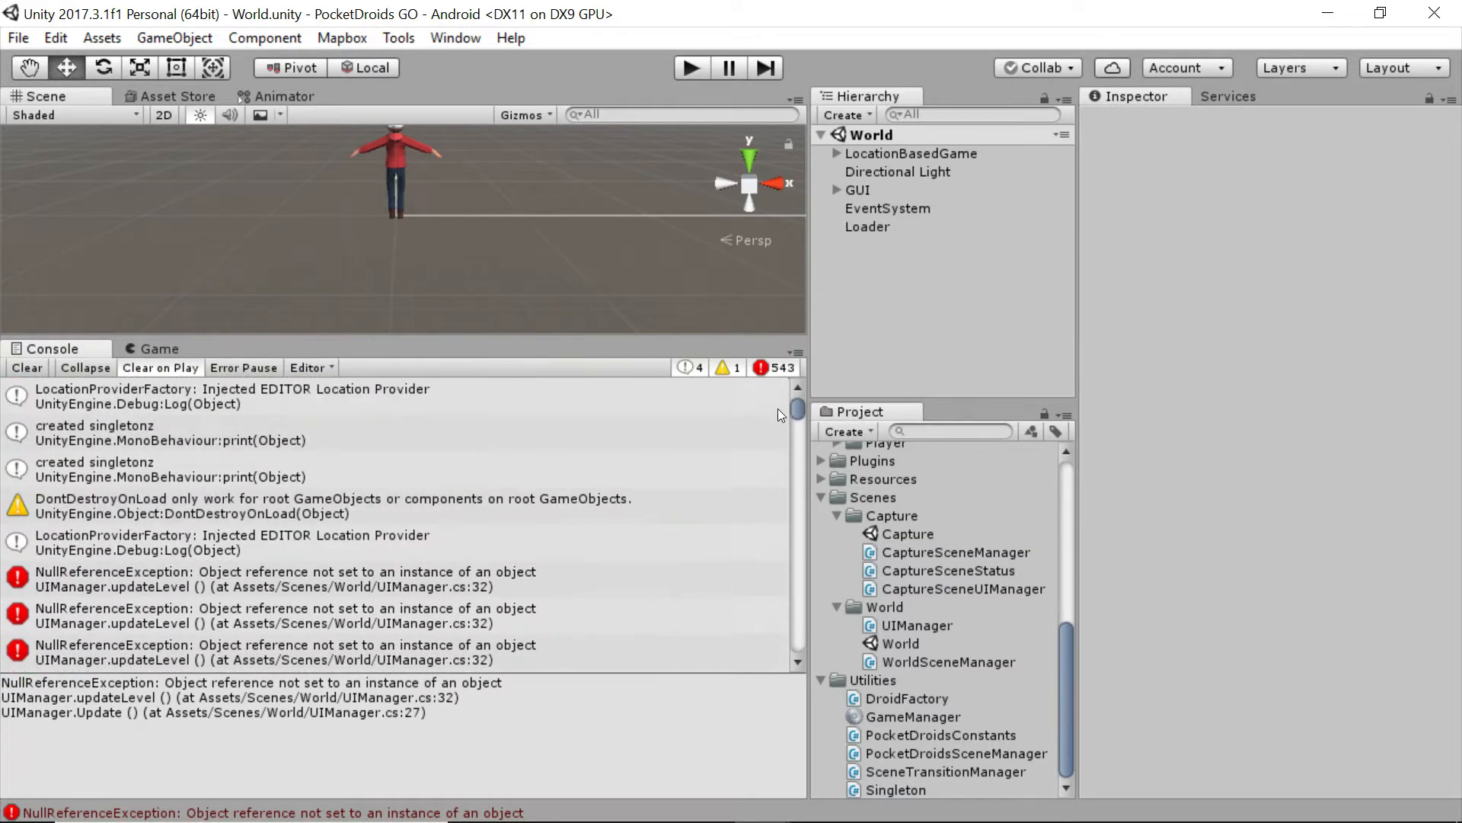
mouse_move(795, 413)
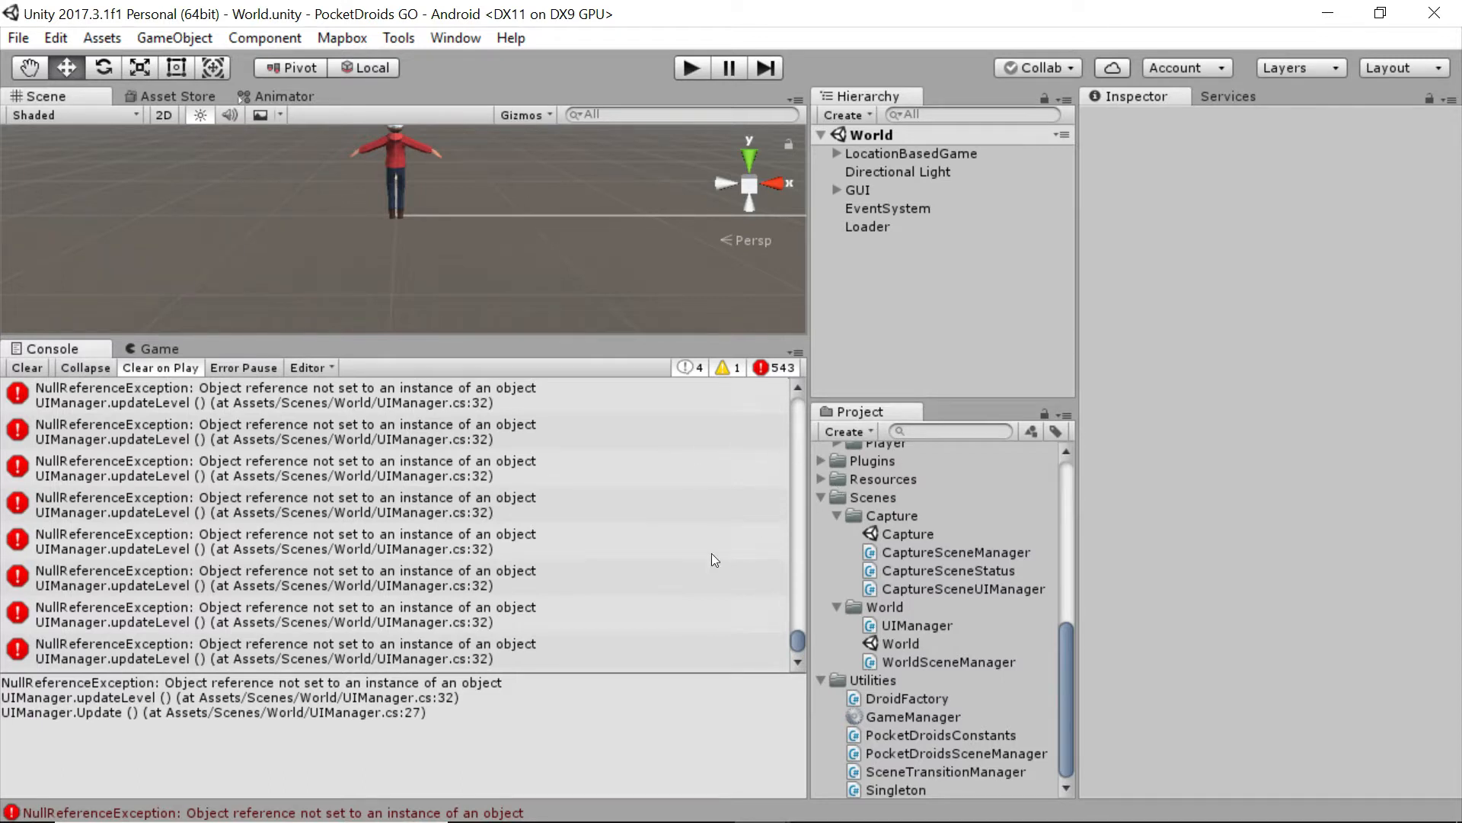
mouse_move(891, 135)
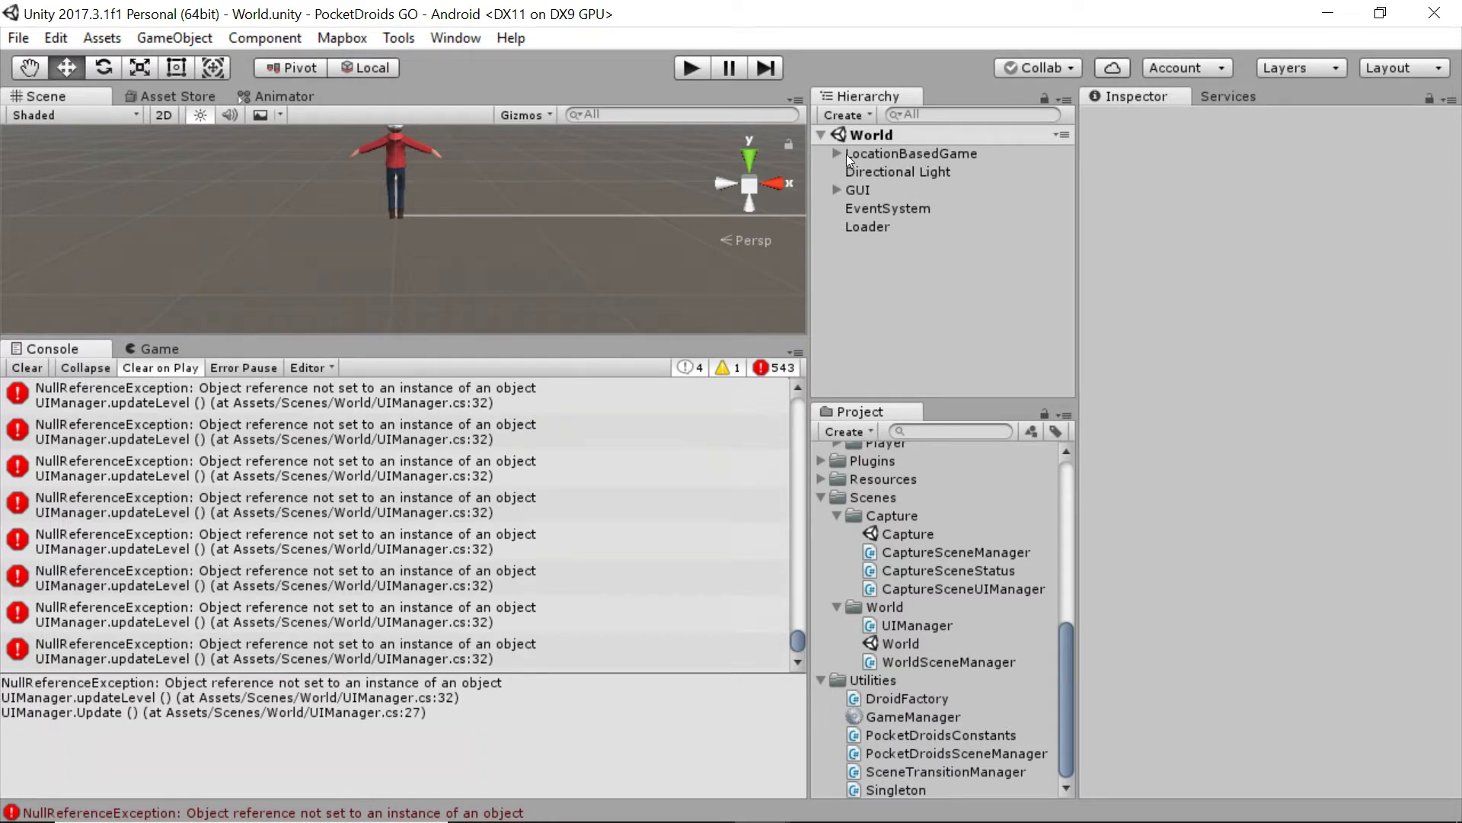
left_click(836, 154)
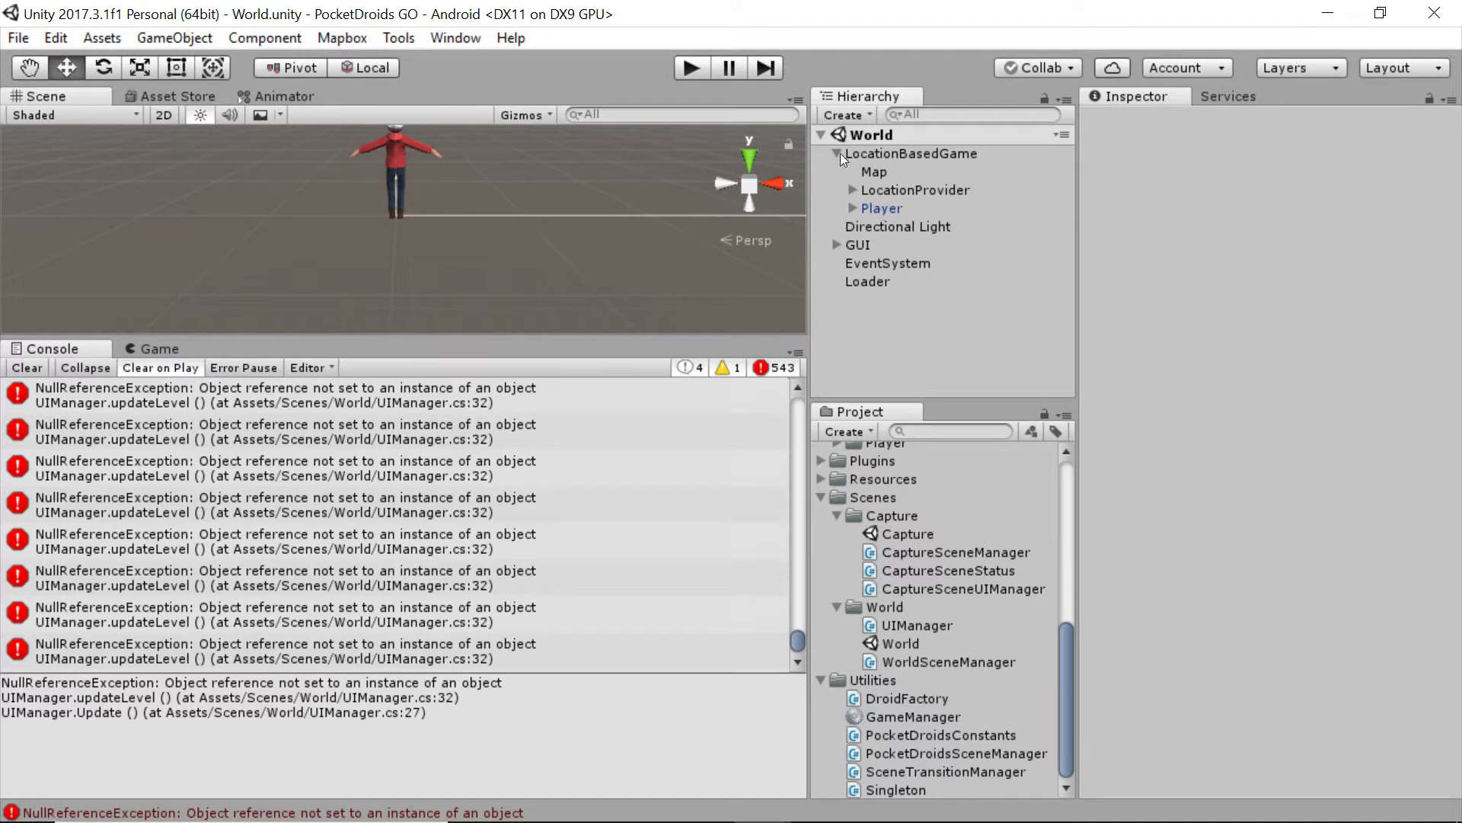
left_click(824, 152)
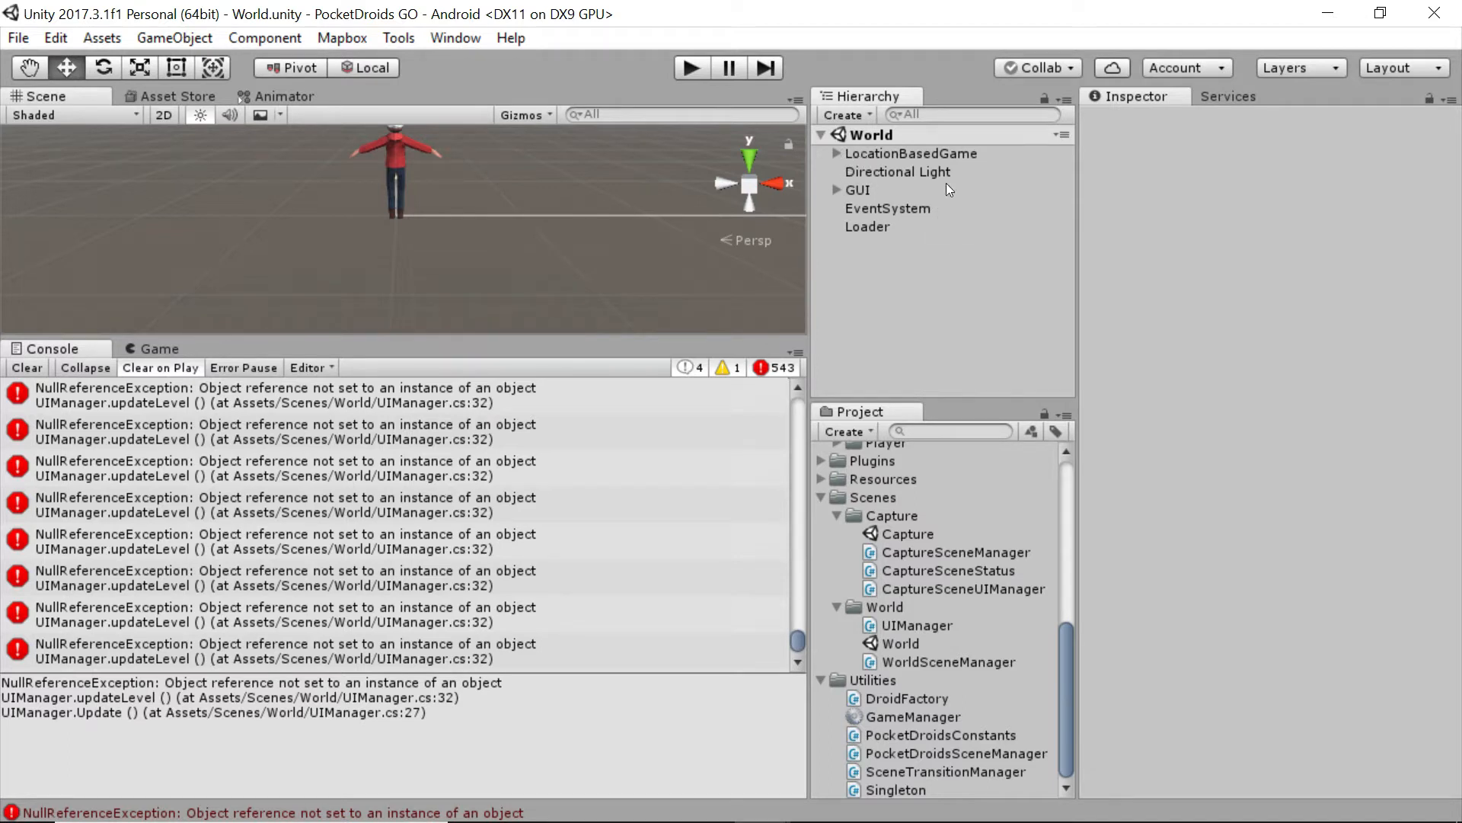
mouse_move(929, 248)
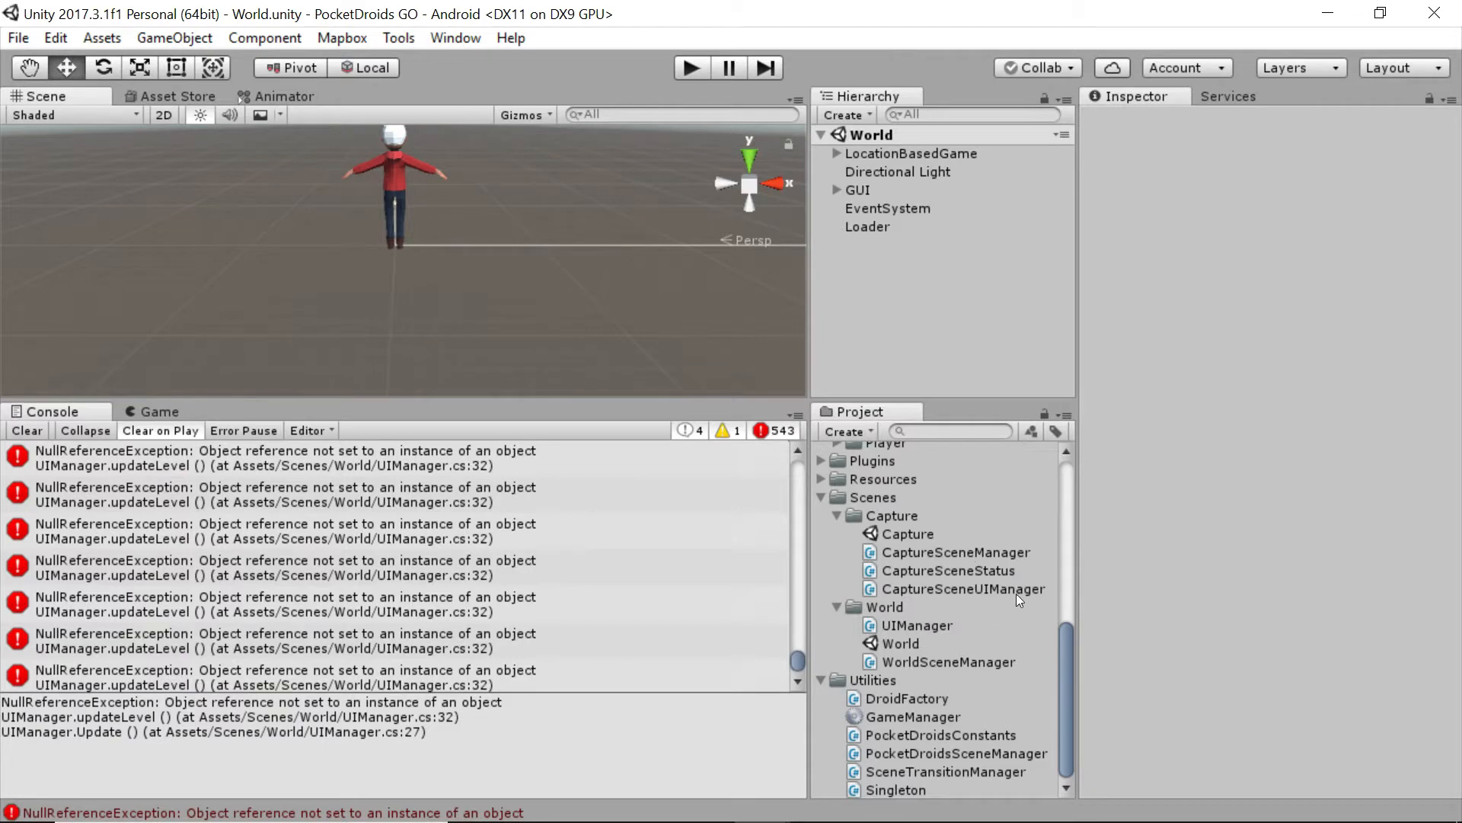
mouse_move(919, 719)
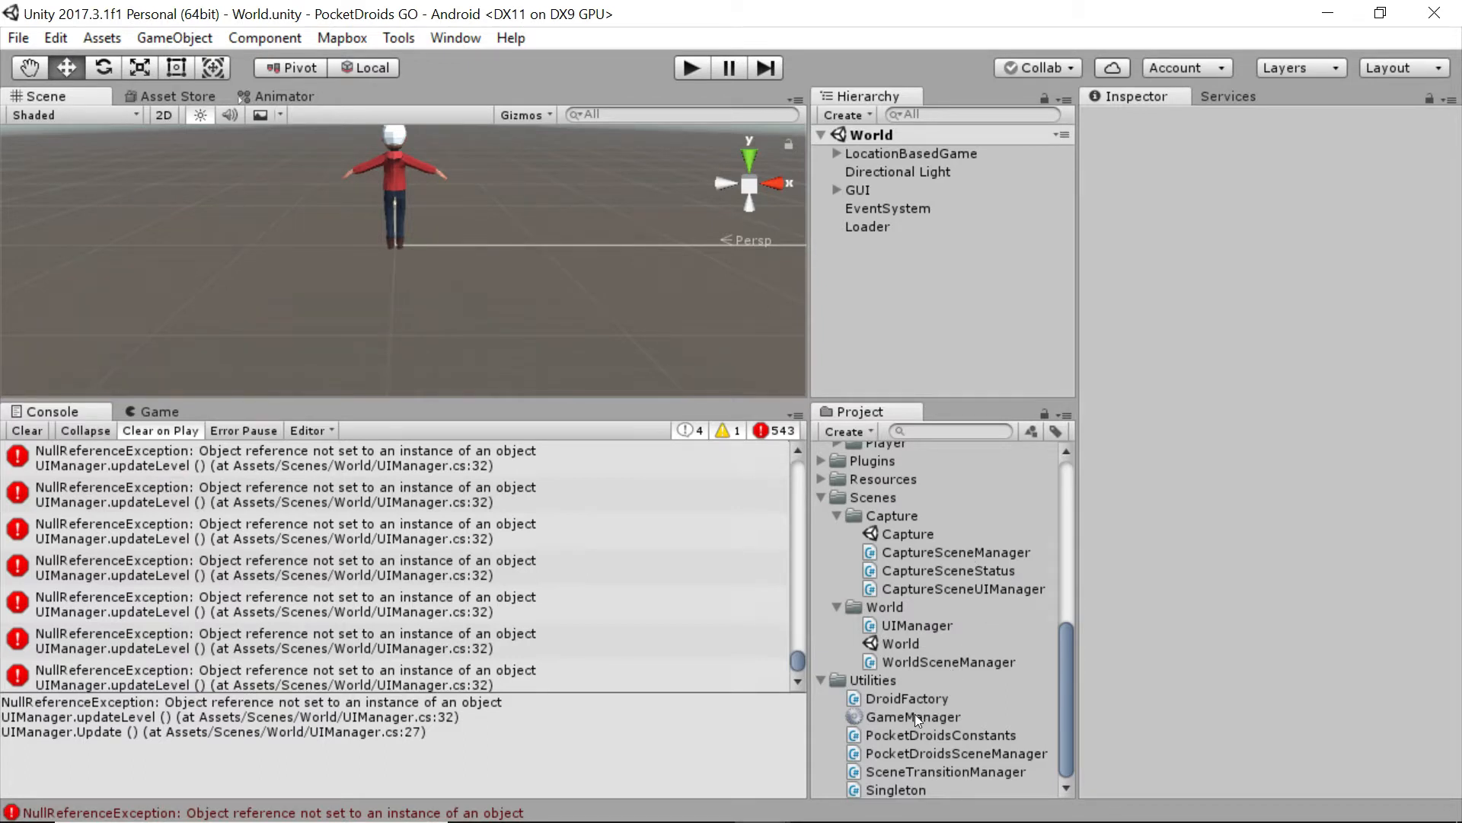
Step: Bring GameManager.cs into the editor to rework its currentPlayer field and Awake assertion
left_click(914, 716)
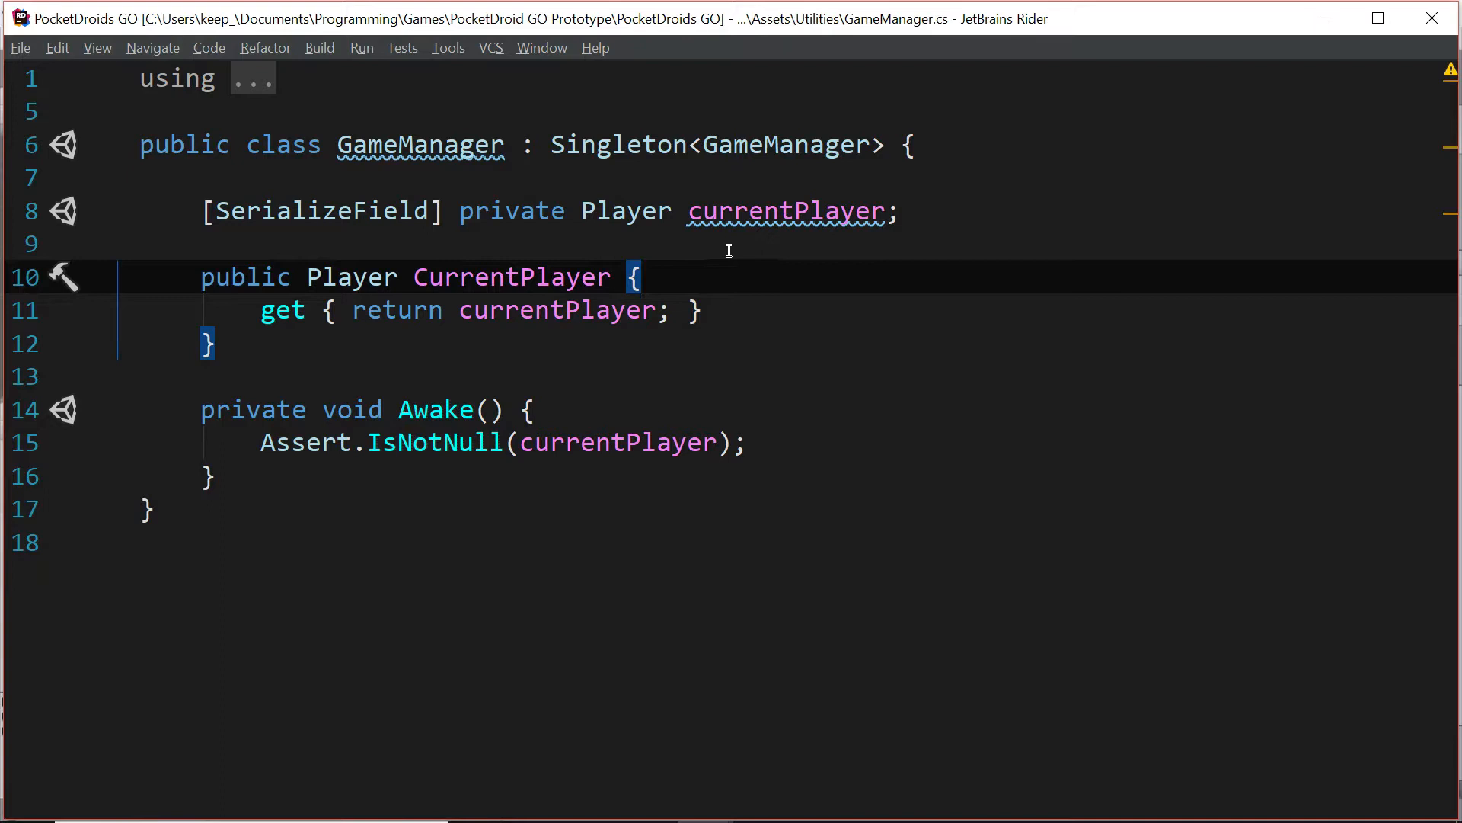
mouse_move(213, 210)
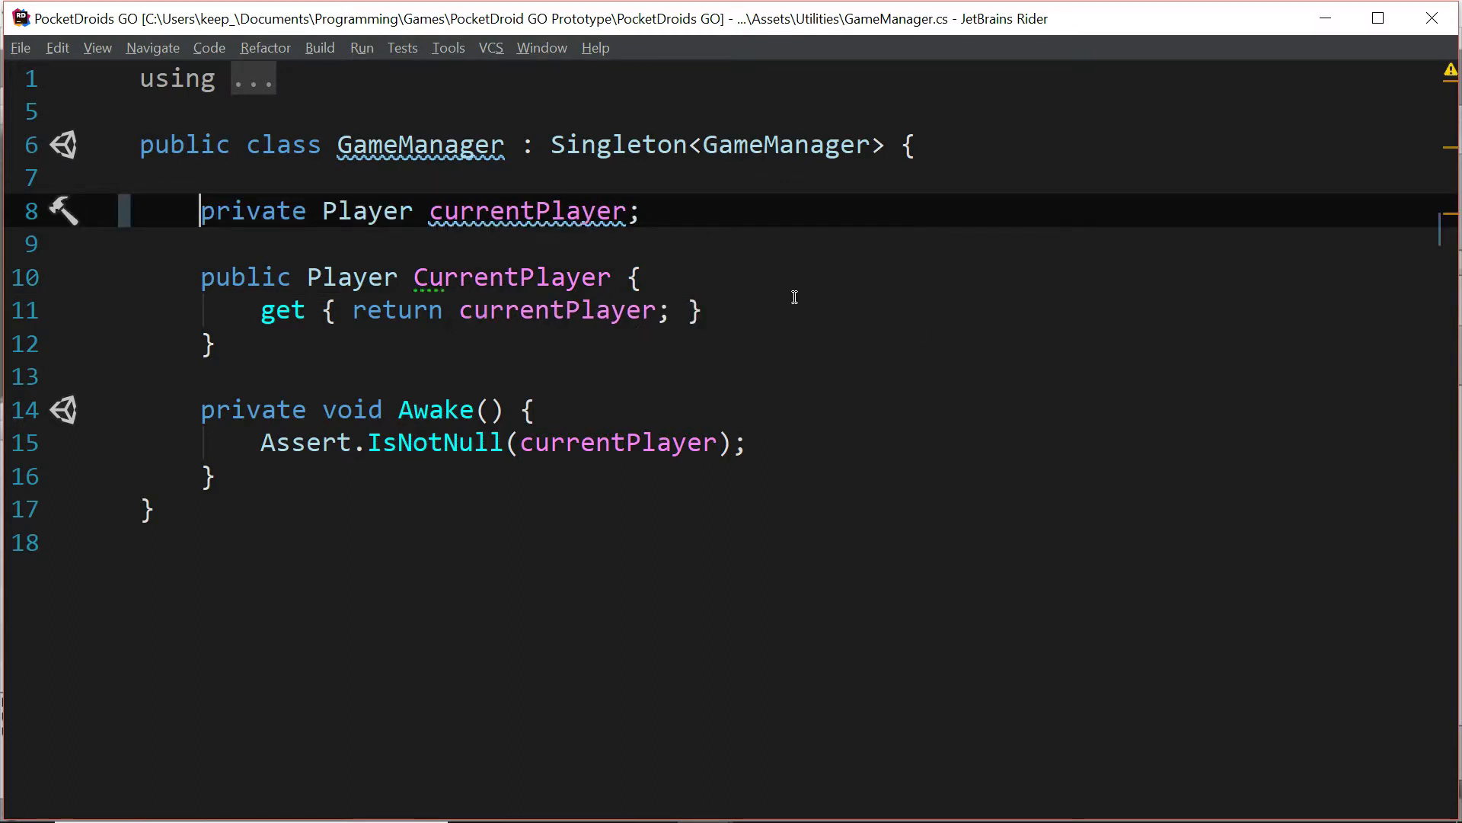
mouse_move(466, 210)
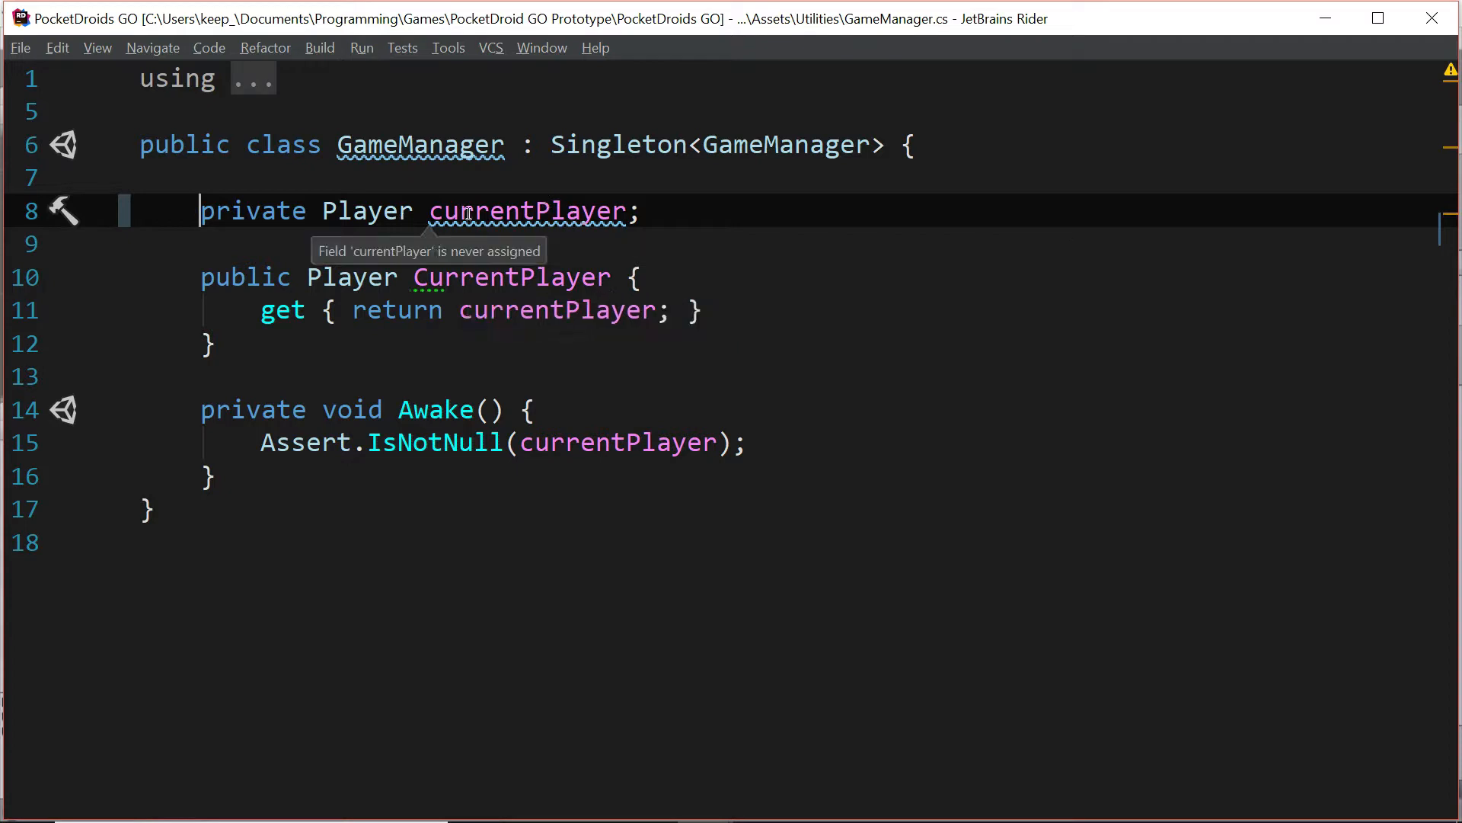
mouse_move(508, 291)
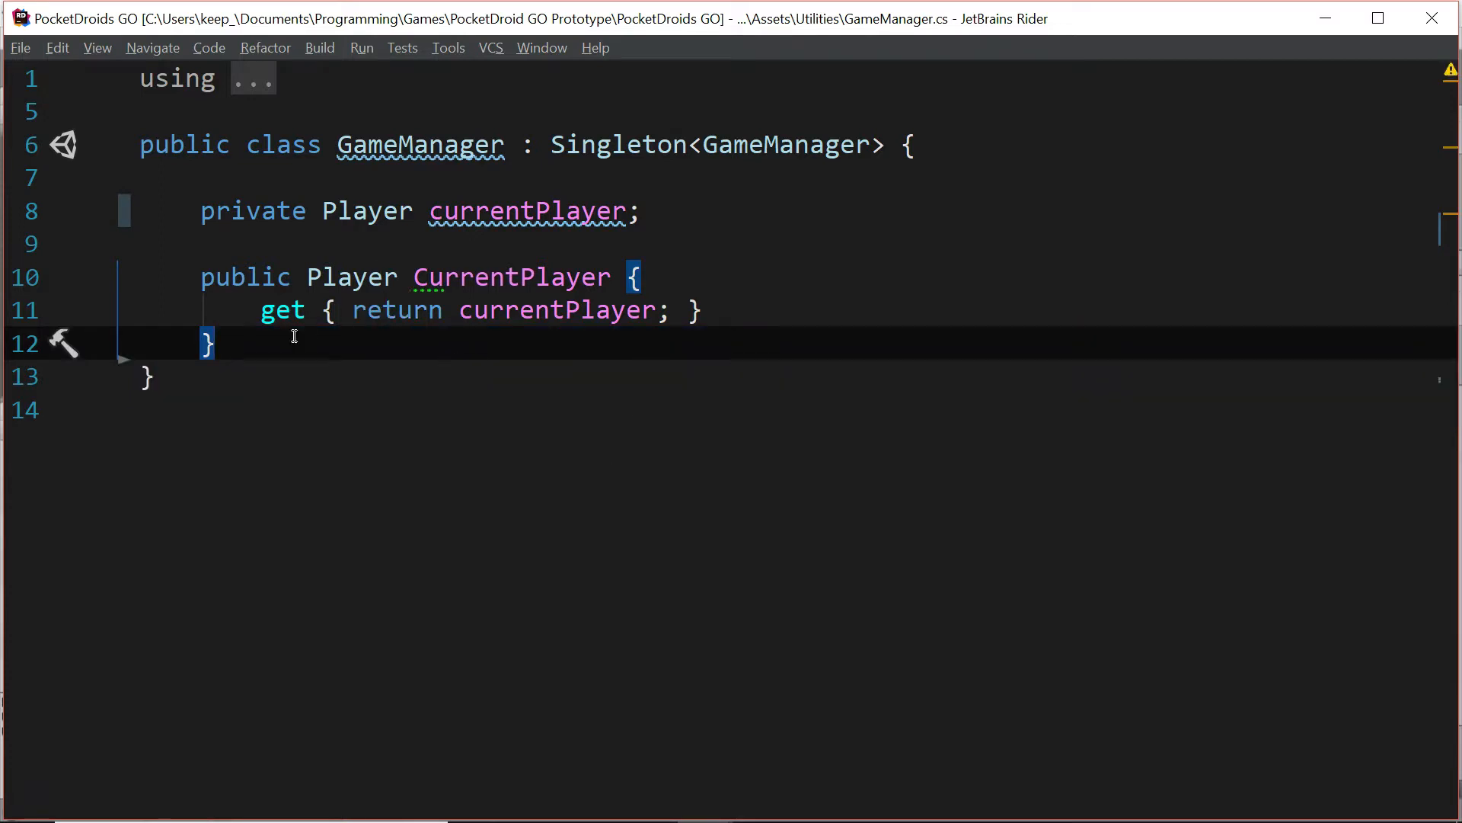
mouse_move(713, 317)
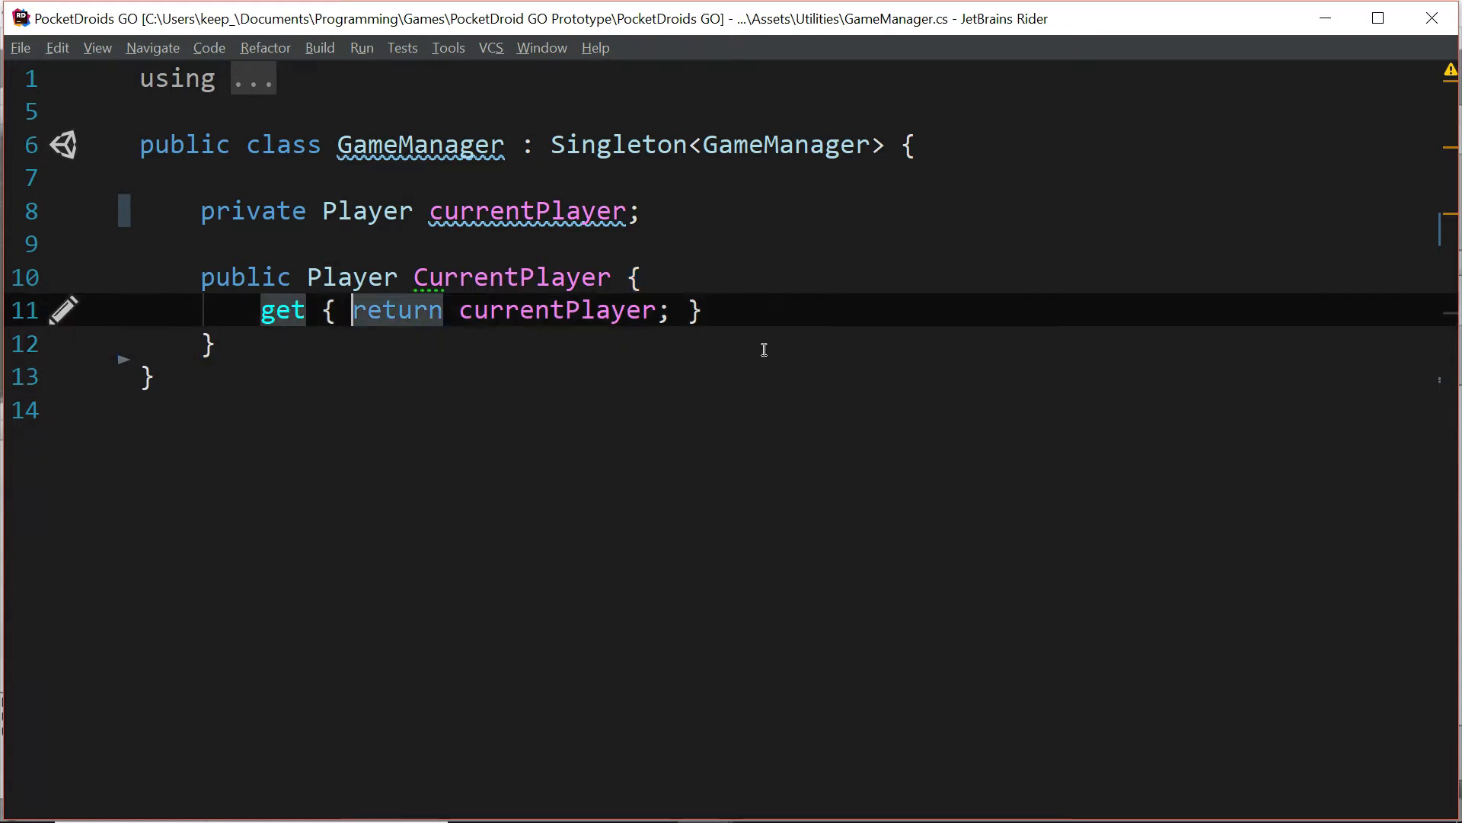
mouse_move(513, 309)
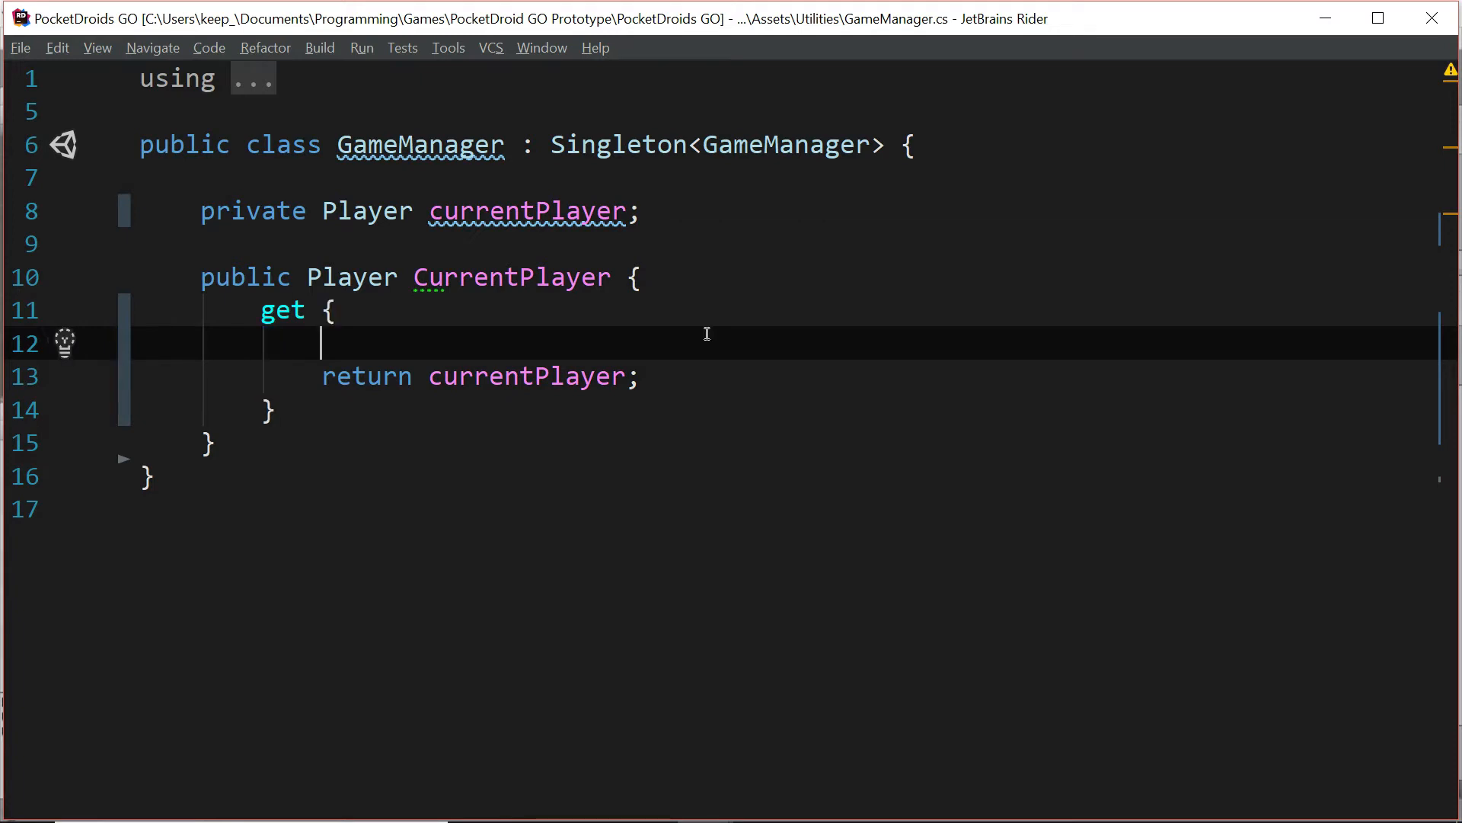
Step: Make CurrentPlayer add a Player component via gameObject.AddComponent<Player>() when currentPlayer is null
type("if (")
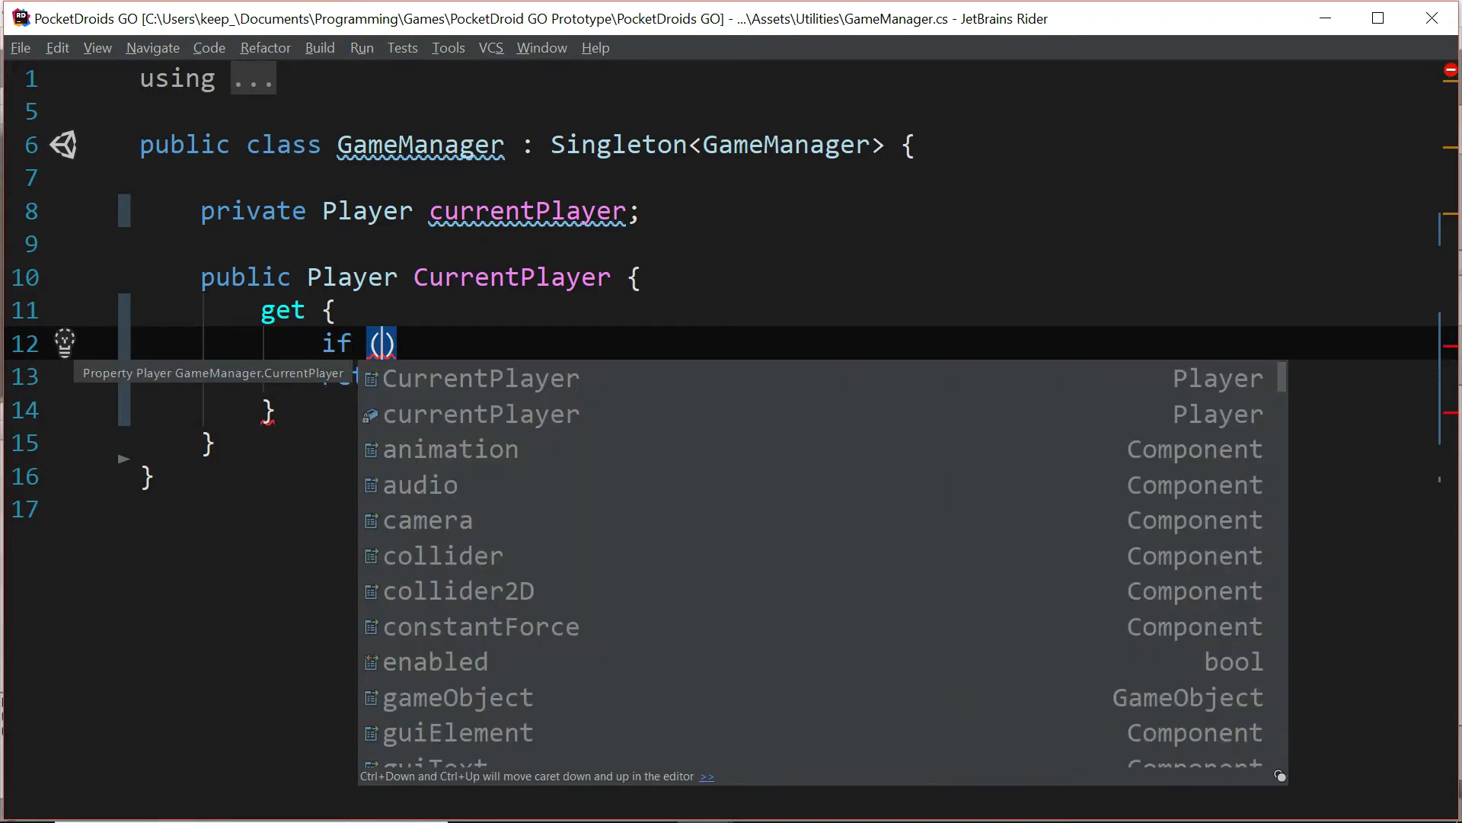
type("currentPlayer == null")
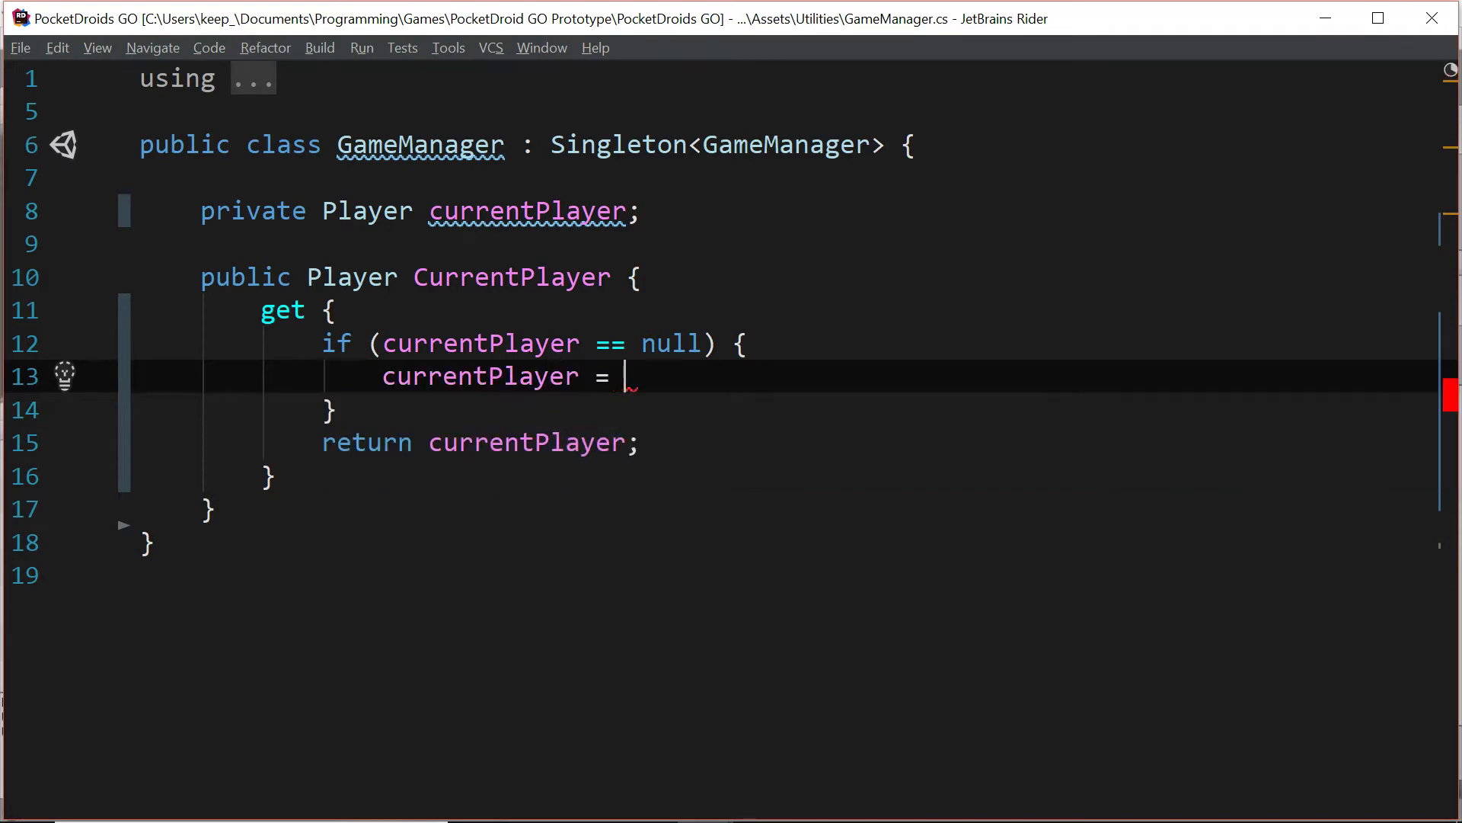
type("gameObject.AddComponent<P>(")
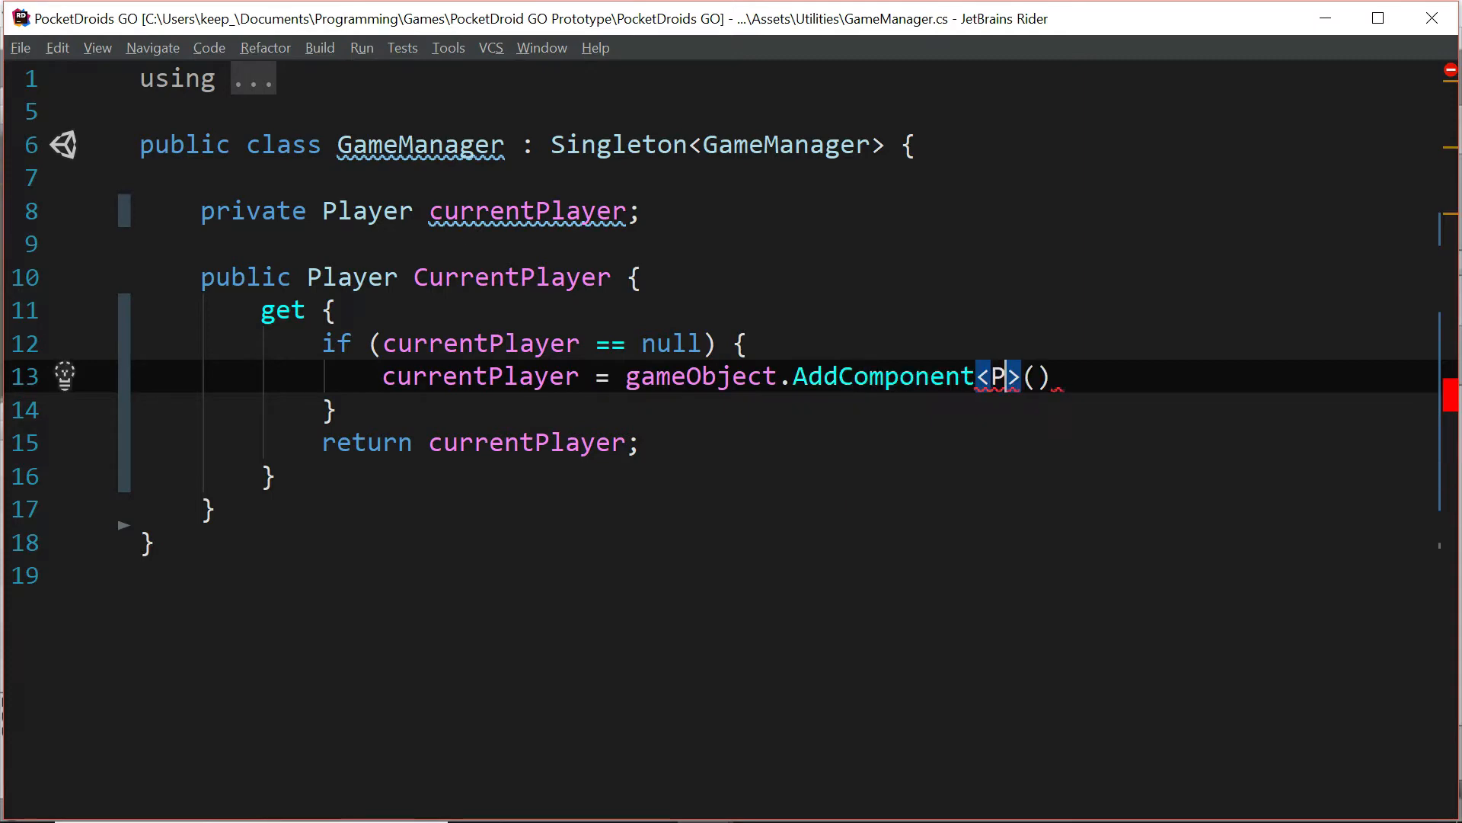
type("layer")
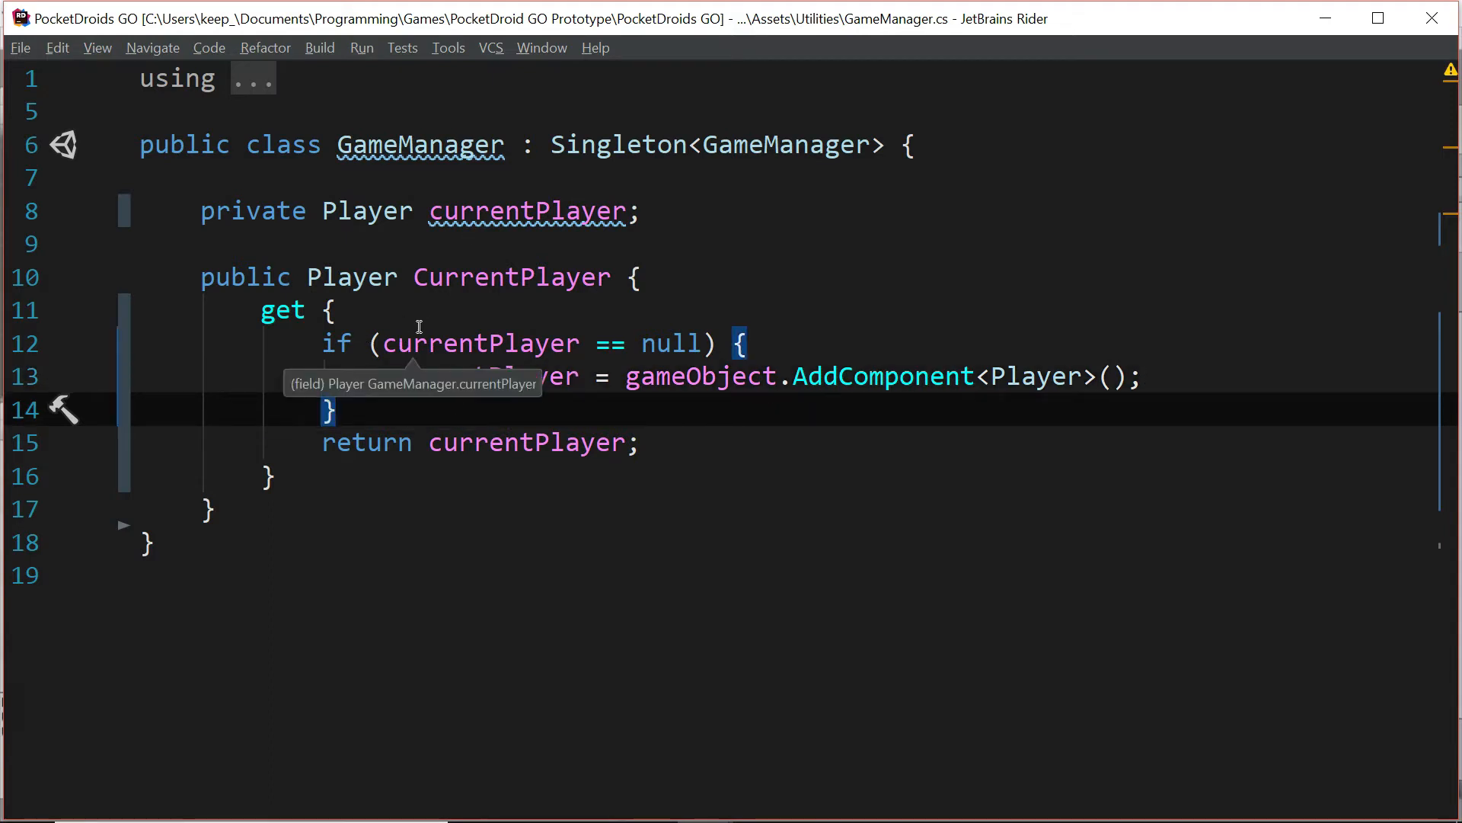
mouse_move(600, 326)
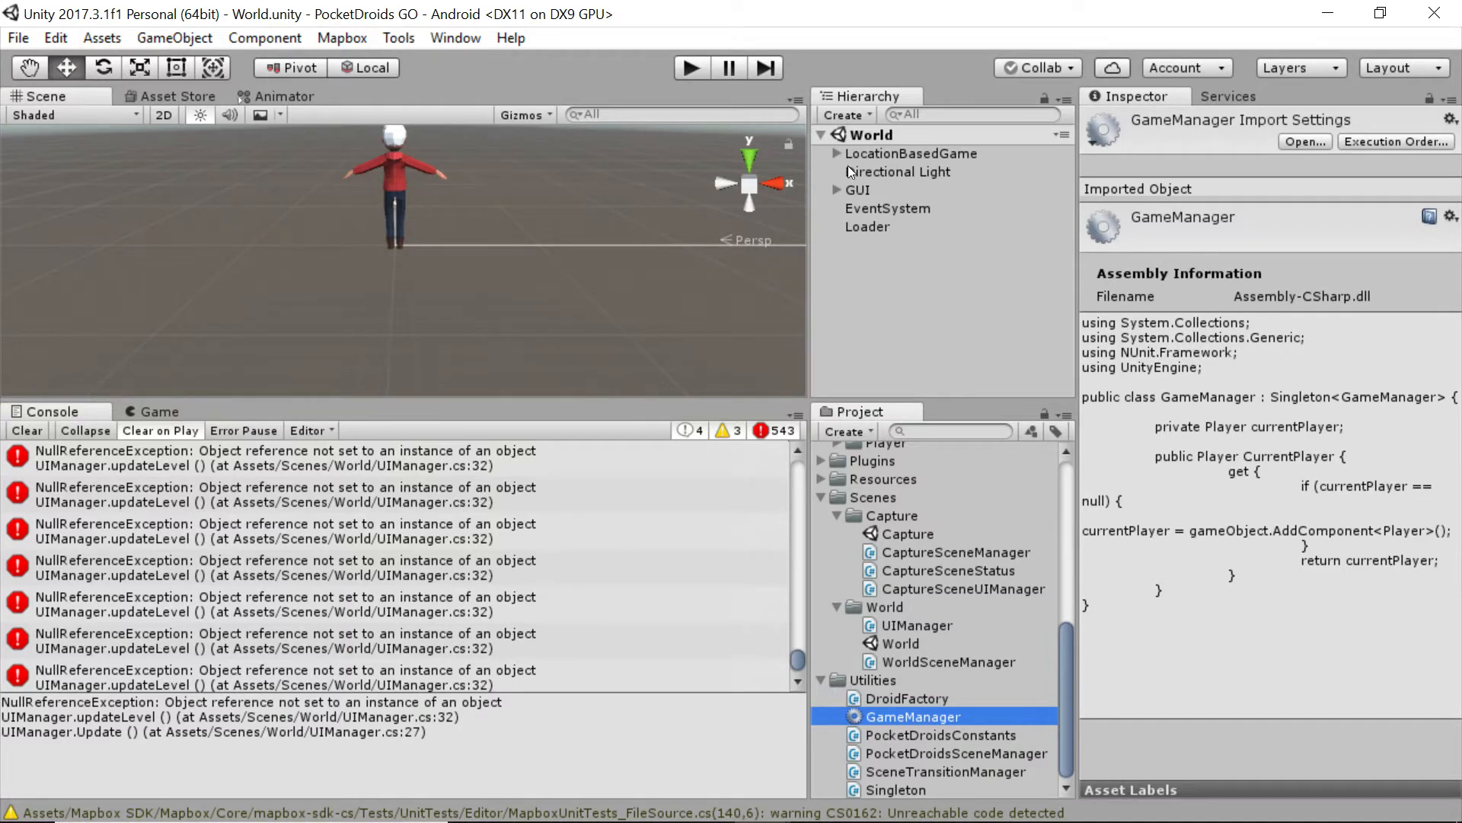
Step: Select the Player under LocationBasedGame to view its Transform, Animator and script components
left_click(838, 153)
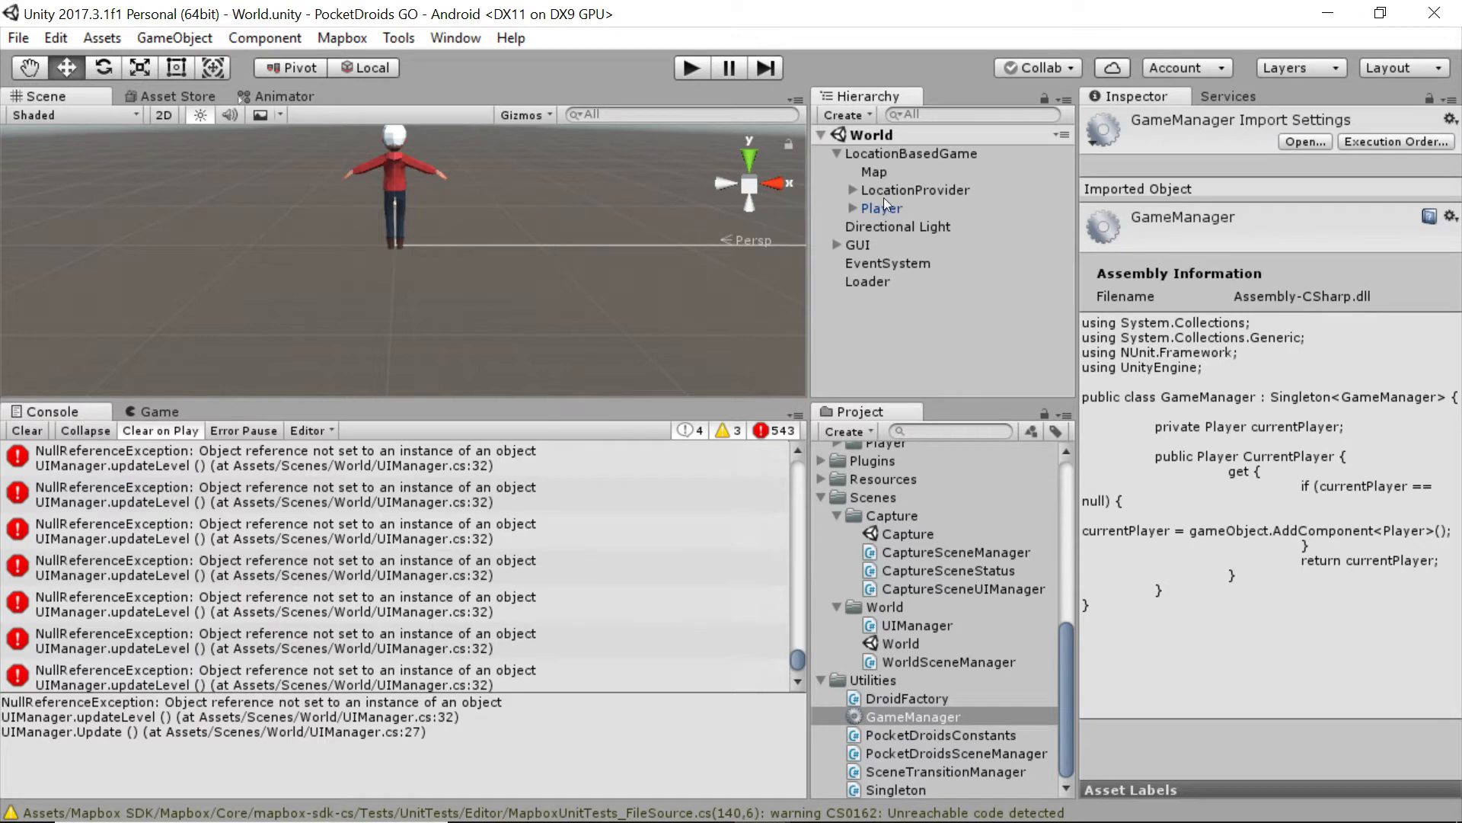
left_click(881, 207)
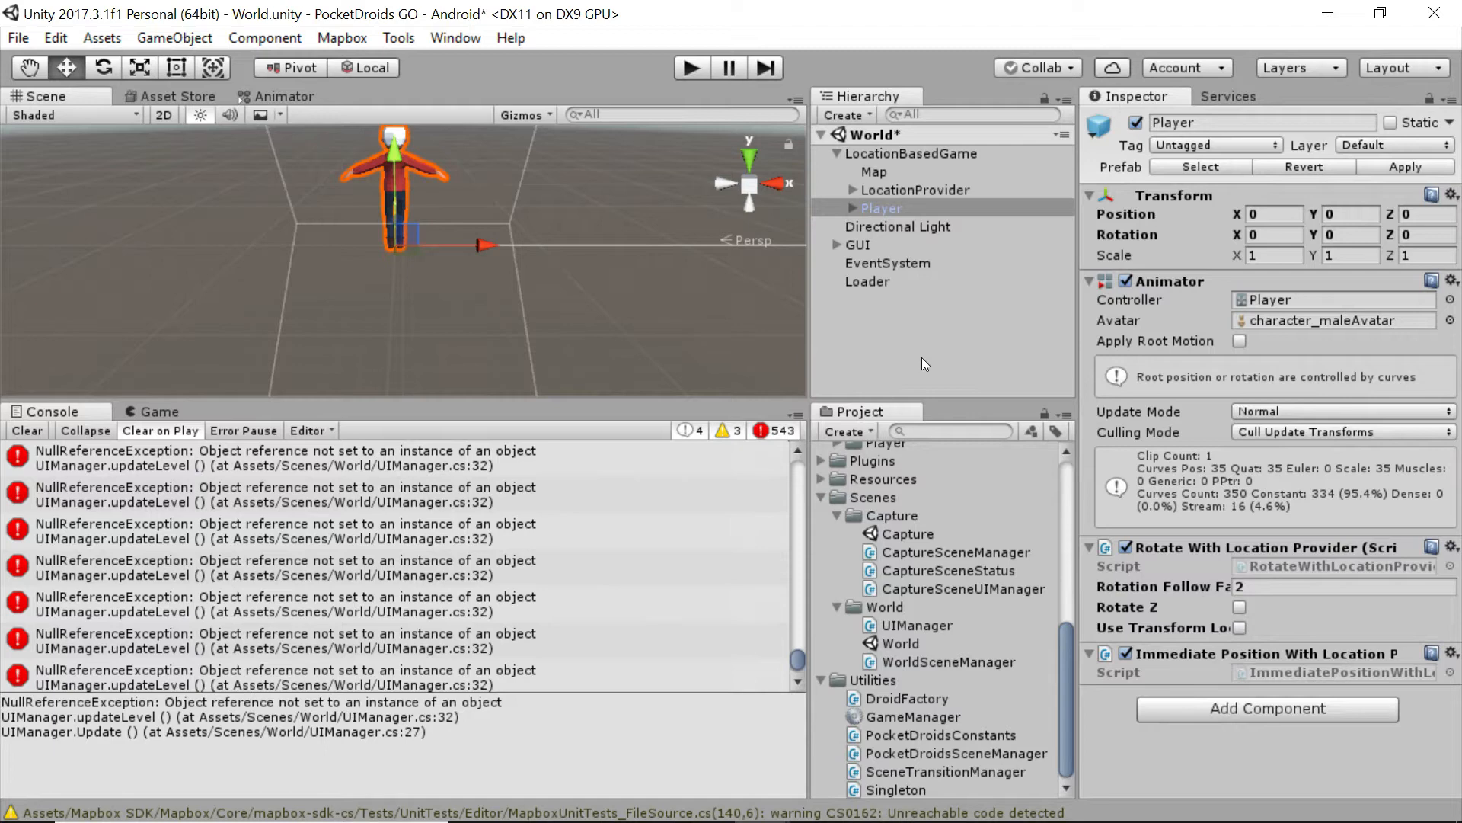
mouse_move(1037, 319)
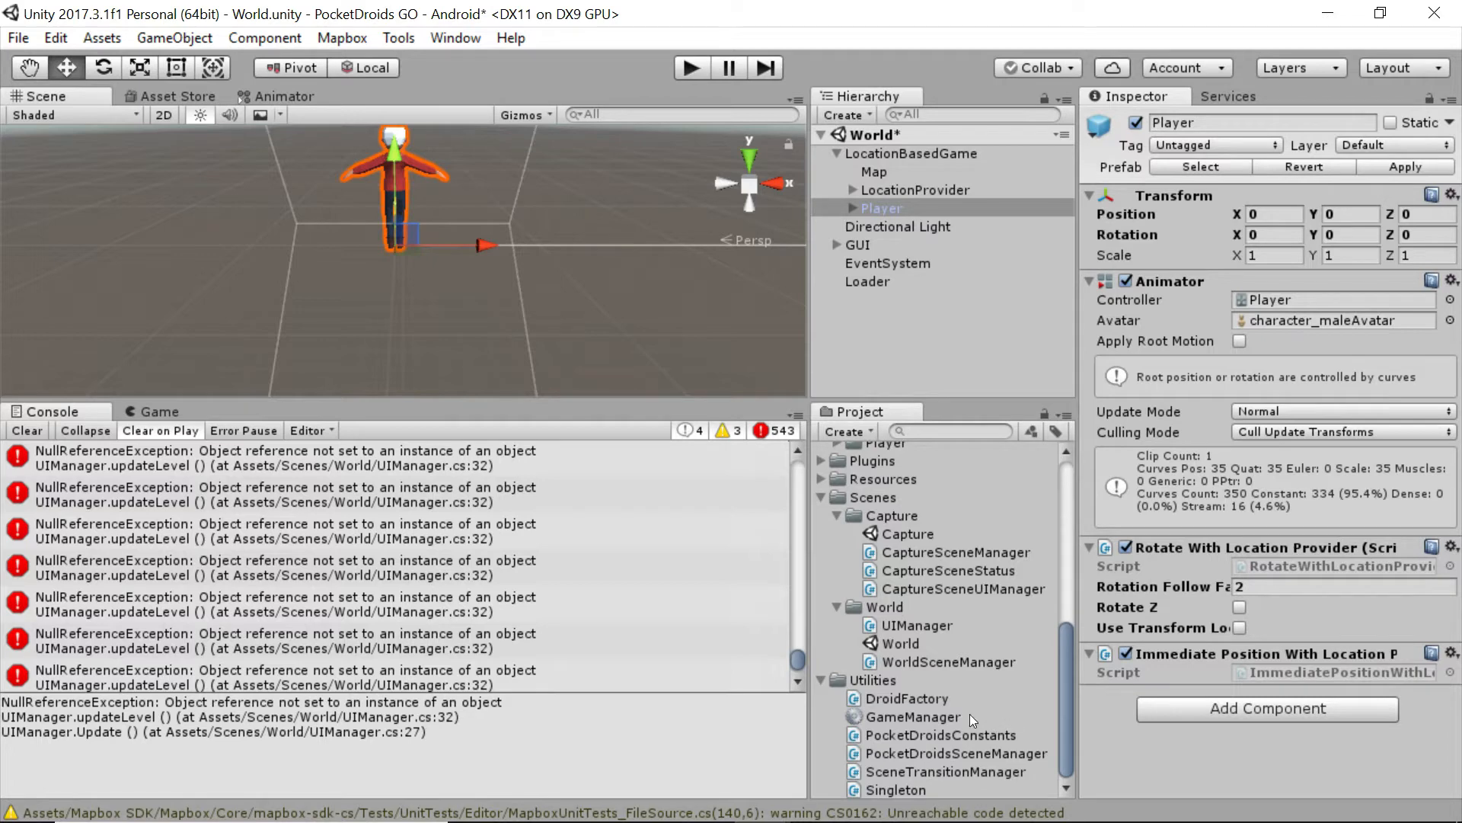
mouse_move(941, 658)
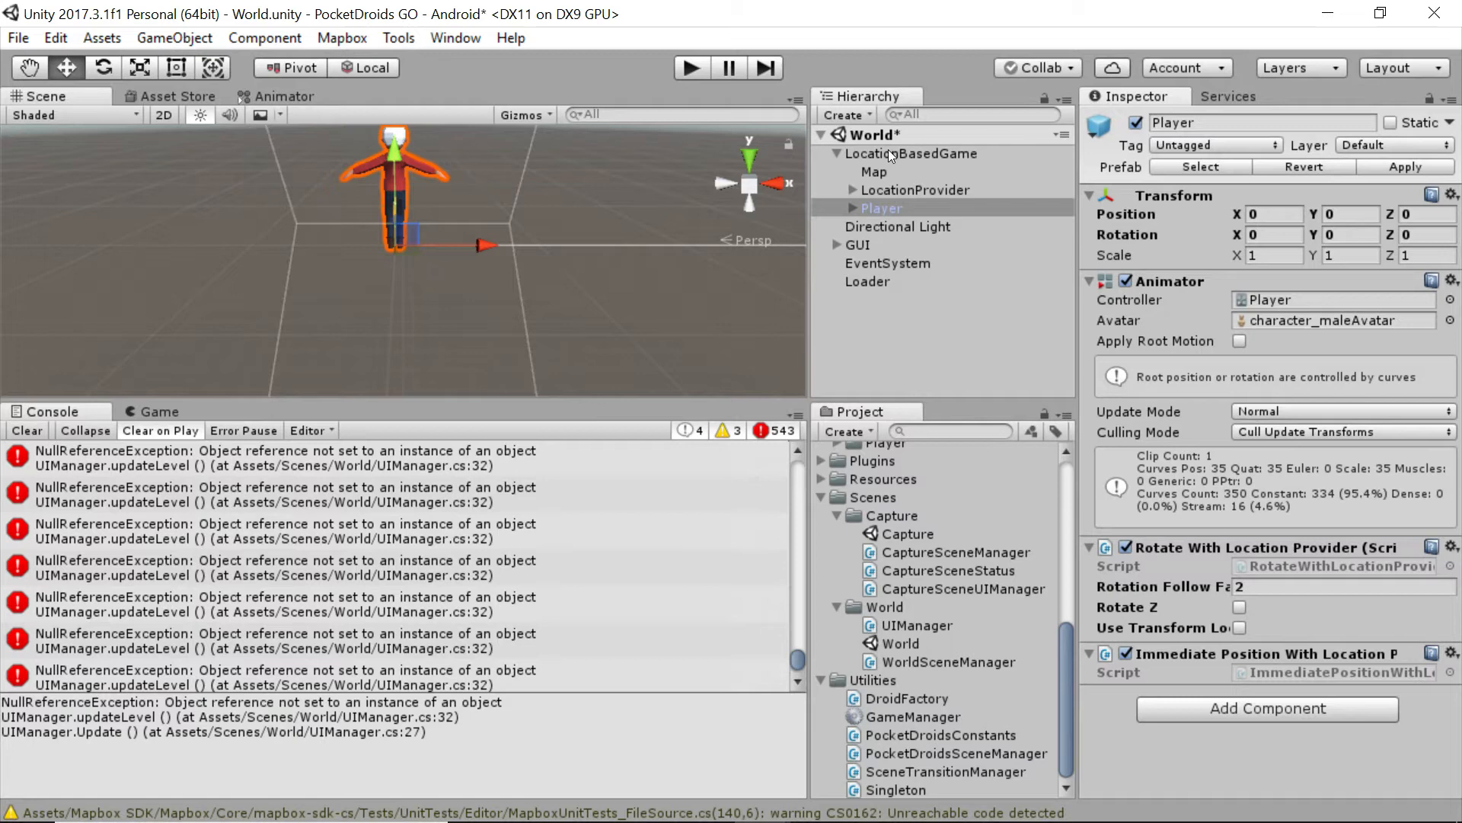
mouse_move(941, 160)
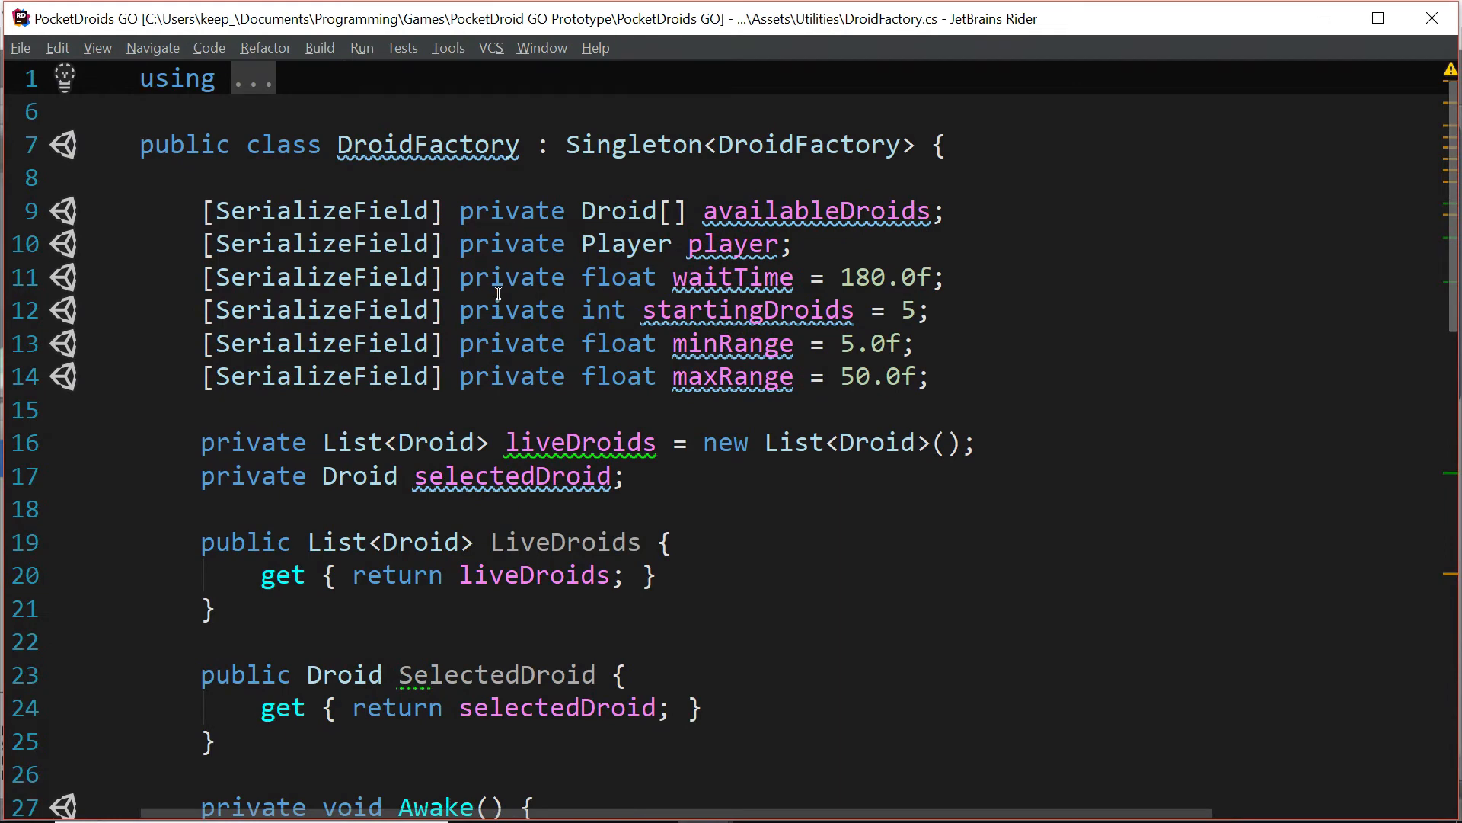
Step: Redeclare DroidFactory's player as 'private Player player;' below selectedDroid, dropping SerializeField
scroll("down", 3)
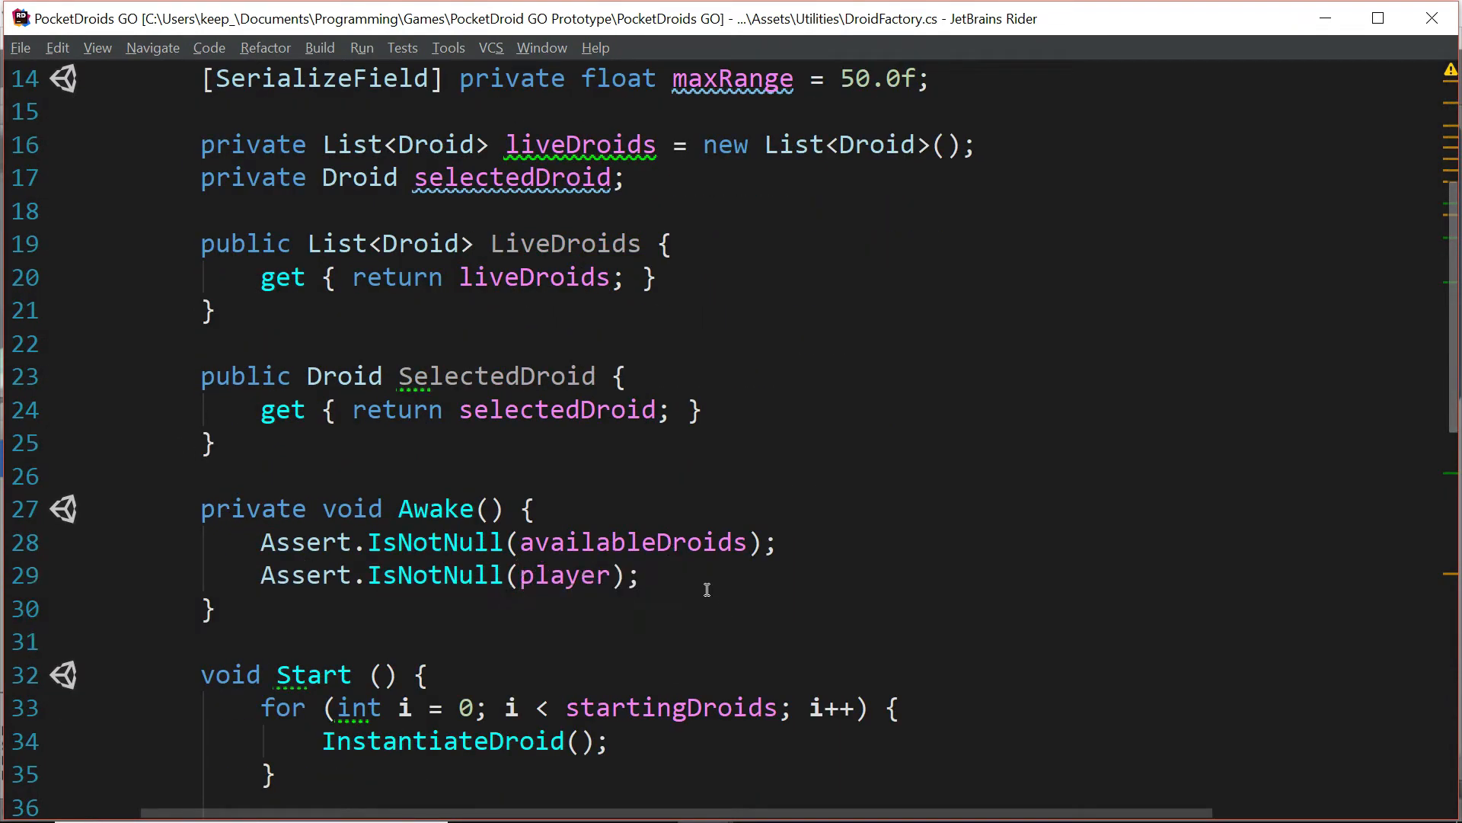
left_click(638, 575)
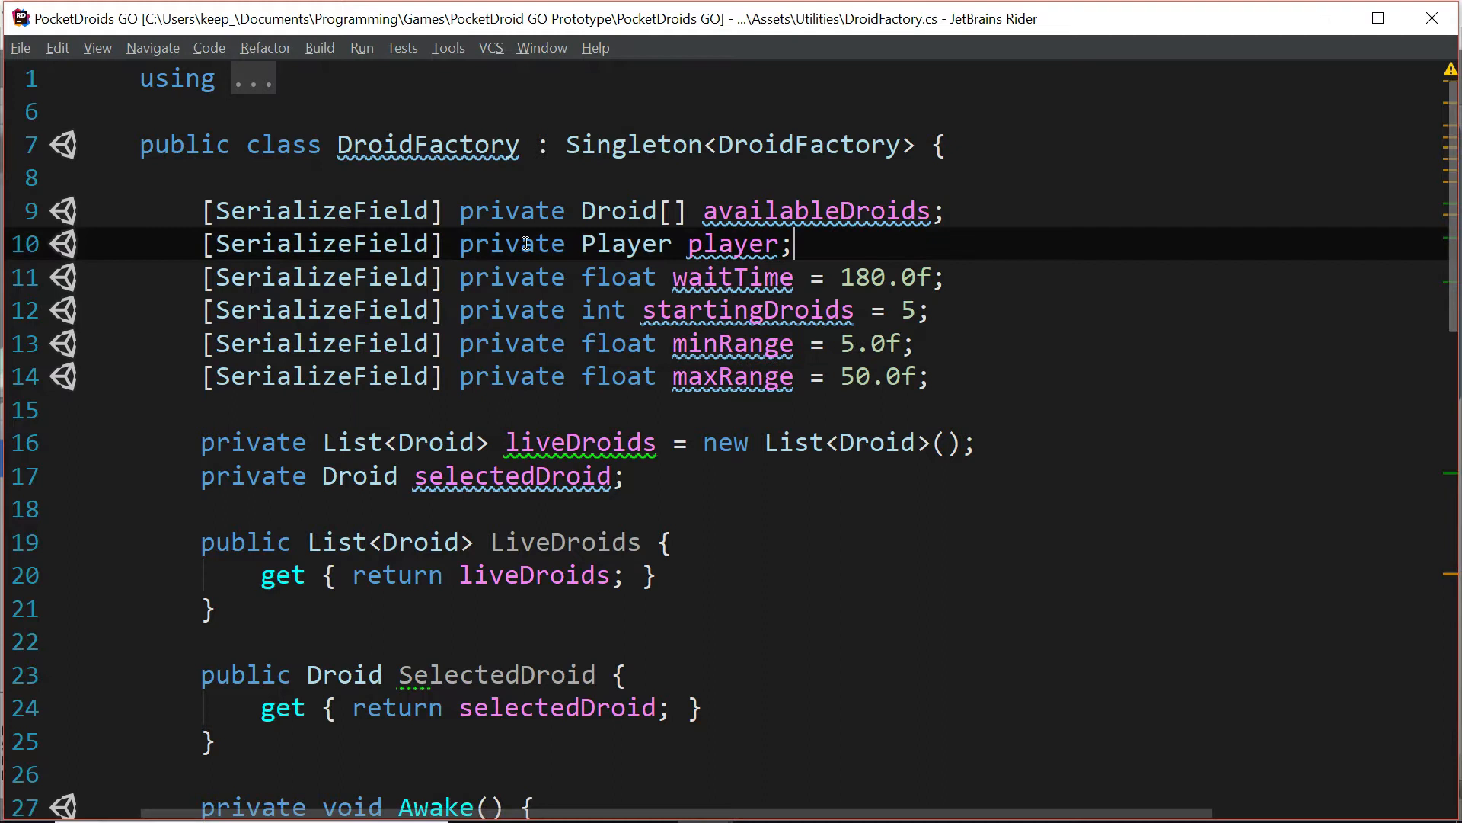
mouse_move(942, 240)
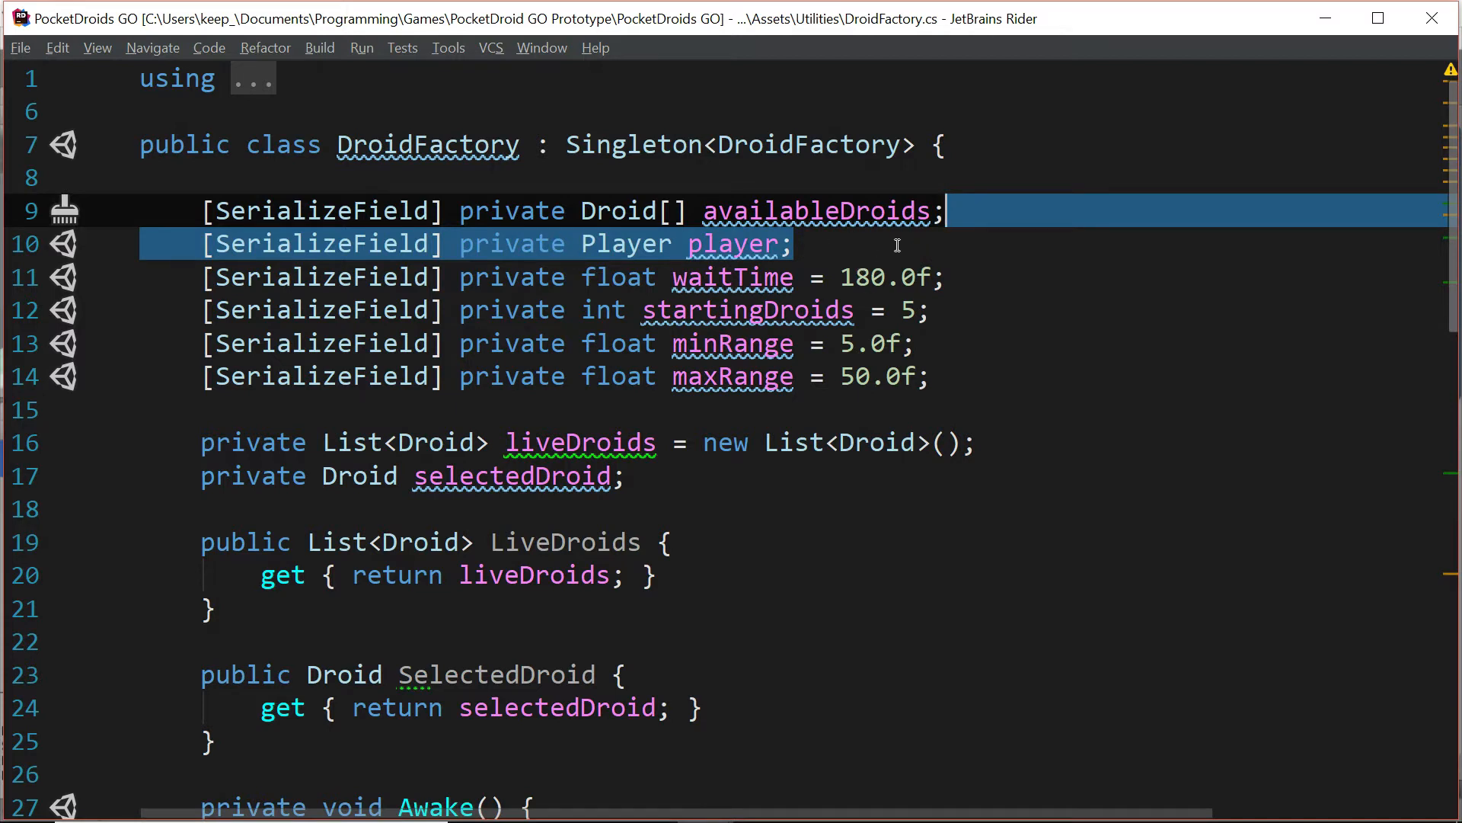
mouse_move(1087, 268)
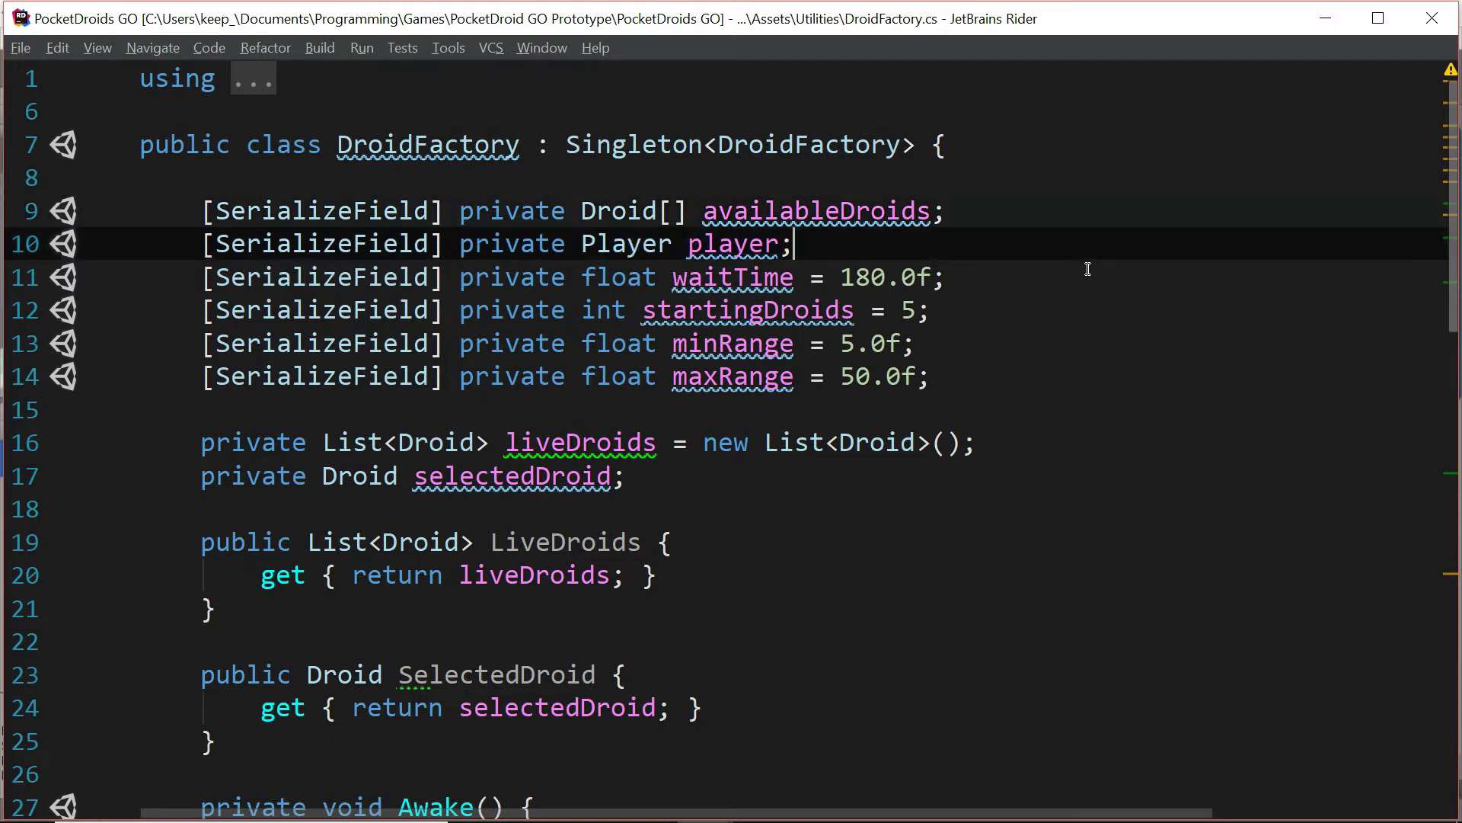
left_click(465, 244)
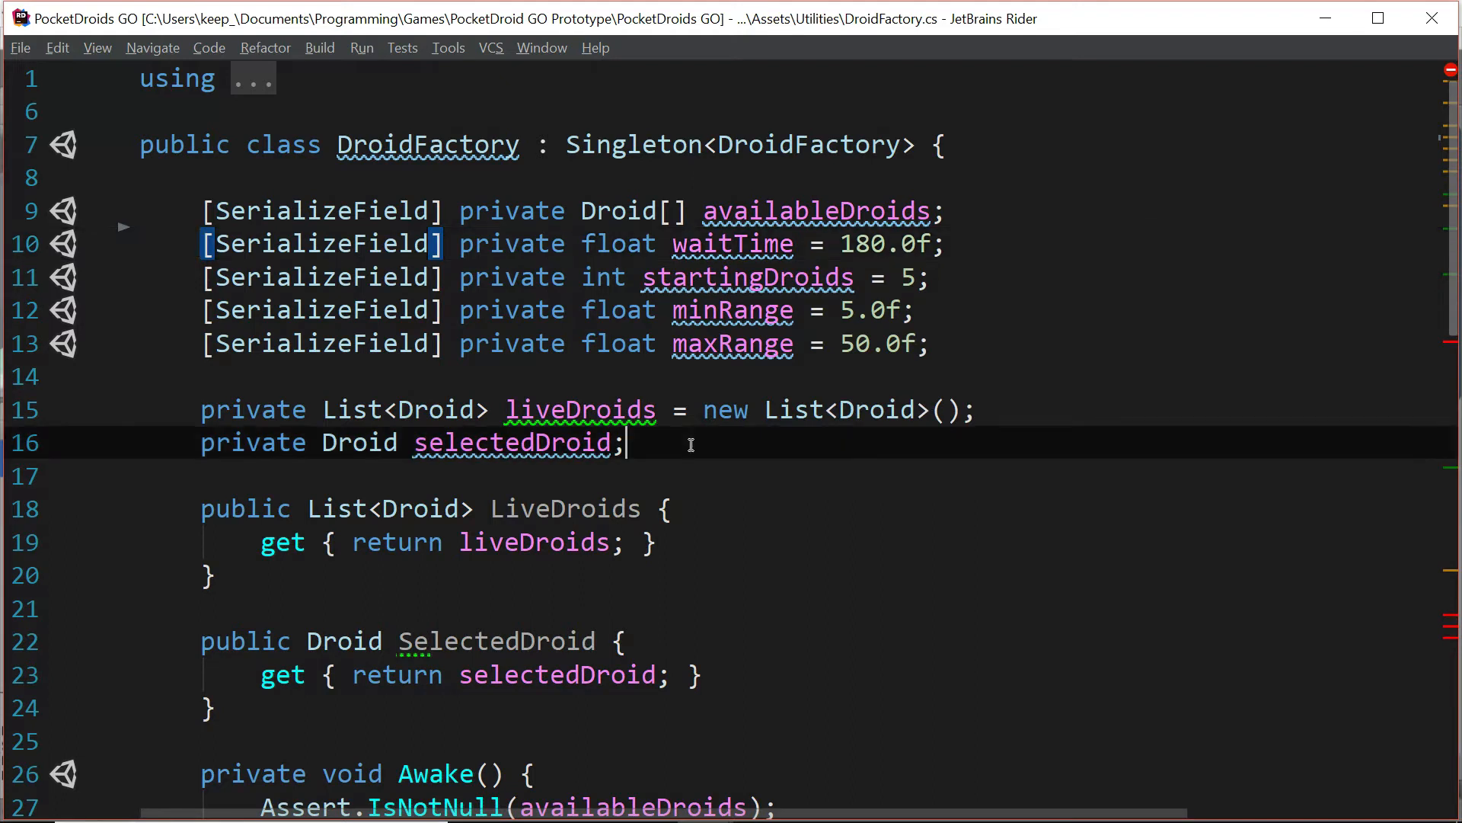
type("private Player player;")
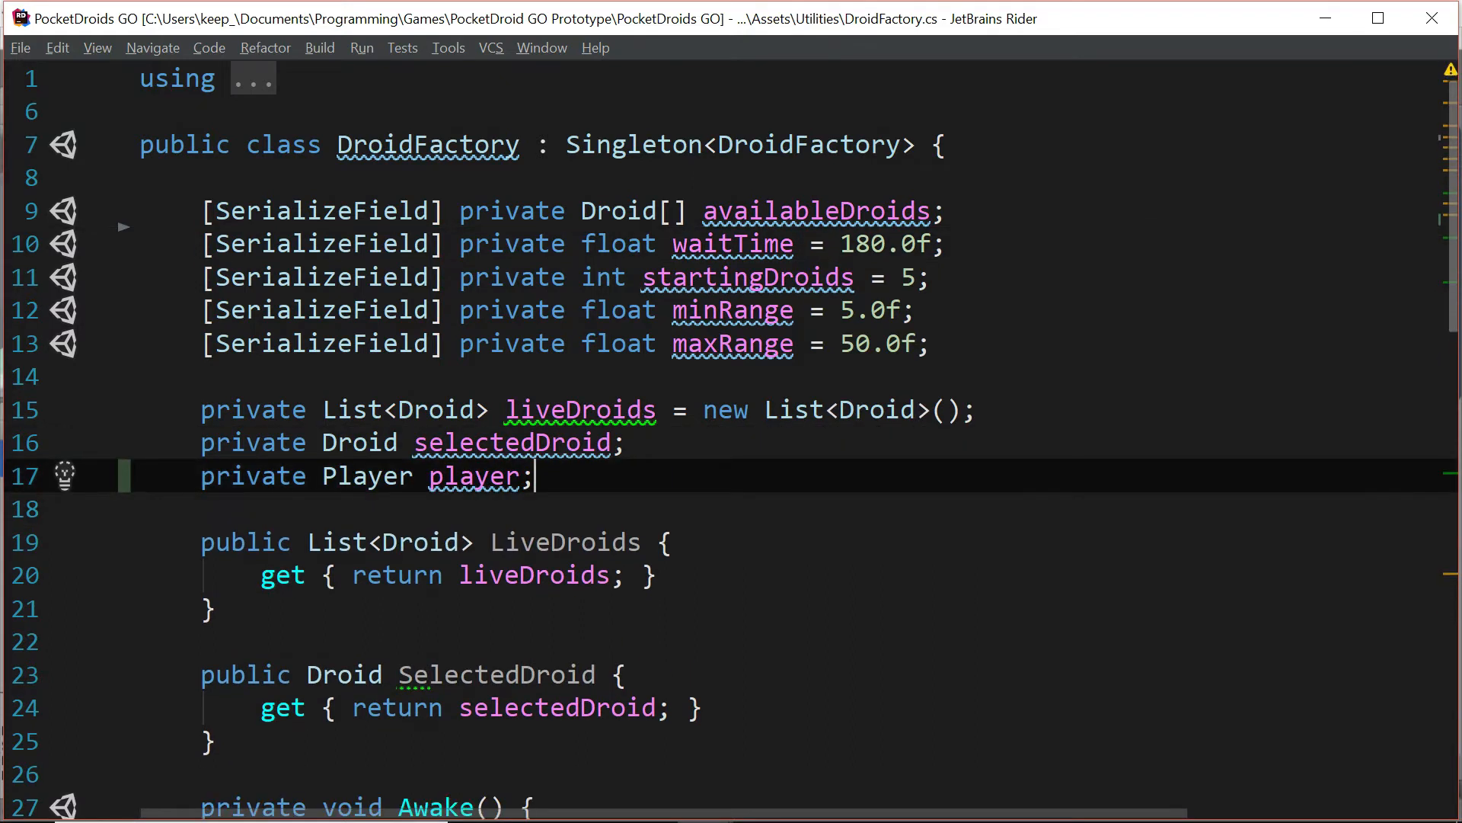
mouse_move(649, 489)
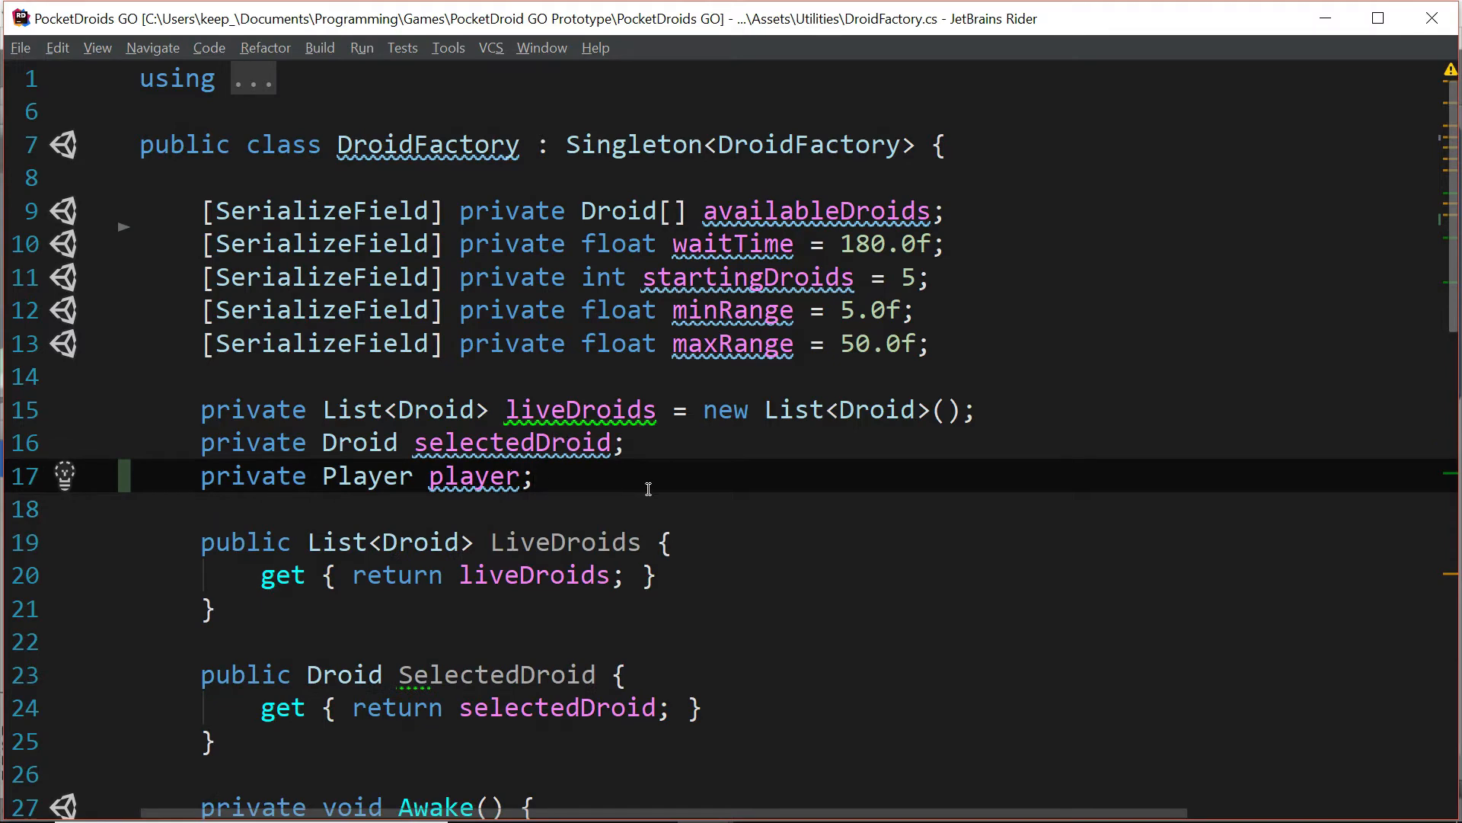
scroll("down", 3)
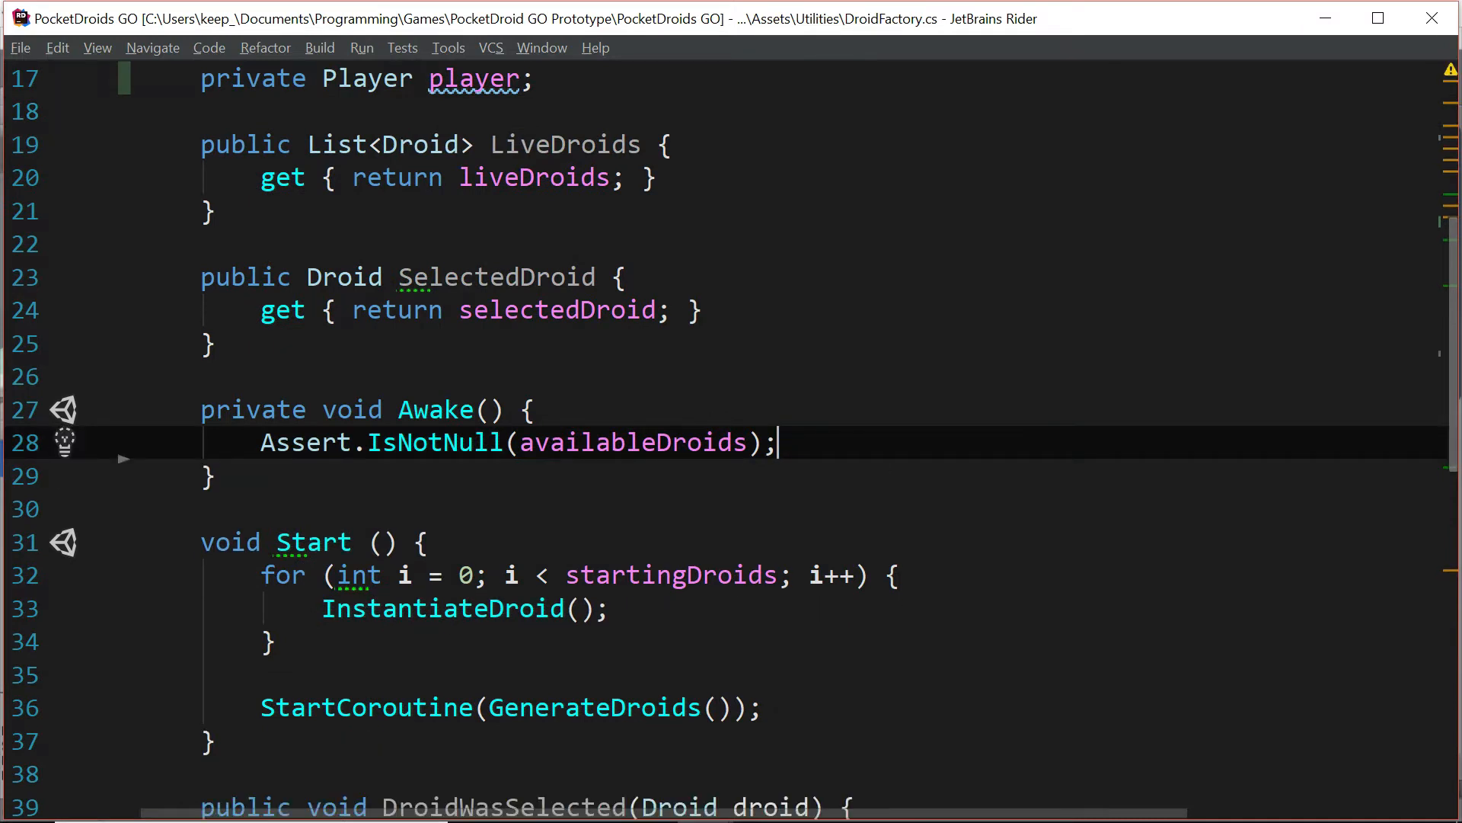
mouse_move(787, 443)
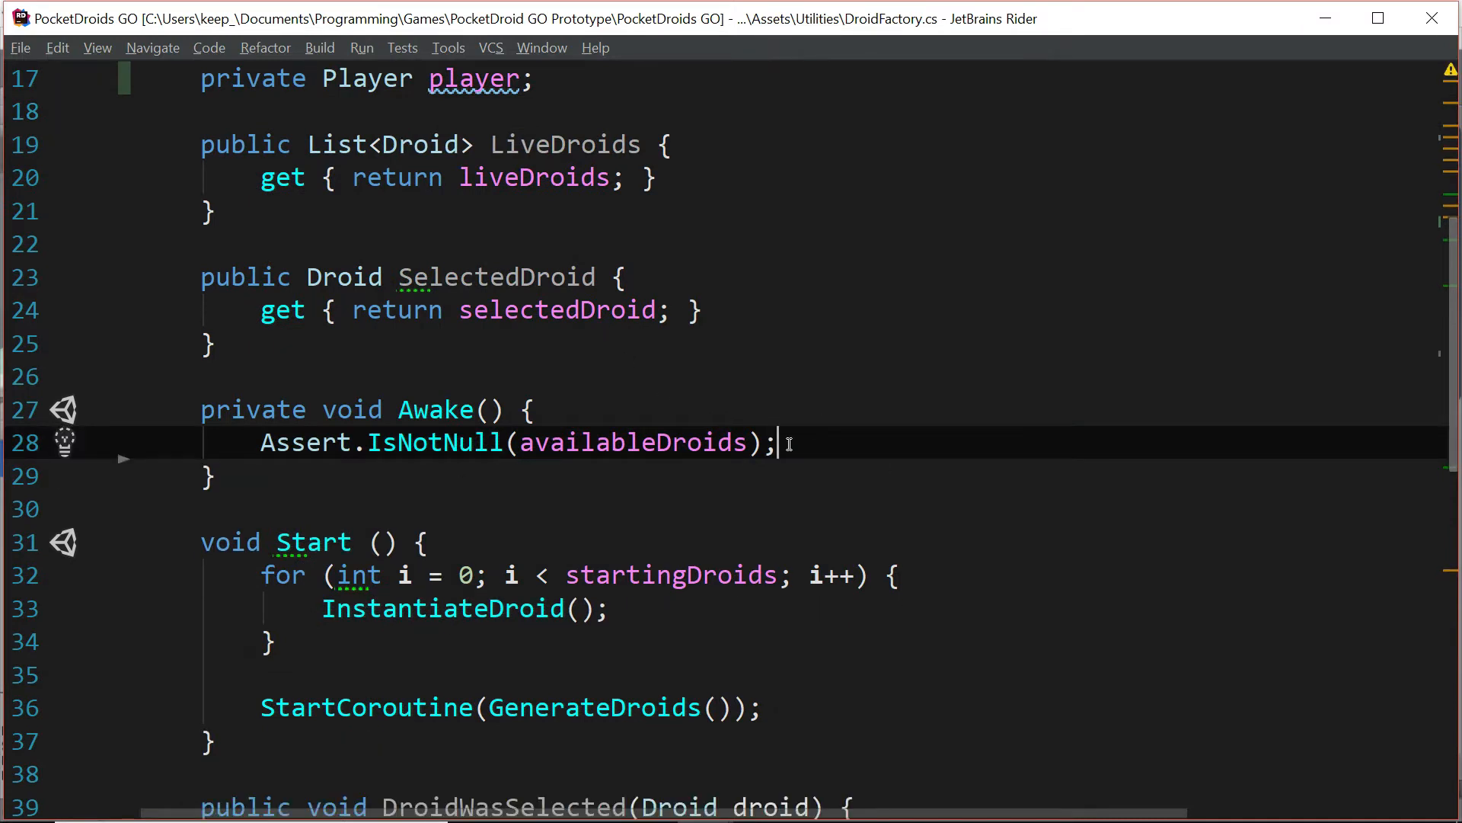
mouse_move(800, 442)
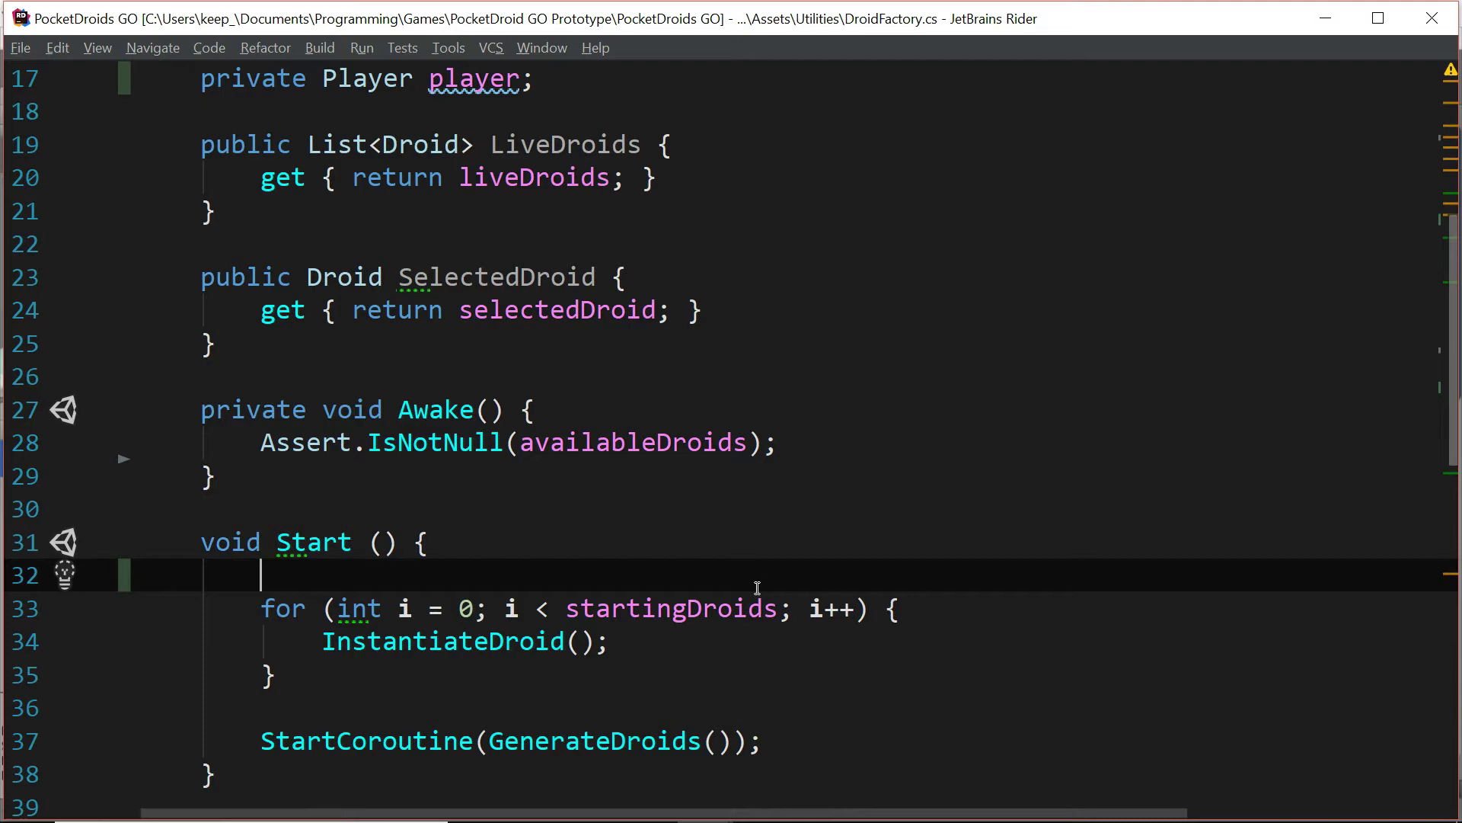
Step: In Start, assign player = GameManager.Instance.CurrentPlayer and Assert.IsNotNull(player)
type("player")
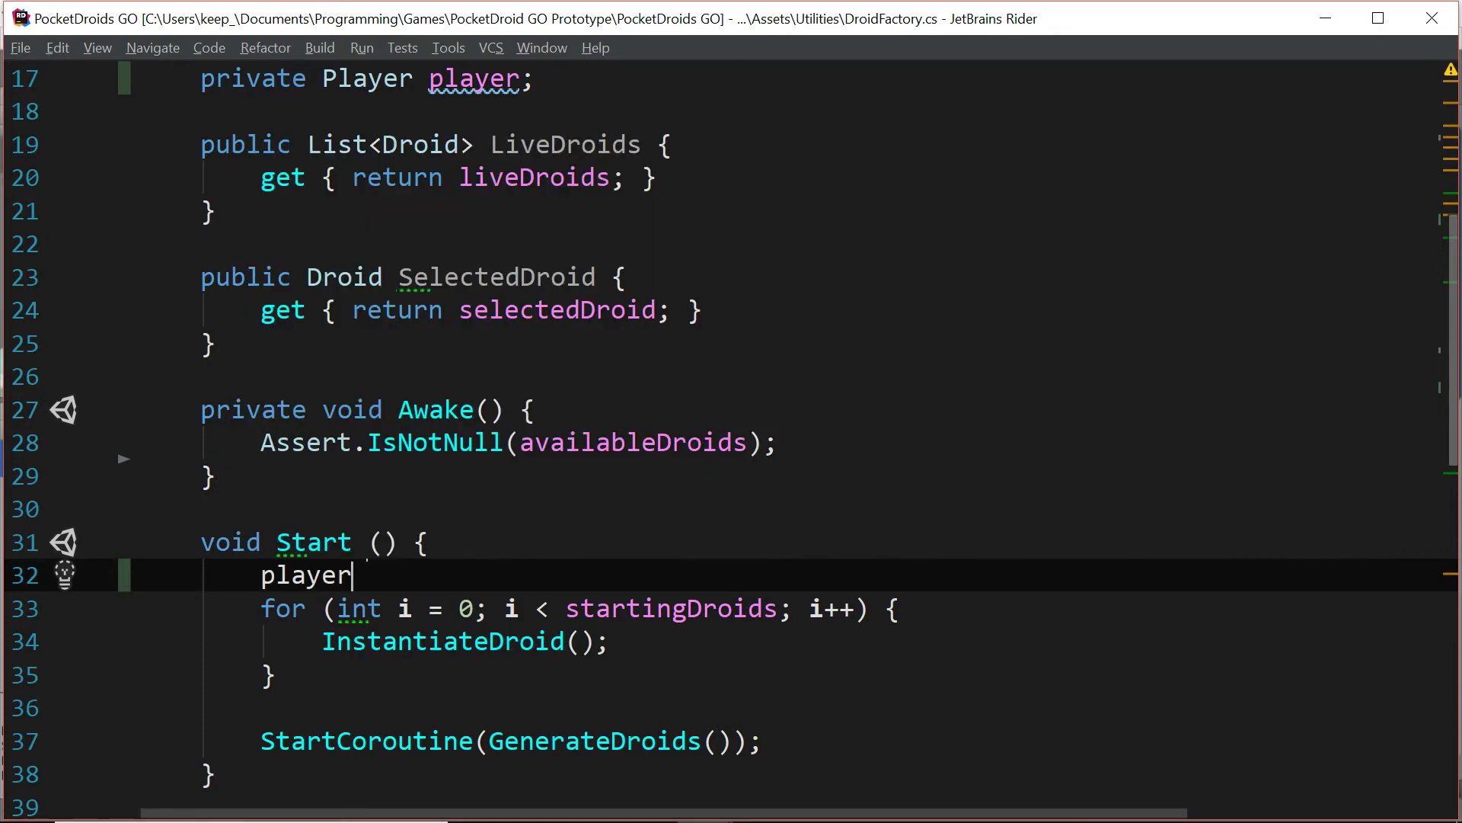
type("= GameMan")
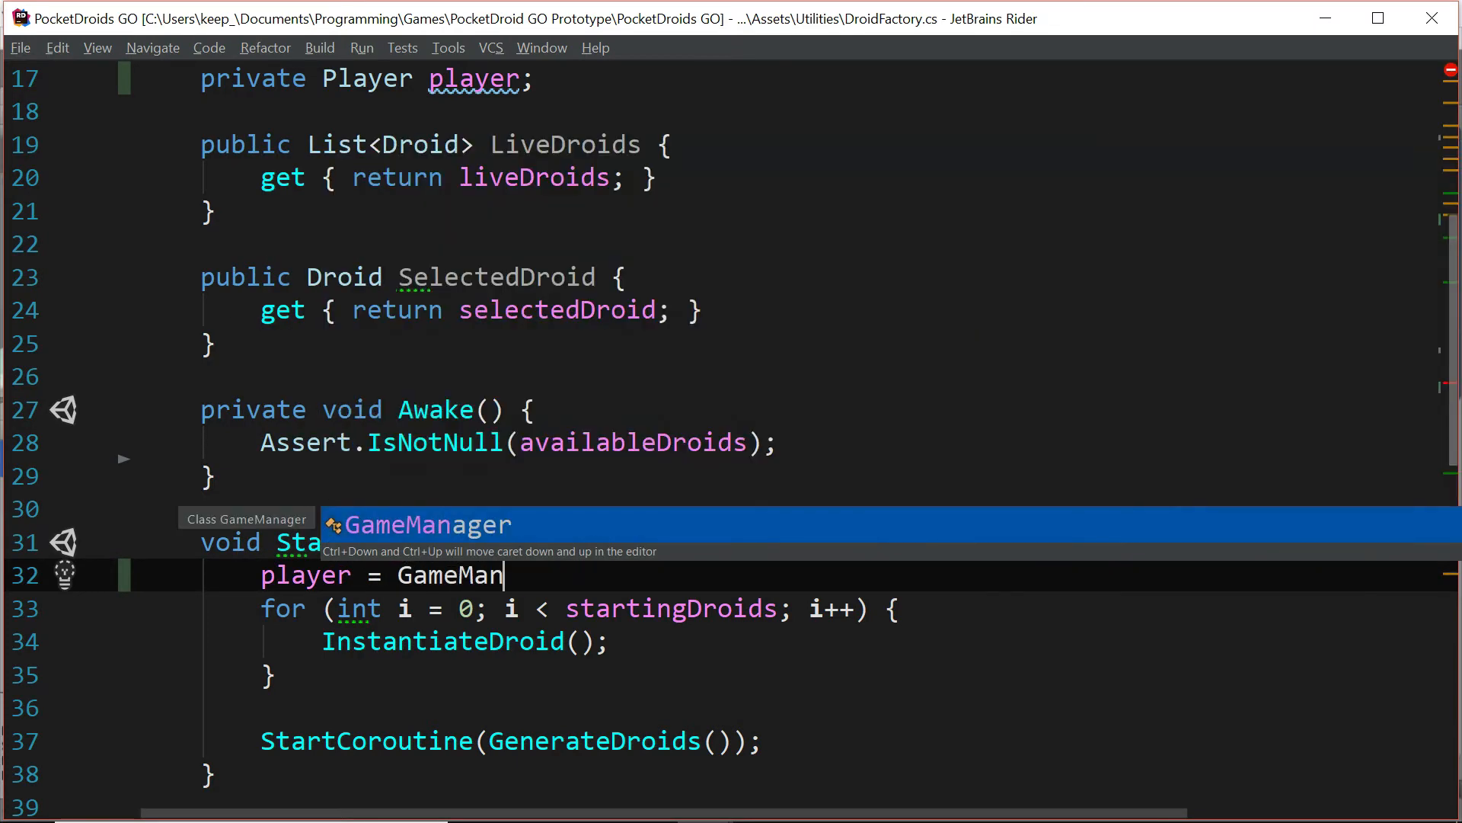
type("ager.Instance.CurrentPlayer;")
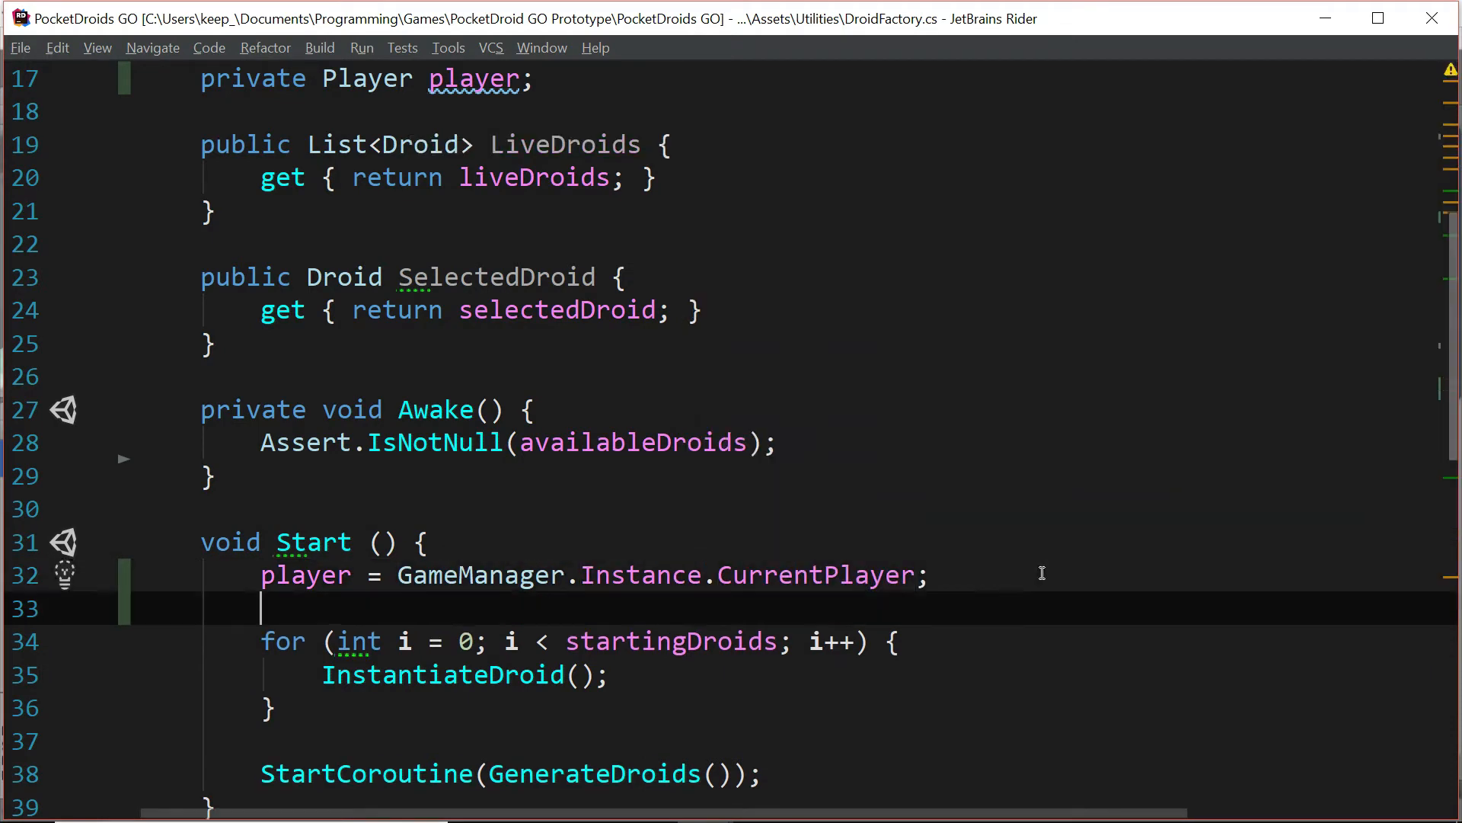
type("Assert.")
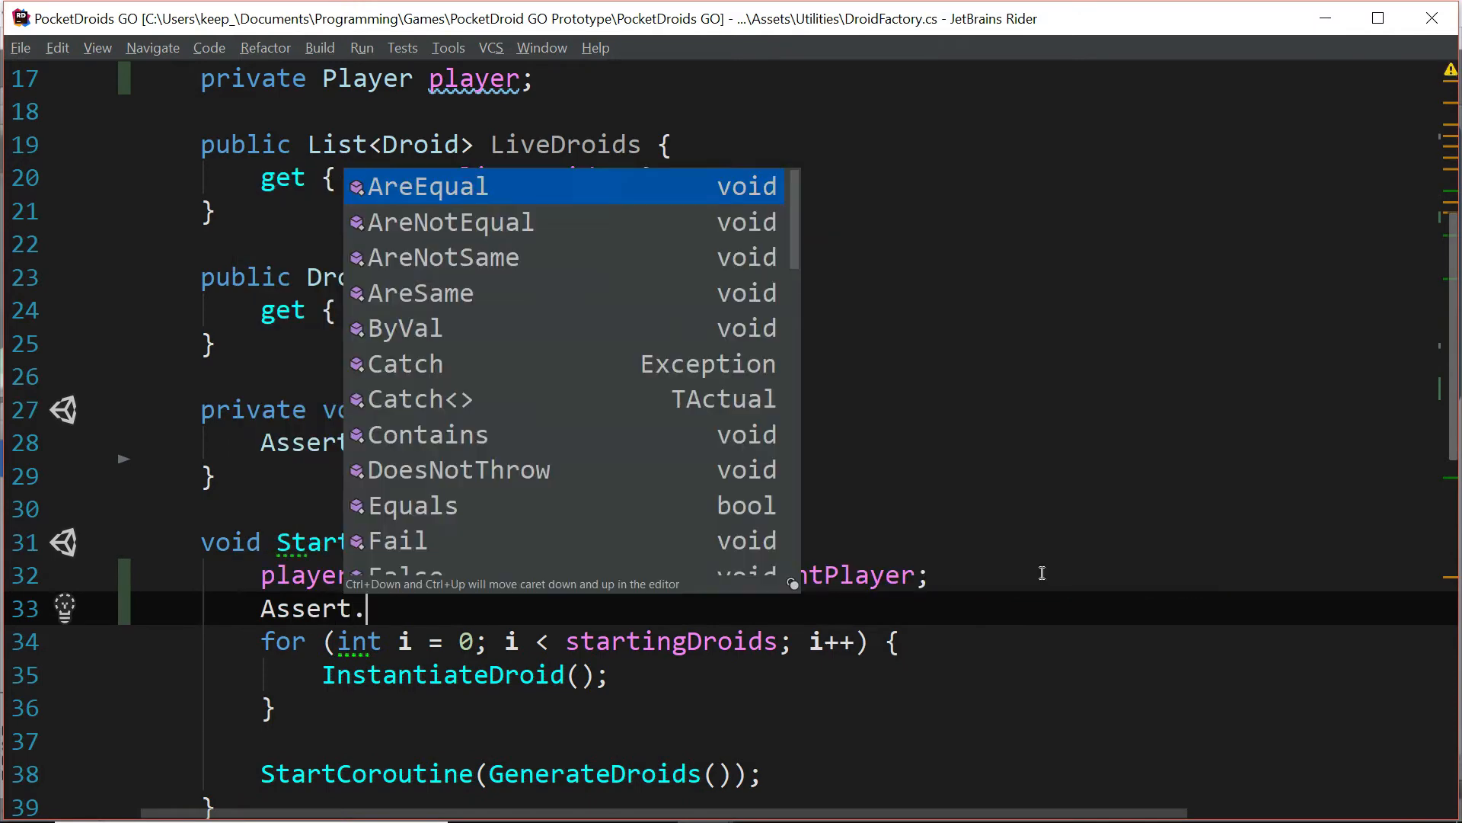
type("IsNotNull();")
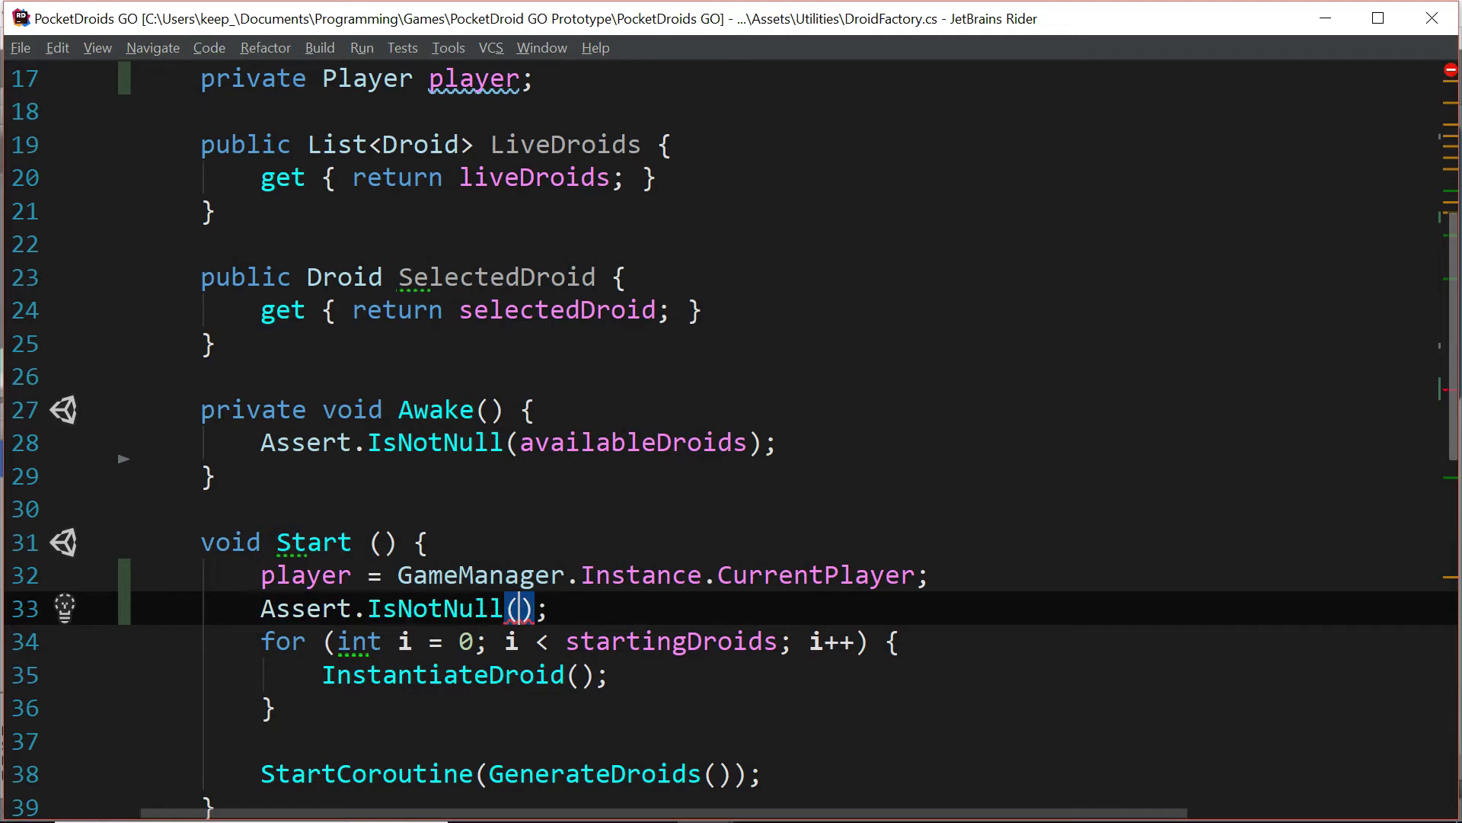
type("player")
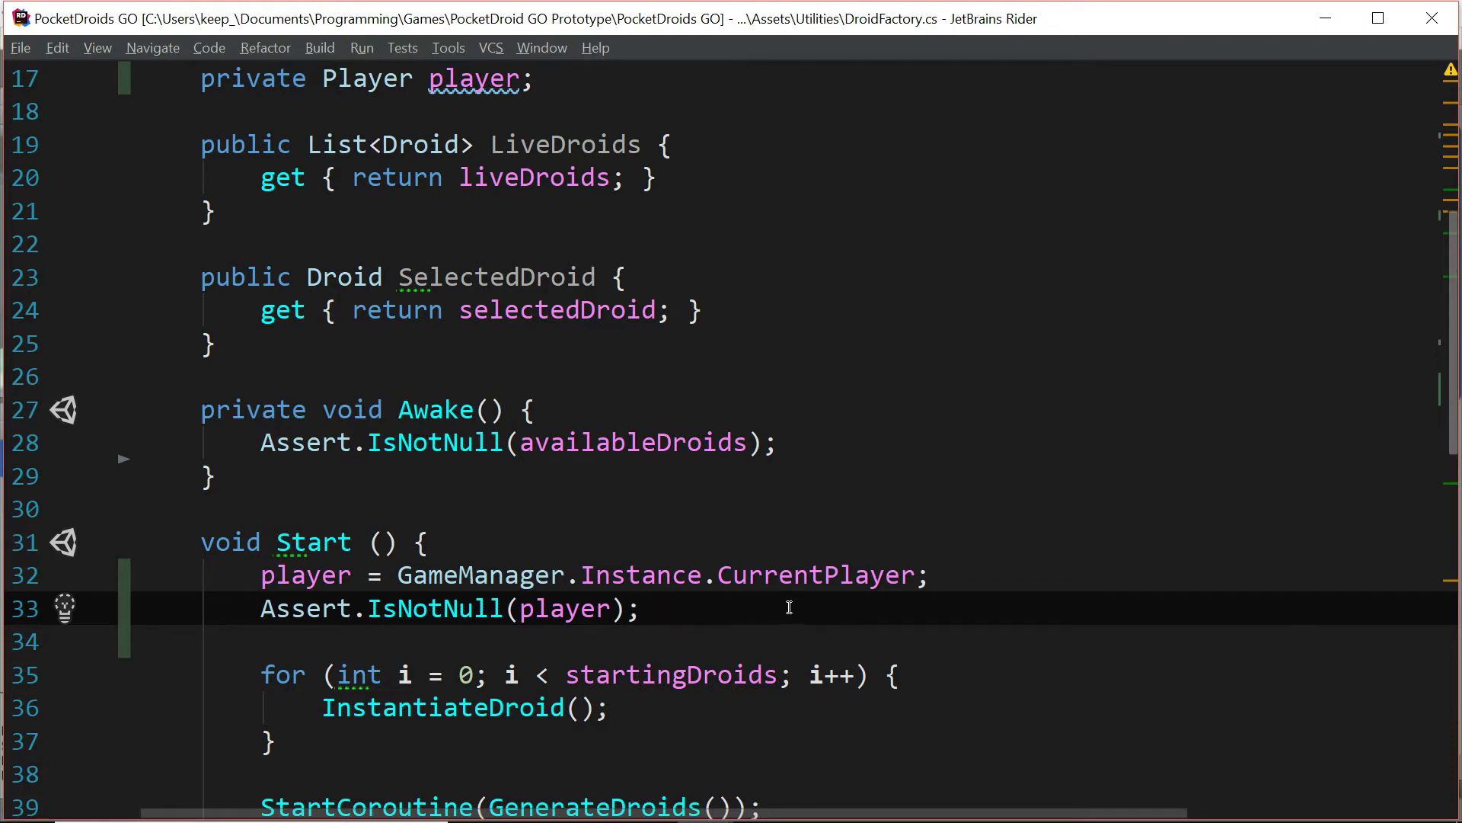
mouse_move(728, 609)
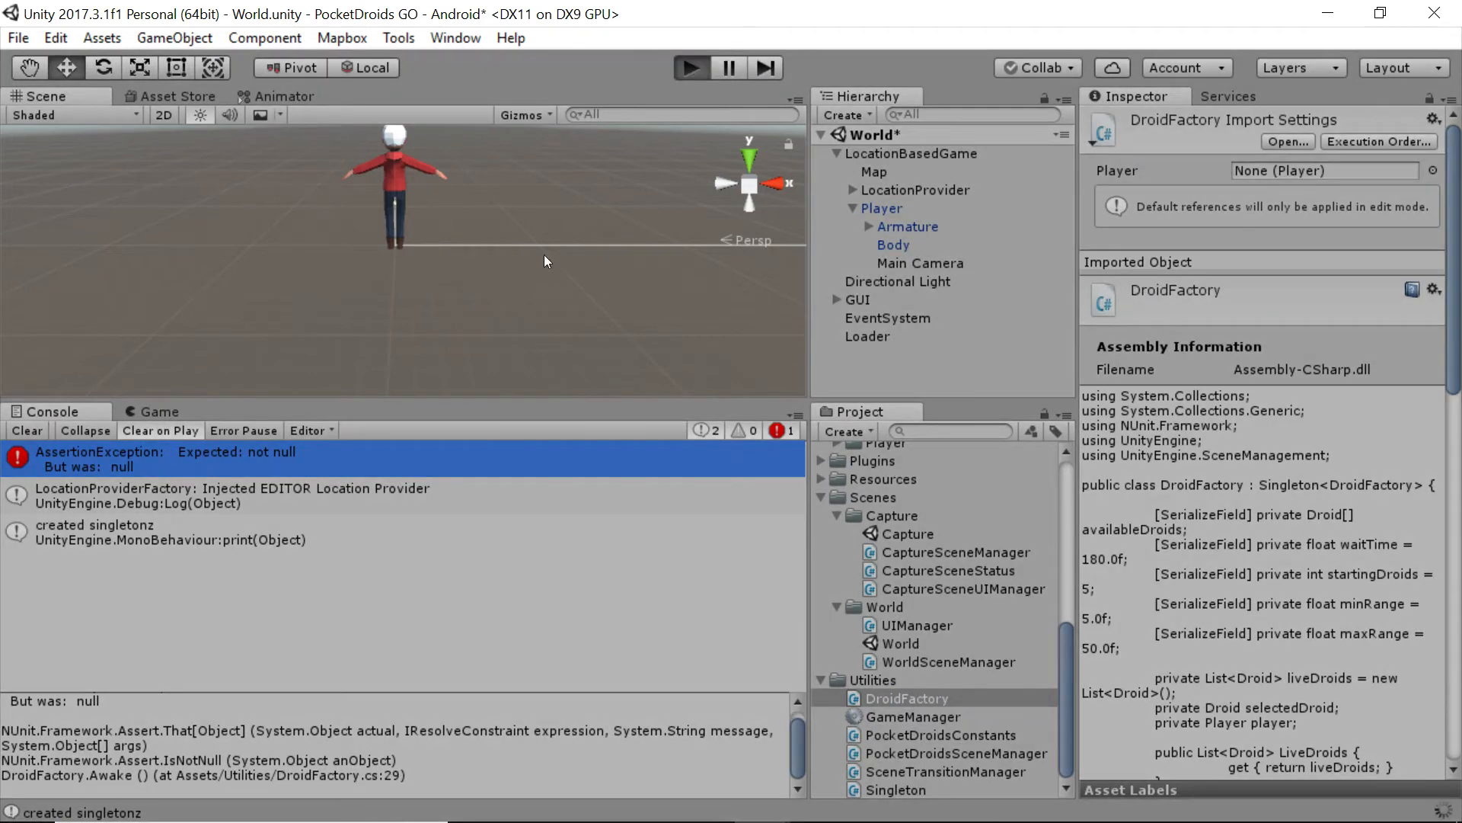
Step: Play the World scene in the Game view and tap a droid to load the Capture scene
left_click(689, 67)
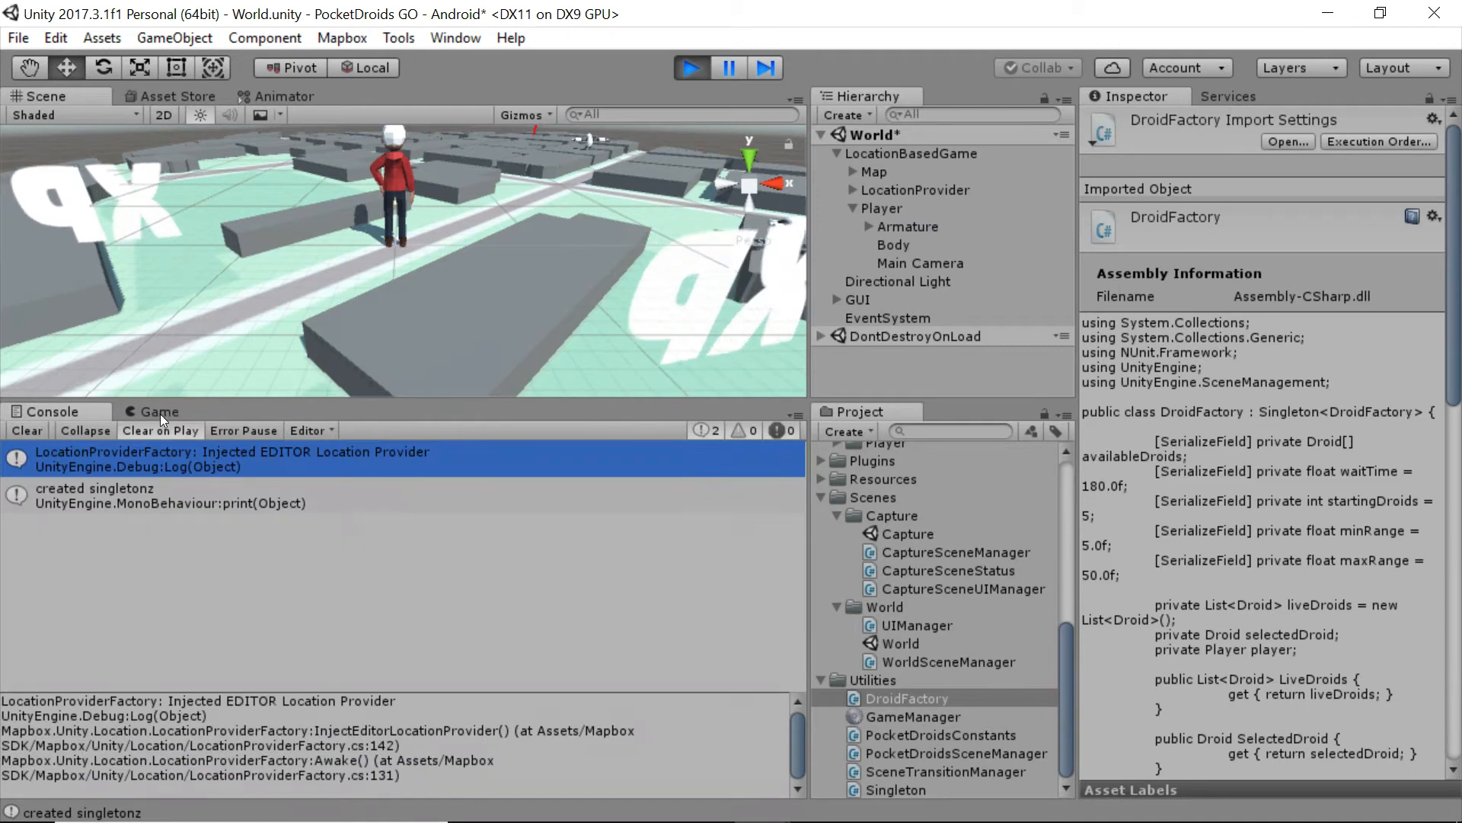
left_click(160, 411)
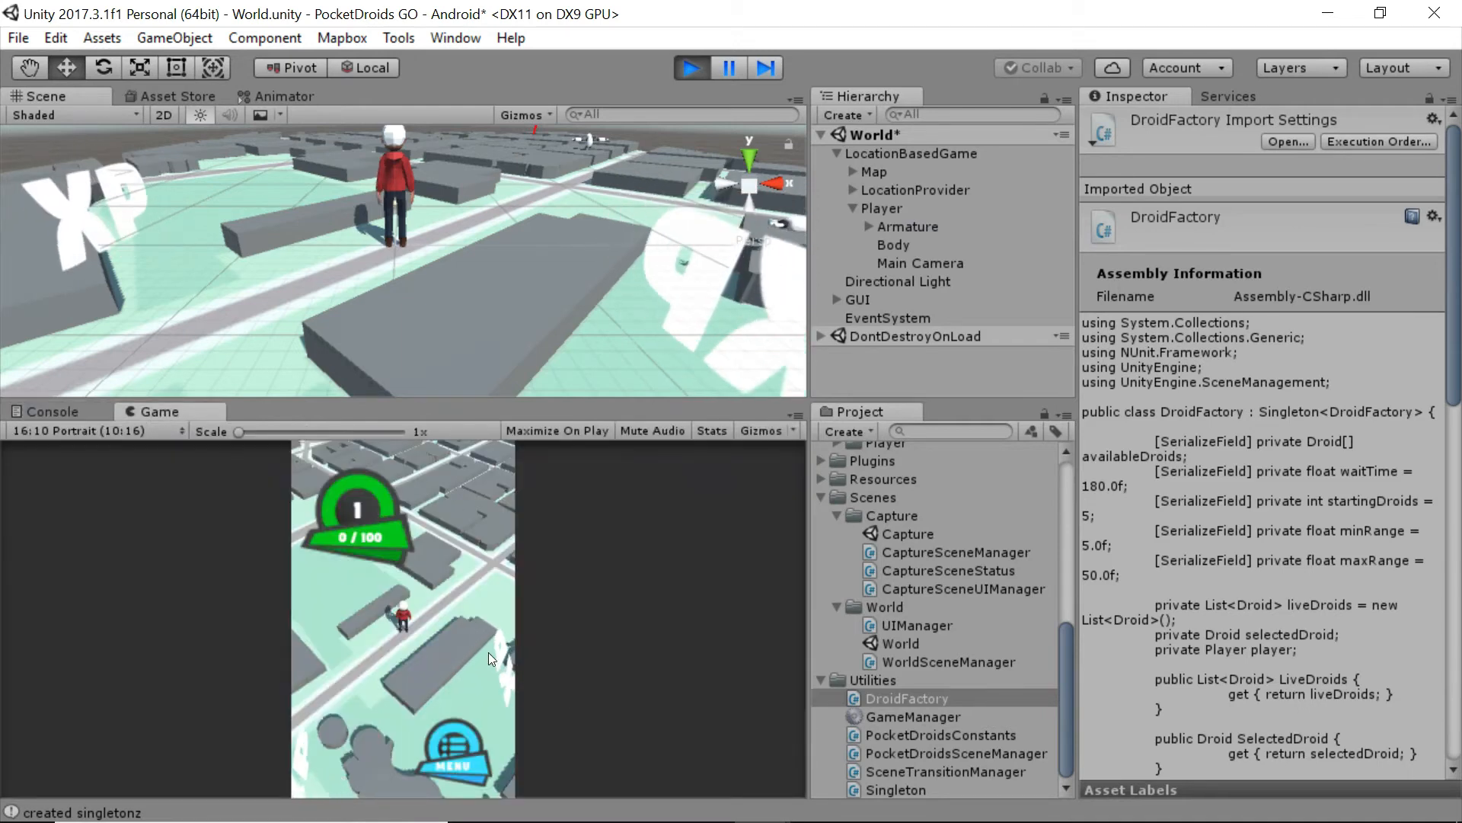
left_click(690, 67)
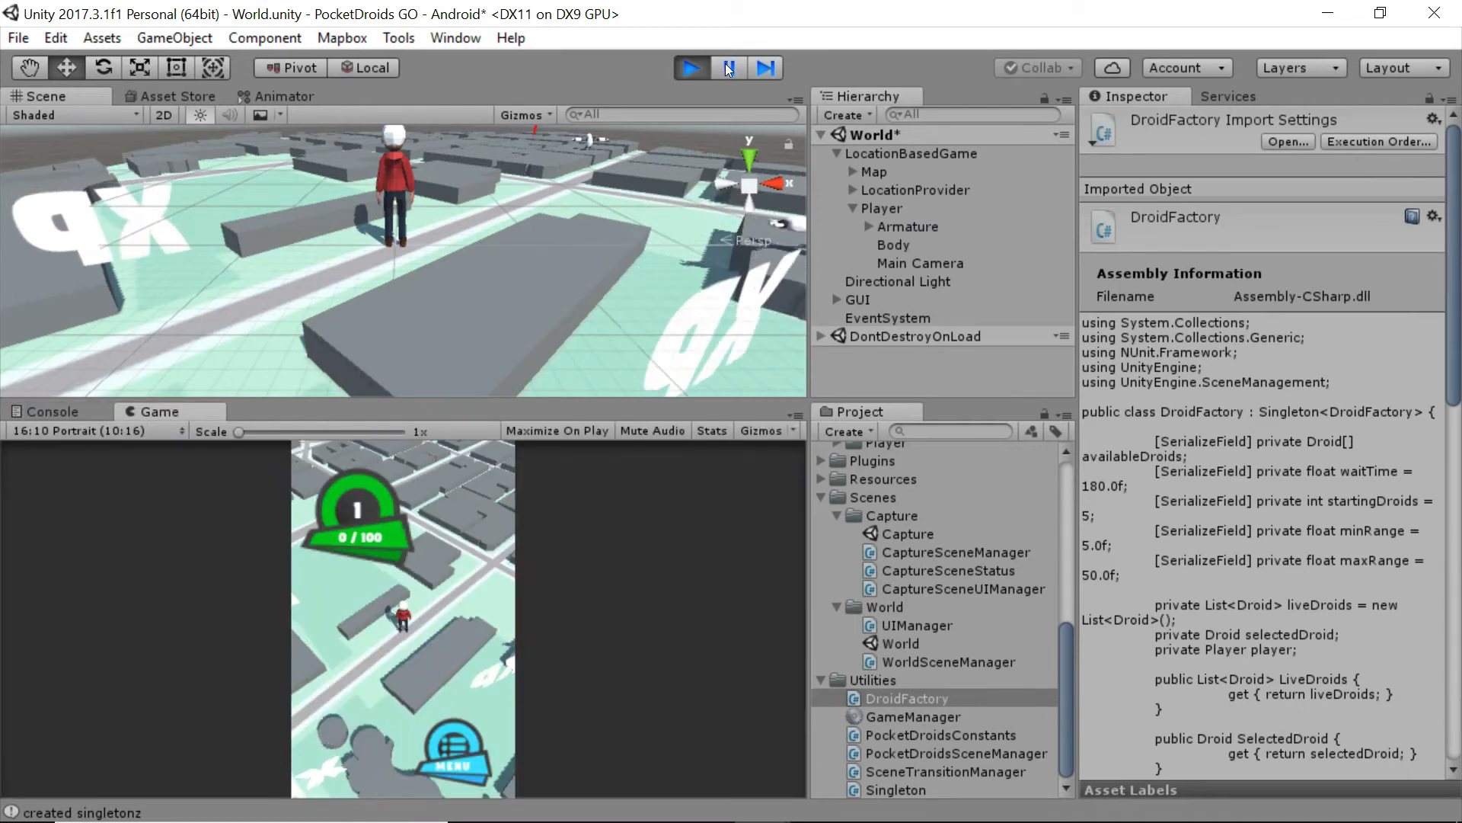
left_click(689, 67)
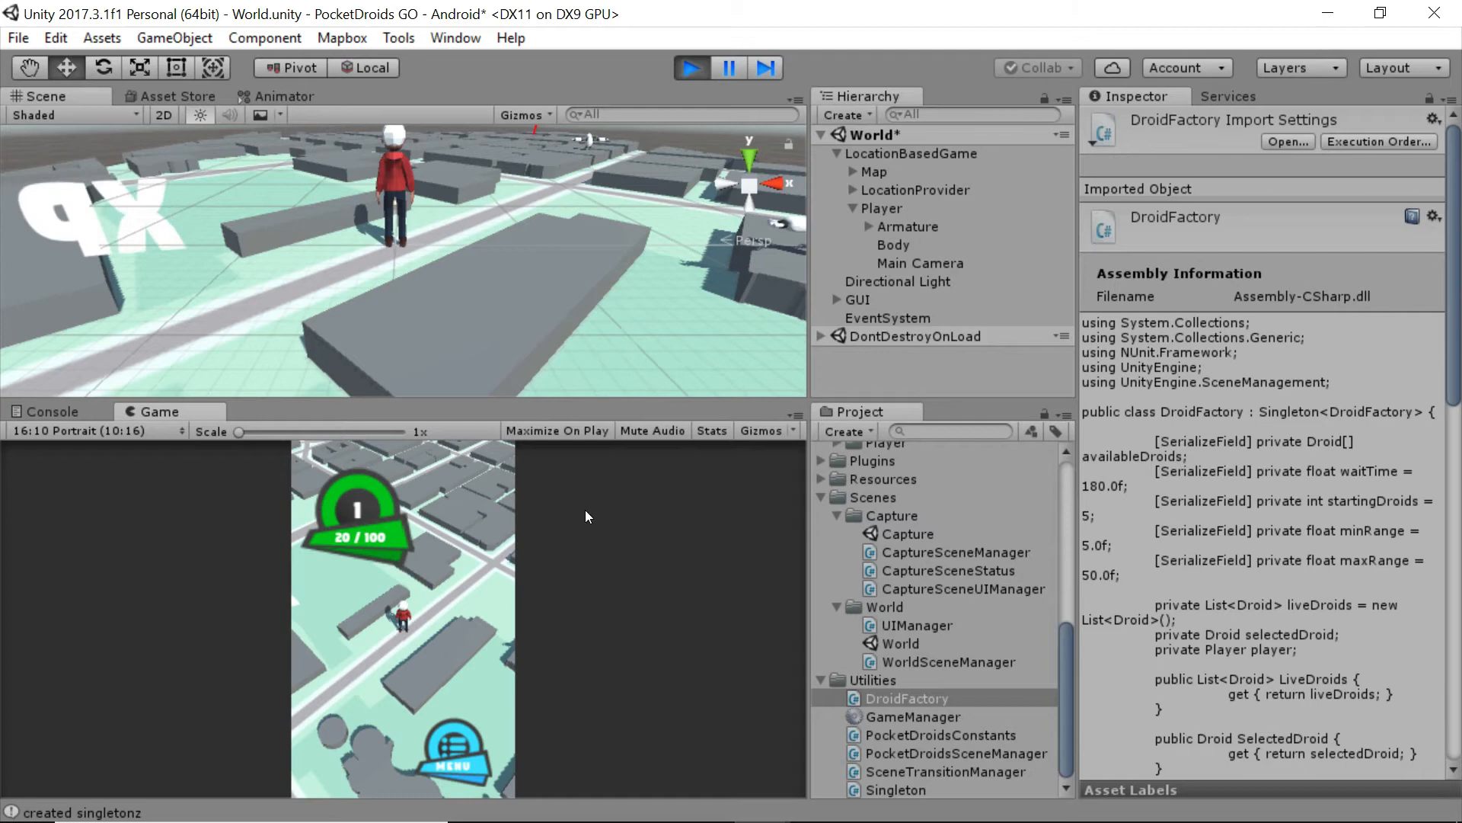
left_click(855, 300)
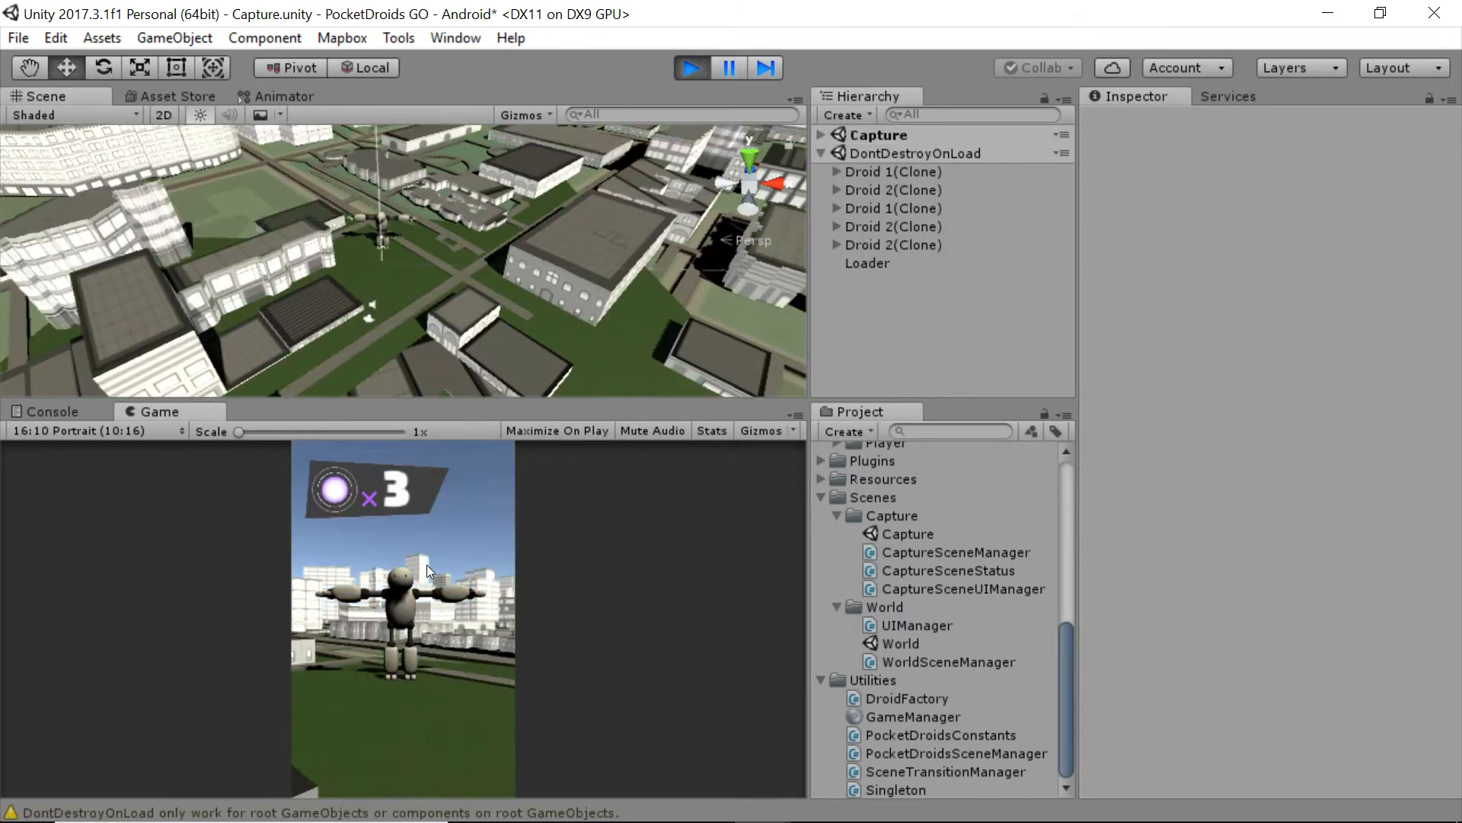
Step: Throw an orb to catch the droid, returning to the World map with XP at 50/100
left_click(391, 778)
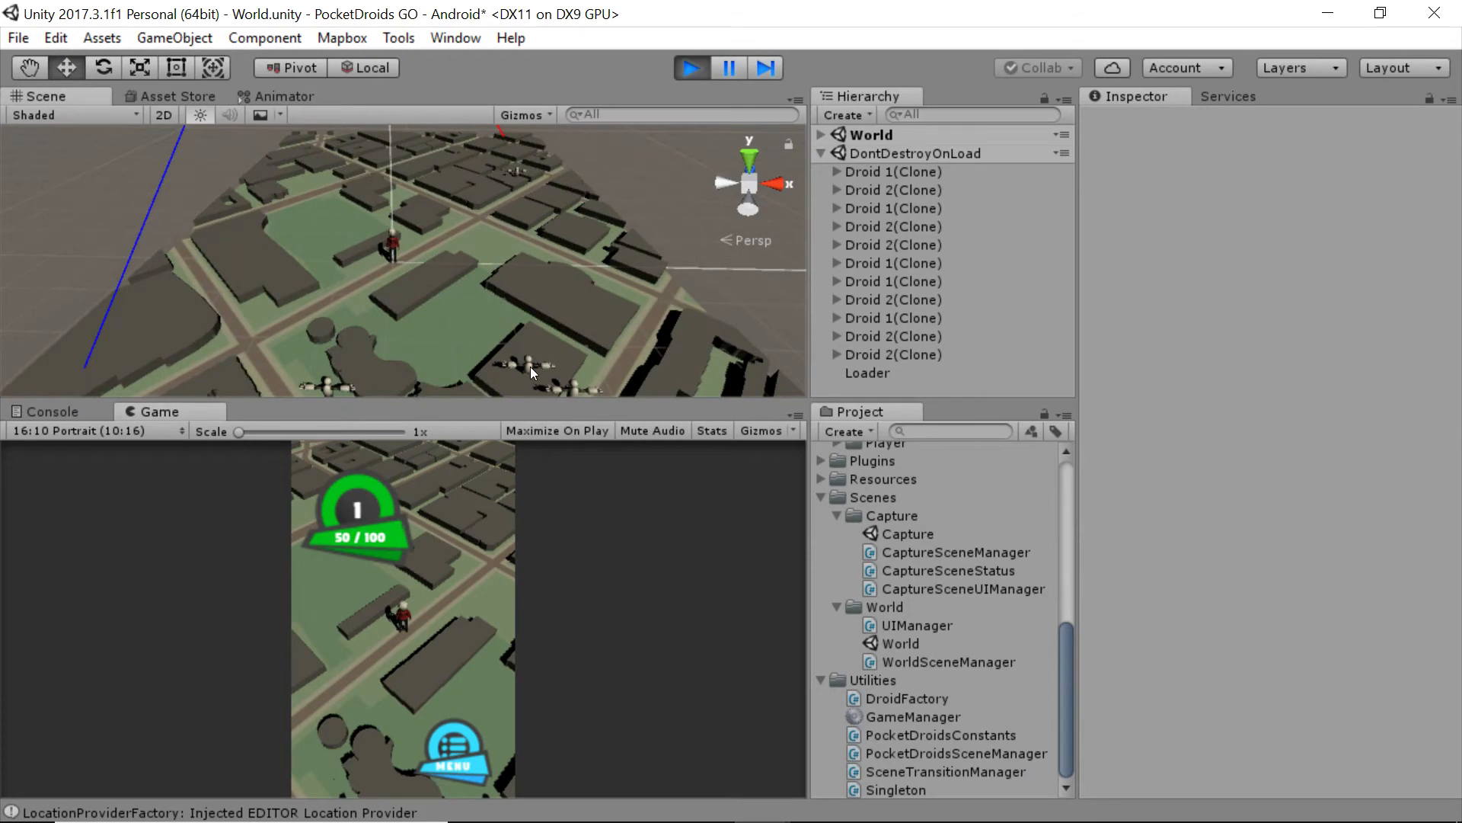
Step: Select a Droid 2(Clone) under DontDestroyOnLoad to view its Droid stats and collider
left_click(893, 189)
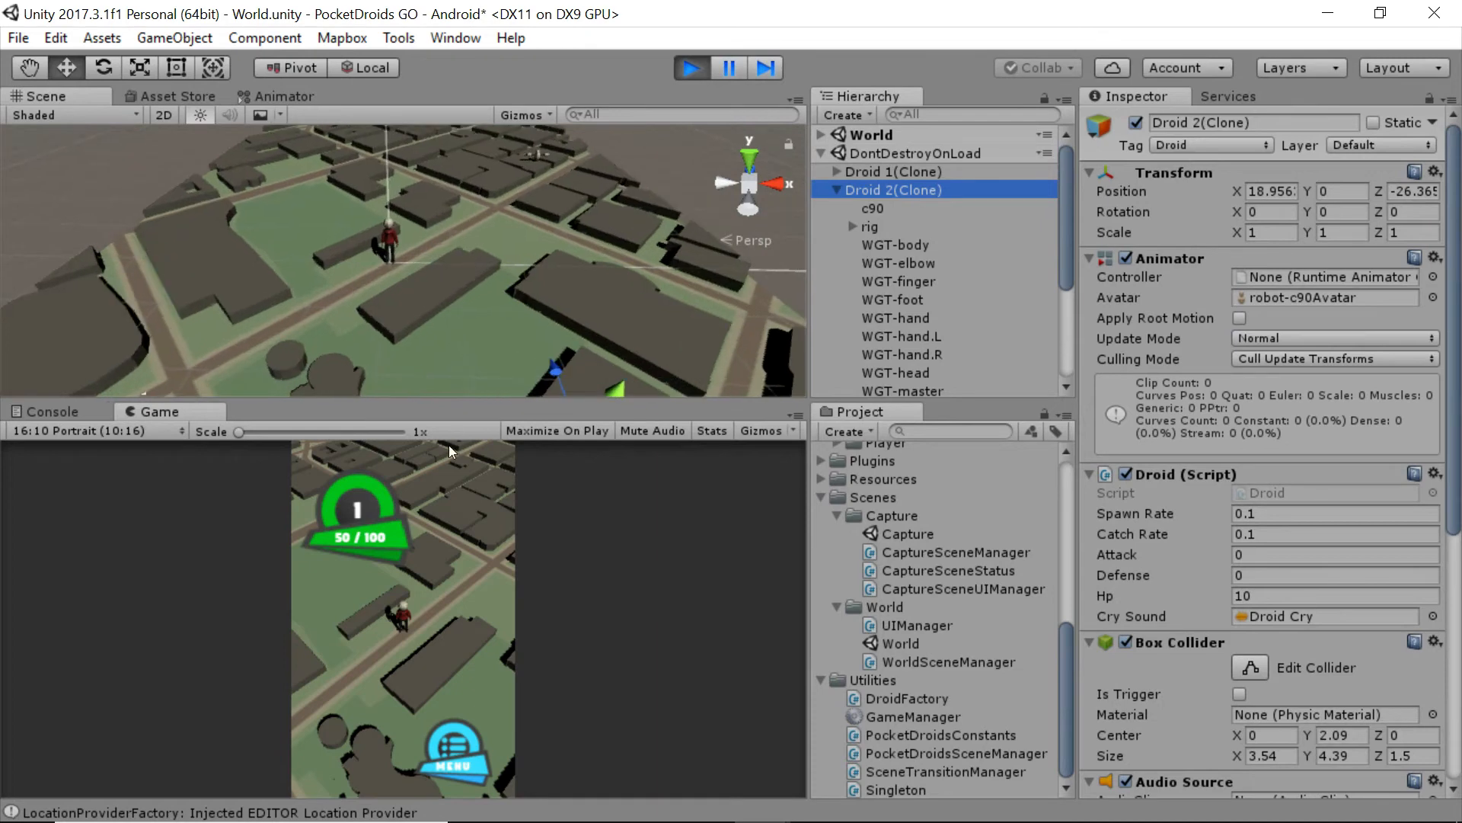
mouse_move(379, 549)
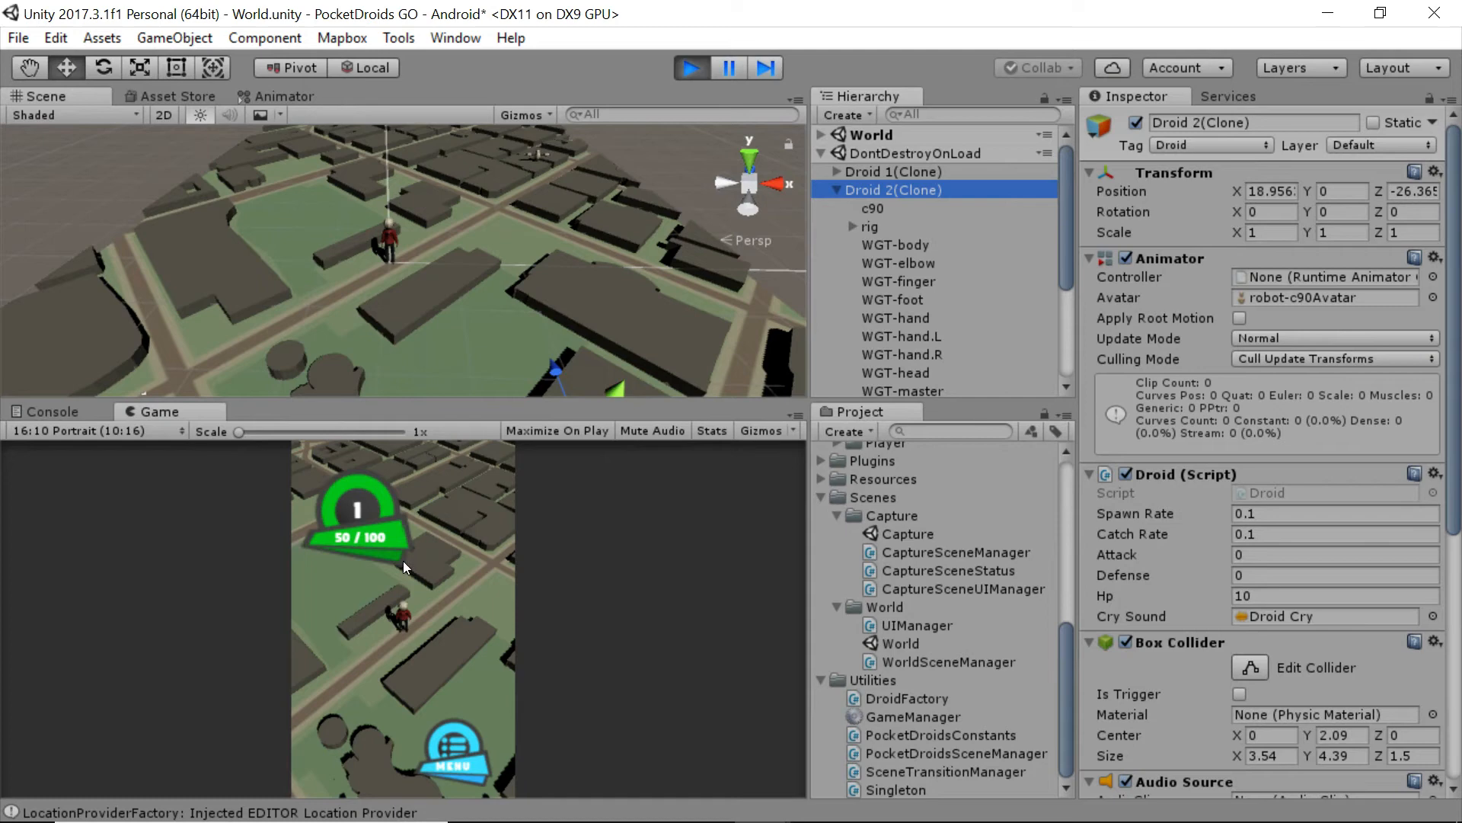
mouse_move(352, 516)
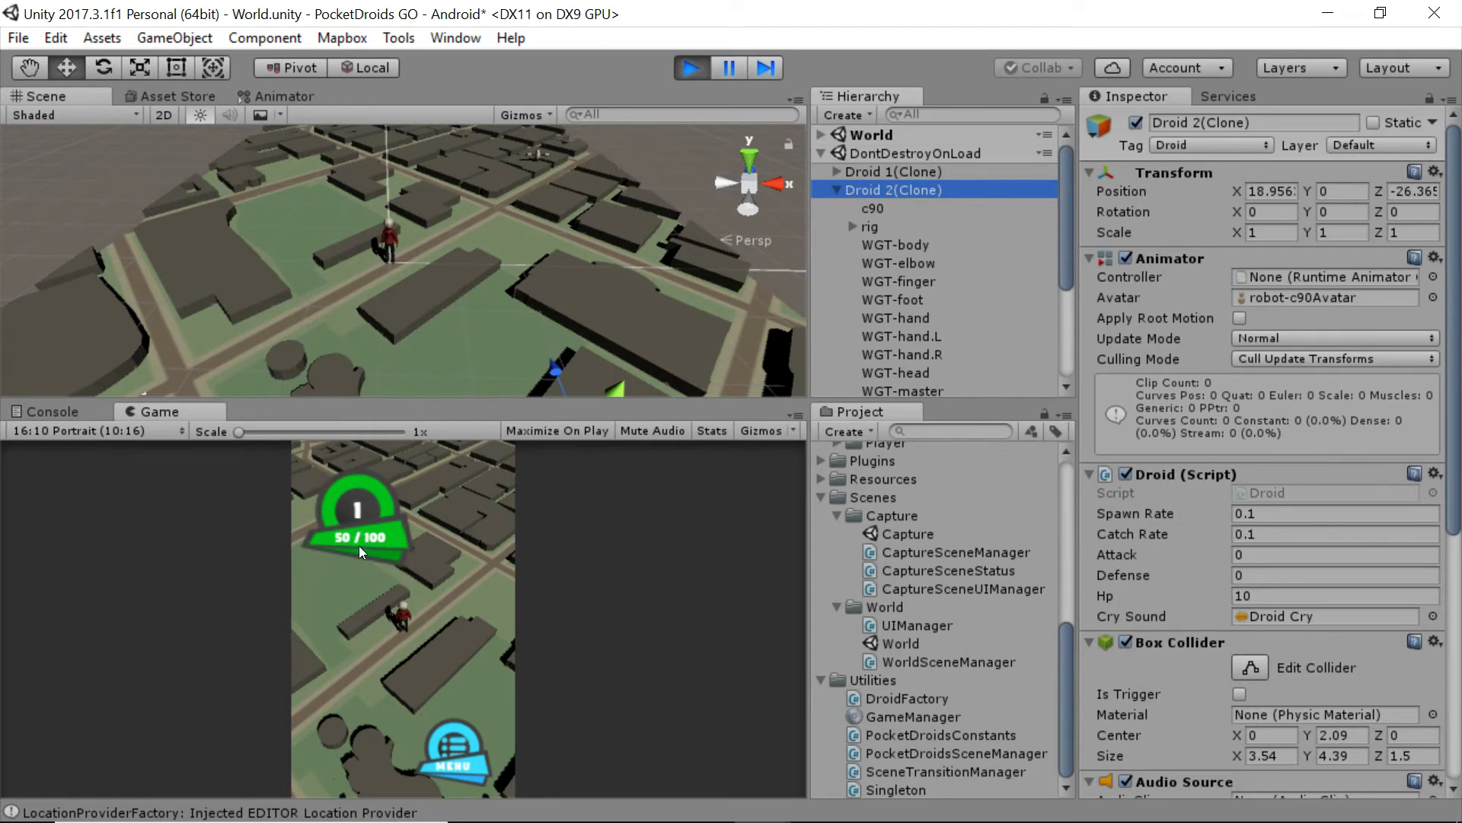
mouse_move(351, 553)
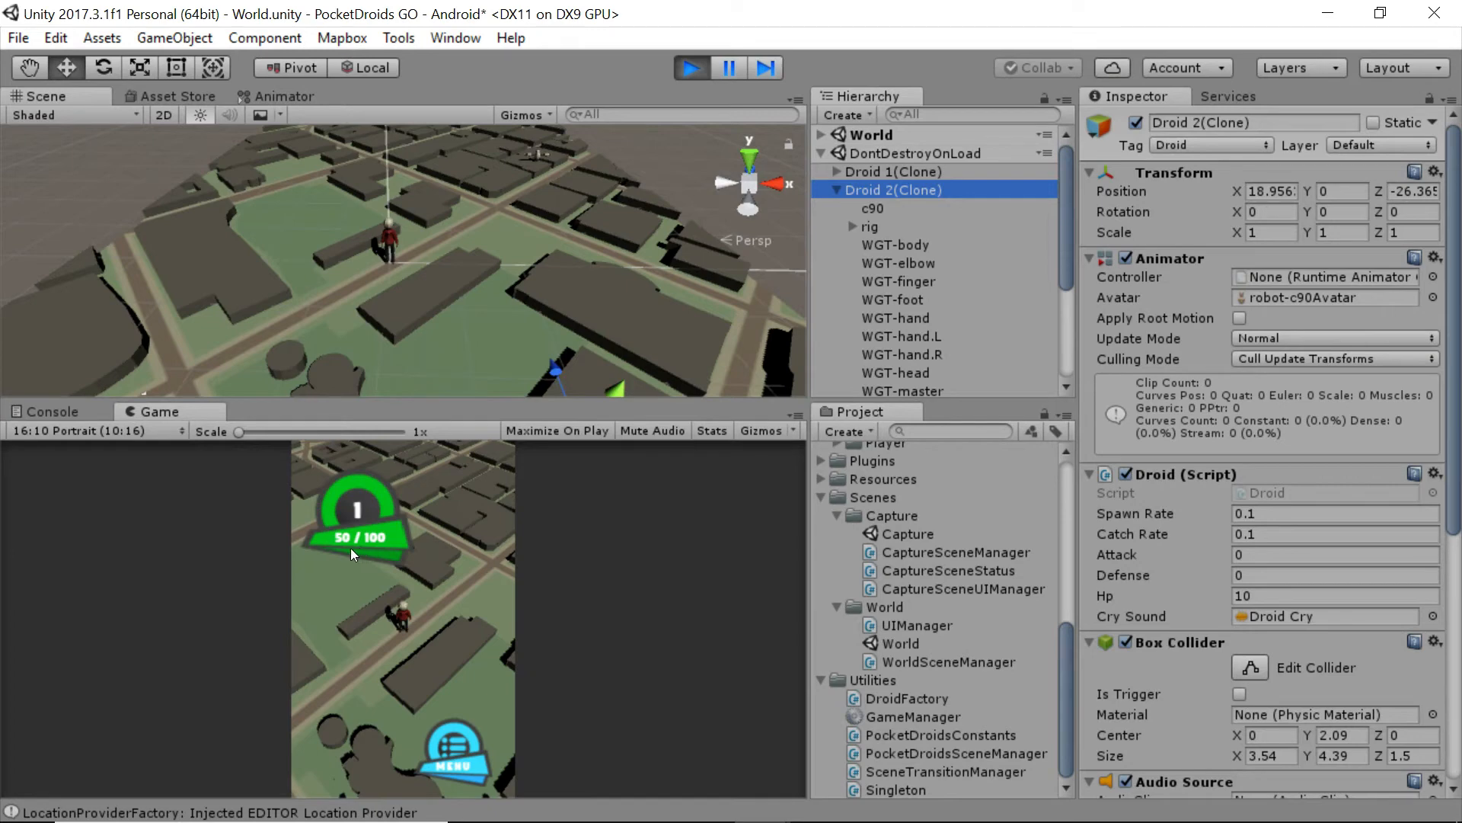
mouse_move(343, 548)
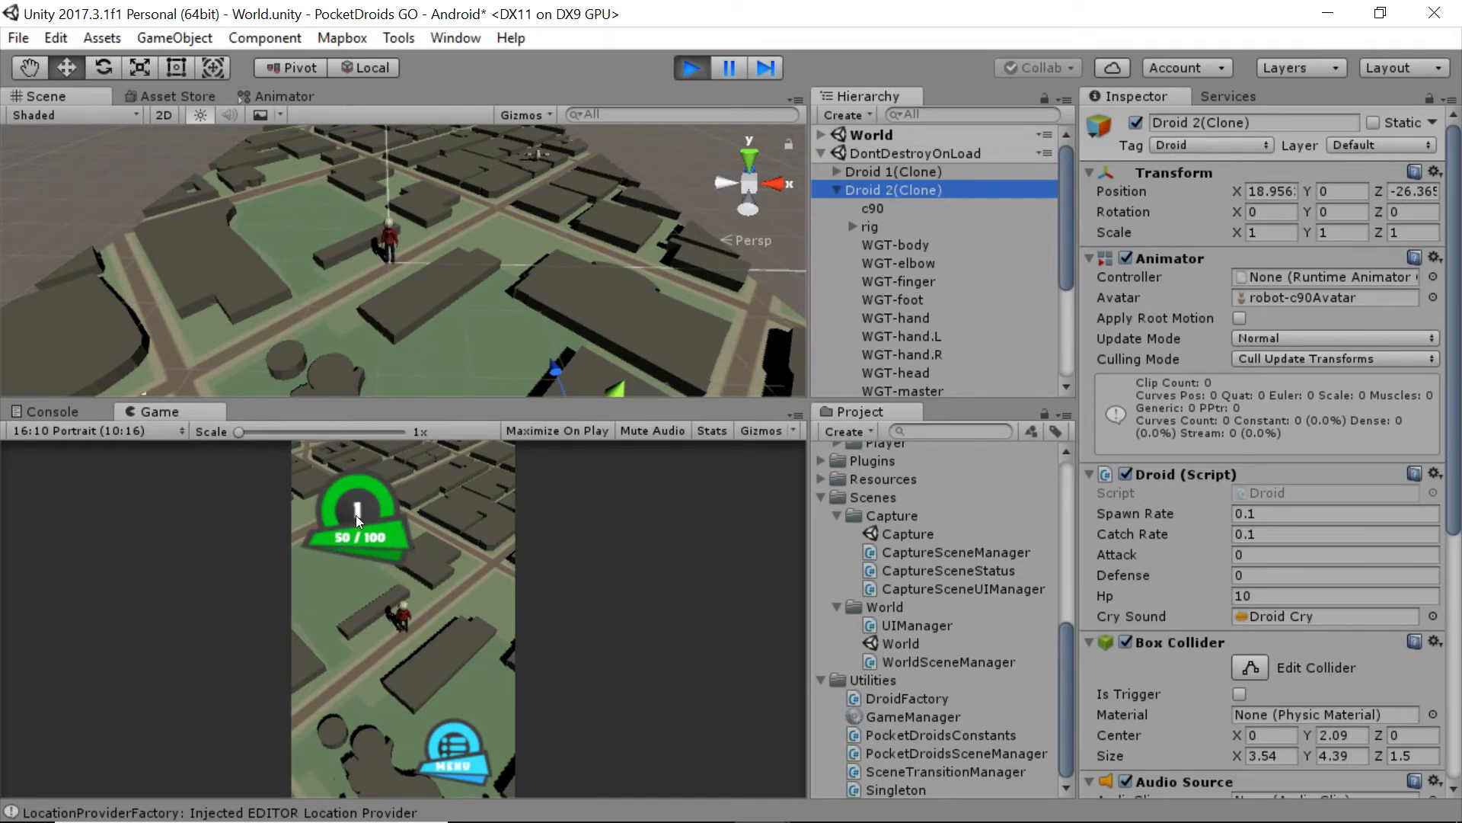
mouse_move(409, 550)
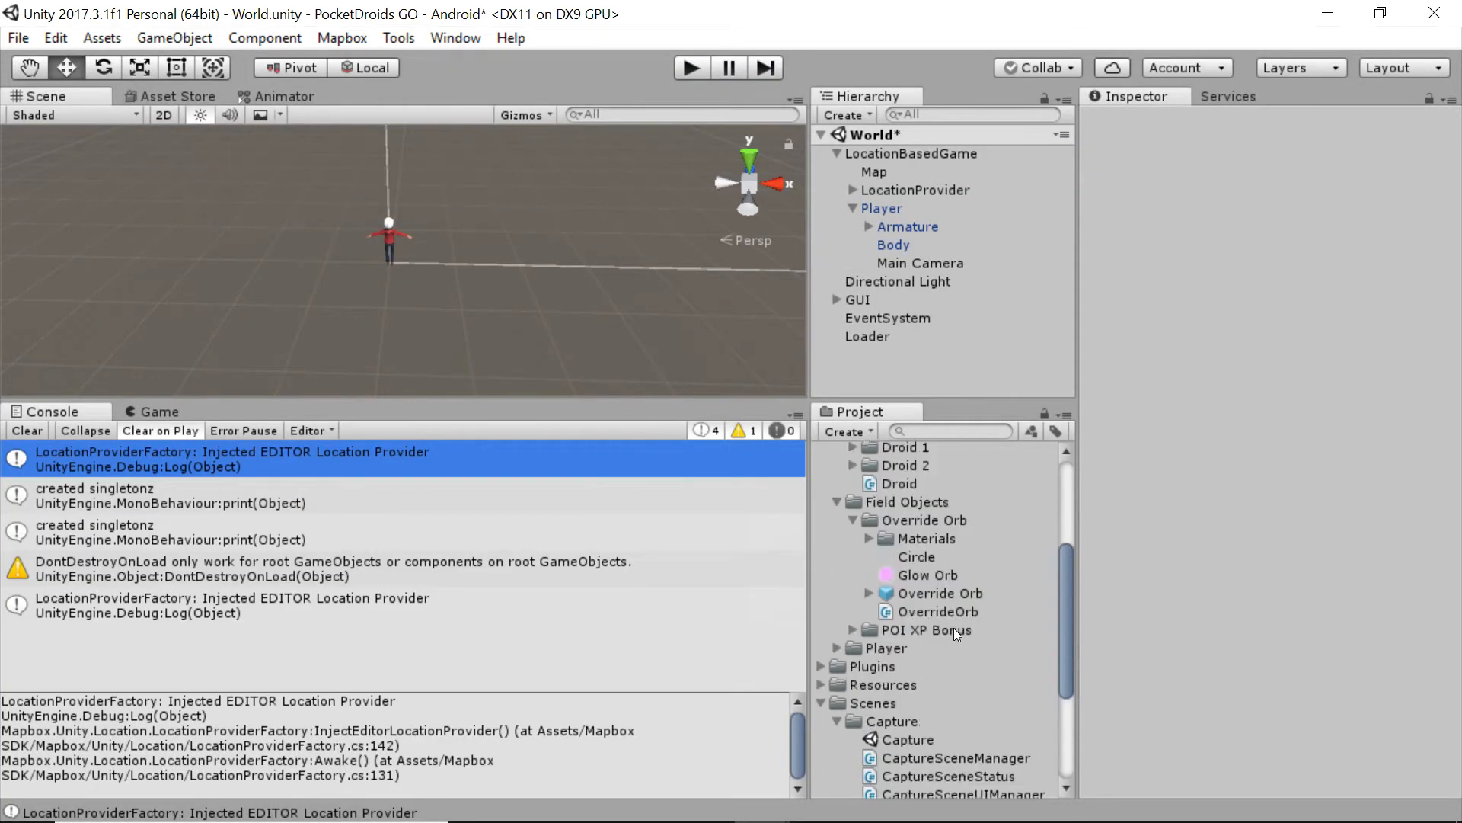
Step: From Models > Player > Scripts, load the Player script into Rider
left_click(872, 620)
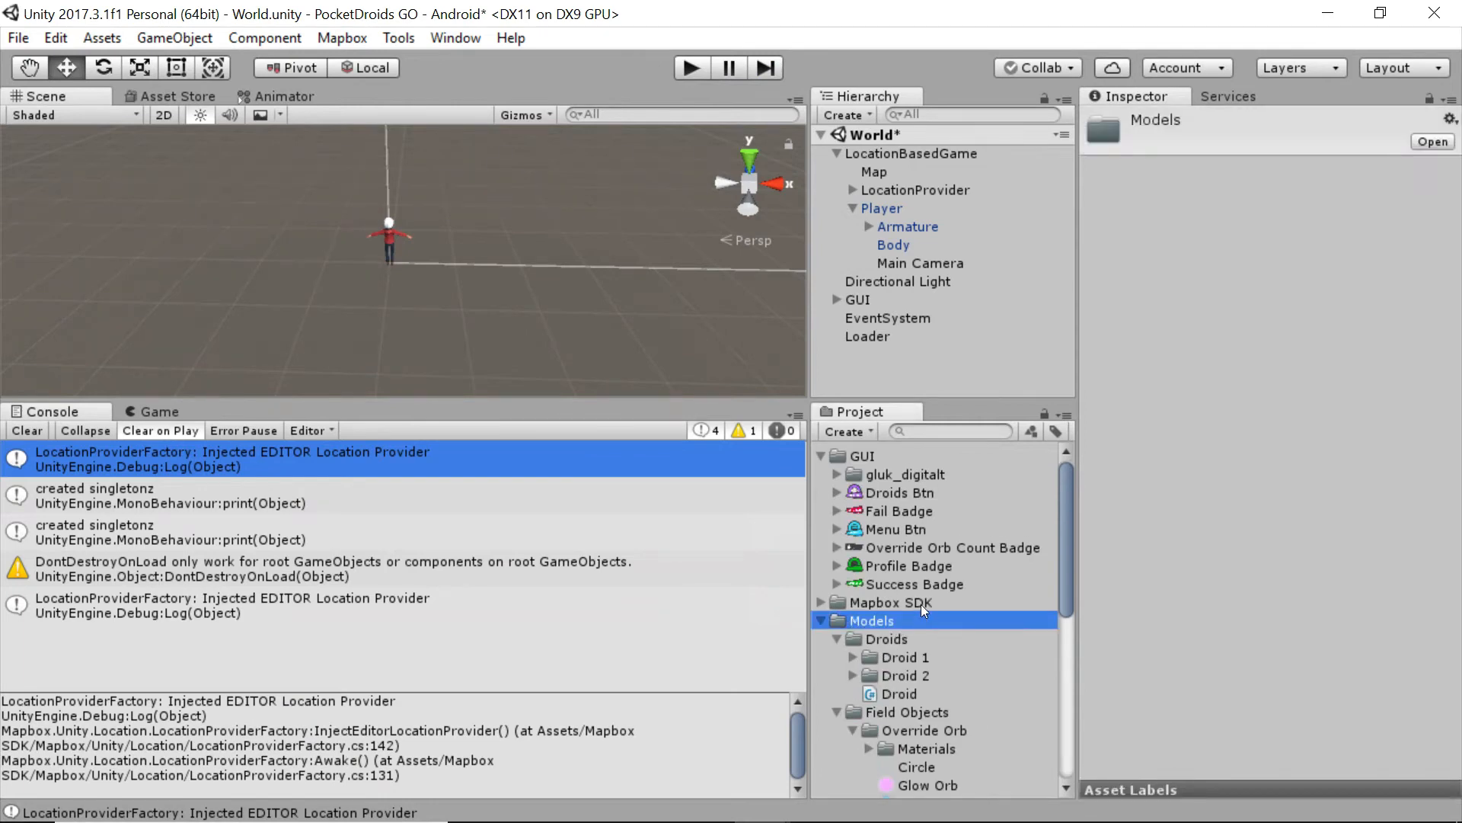
scroll("down", 3)
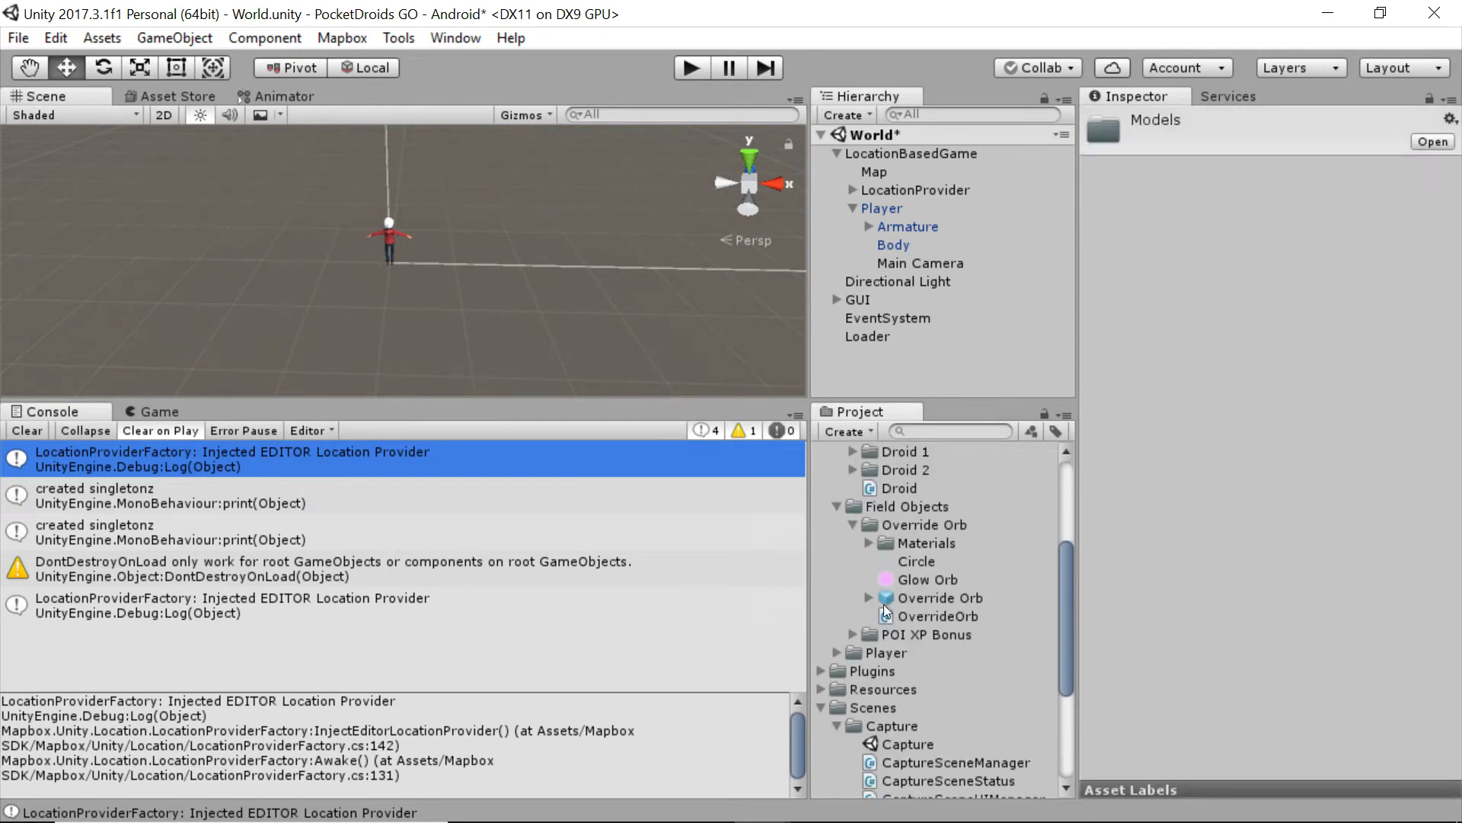
scroll("down", 3)
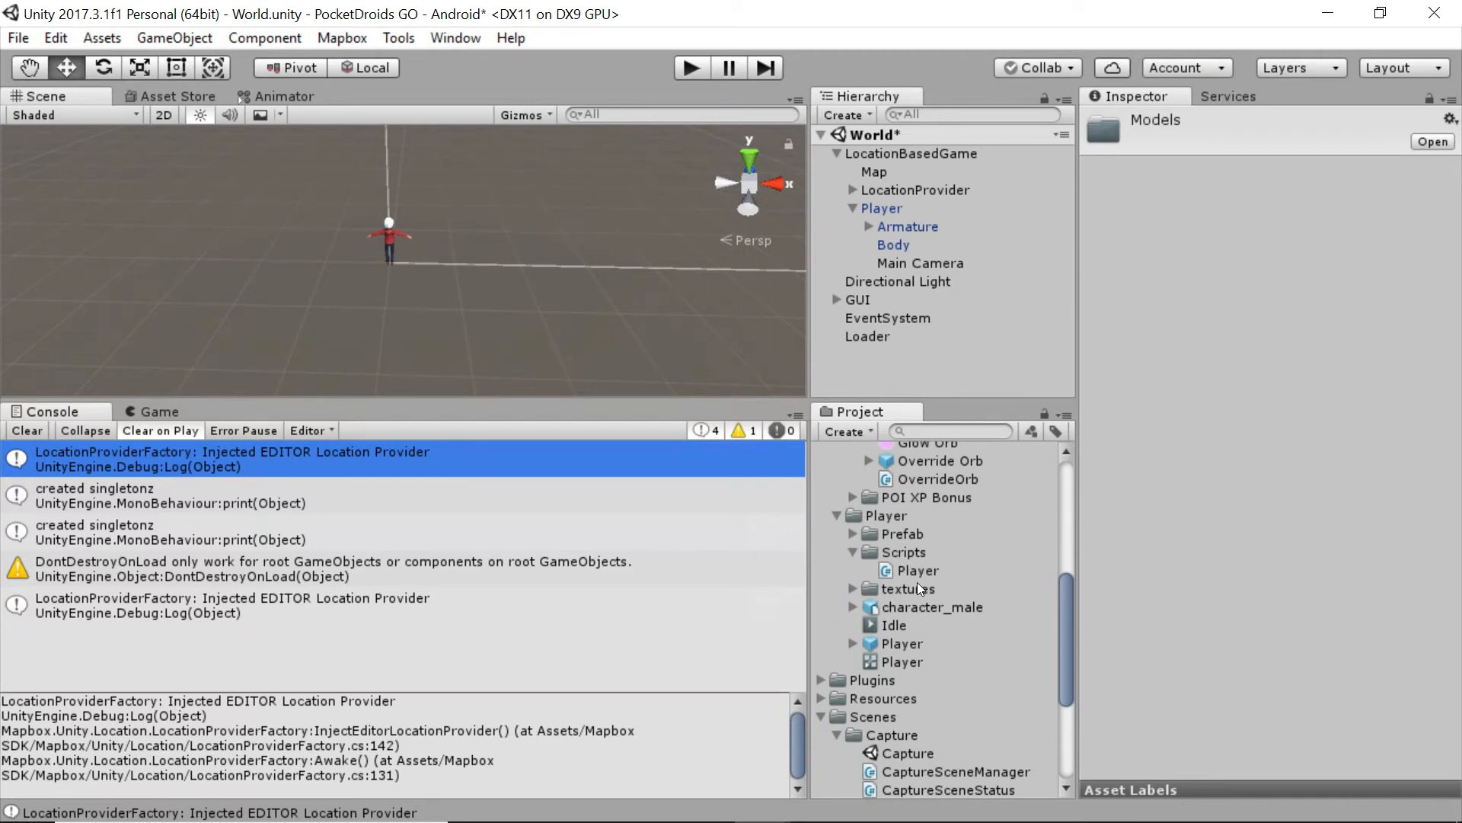
left_click(917, 570)
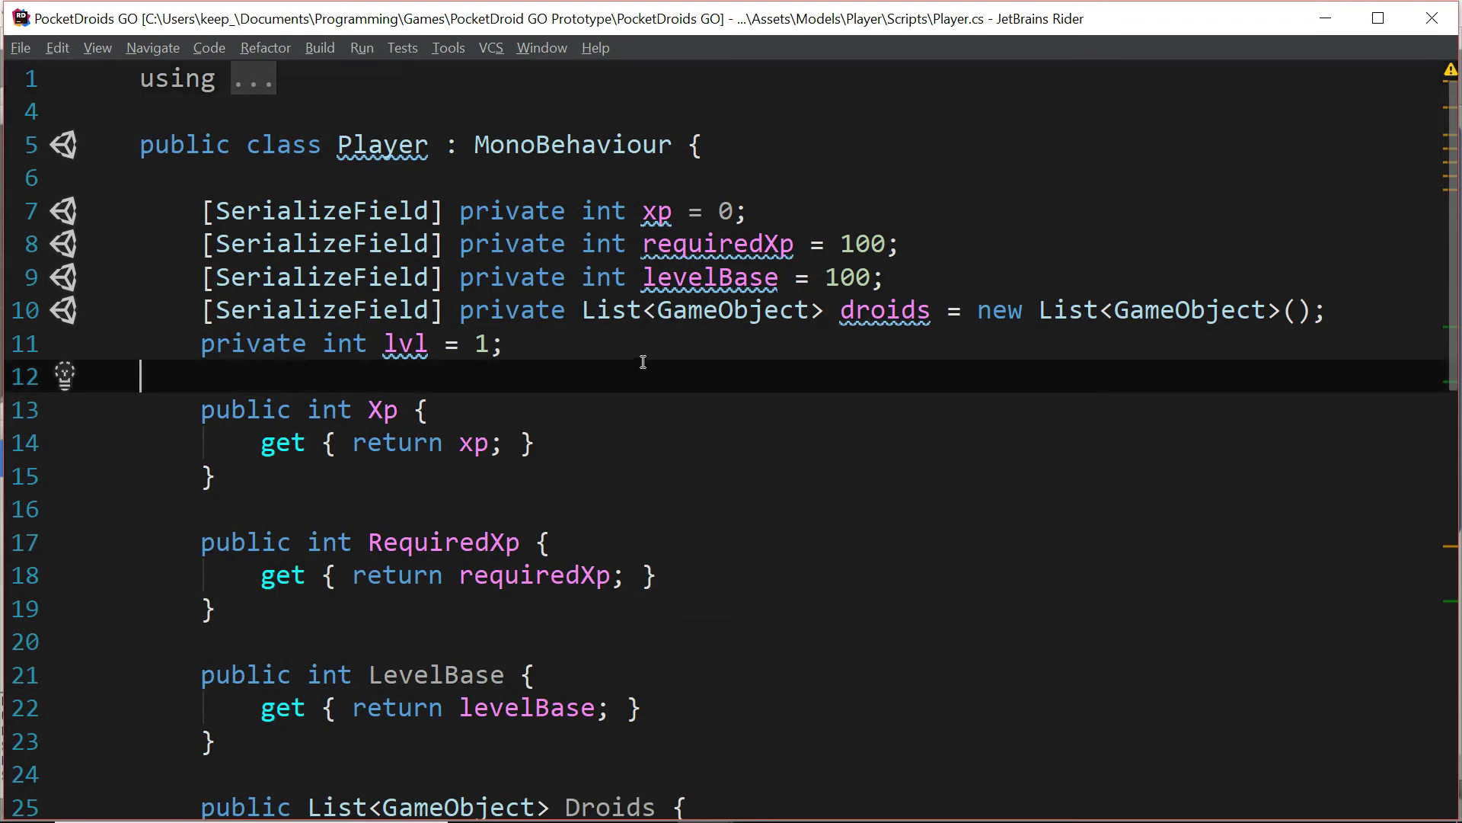
Step: Insert an InitLevelData() call after the xp increment in Player.AddXp
scroll("down", 3)
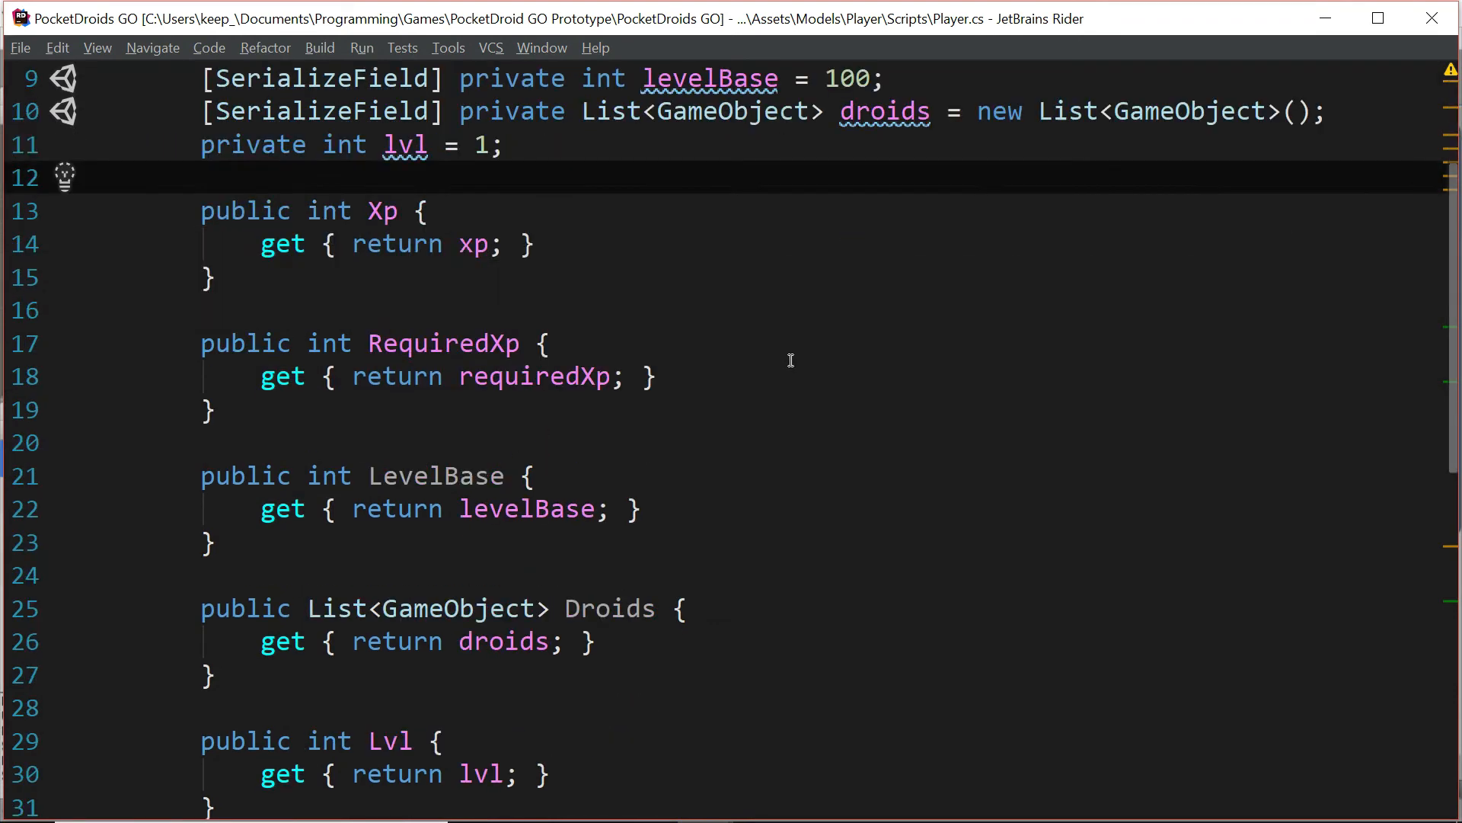
scroll("down", 3)
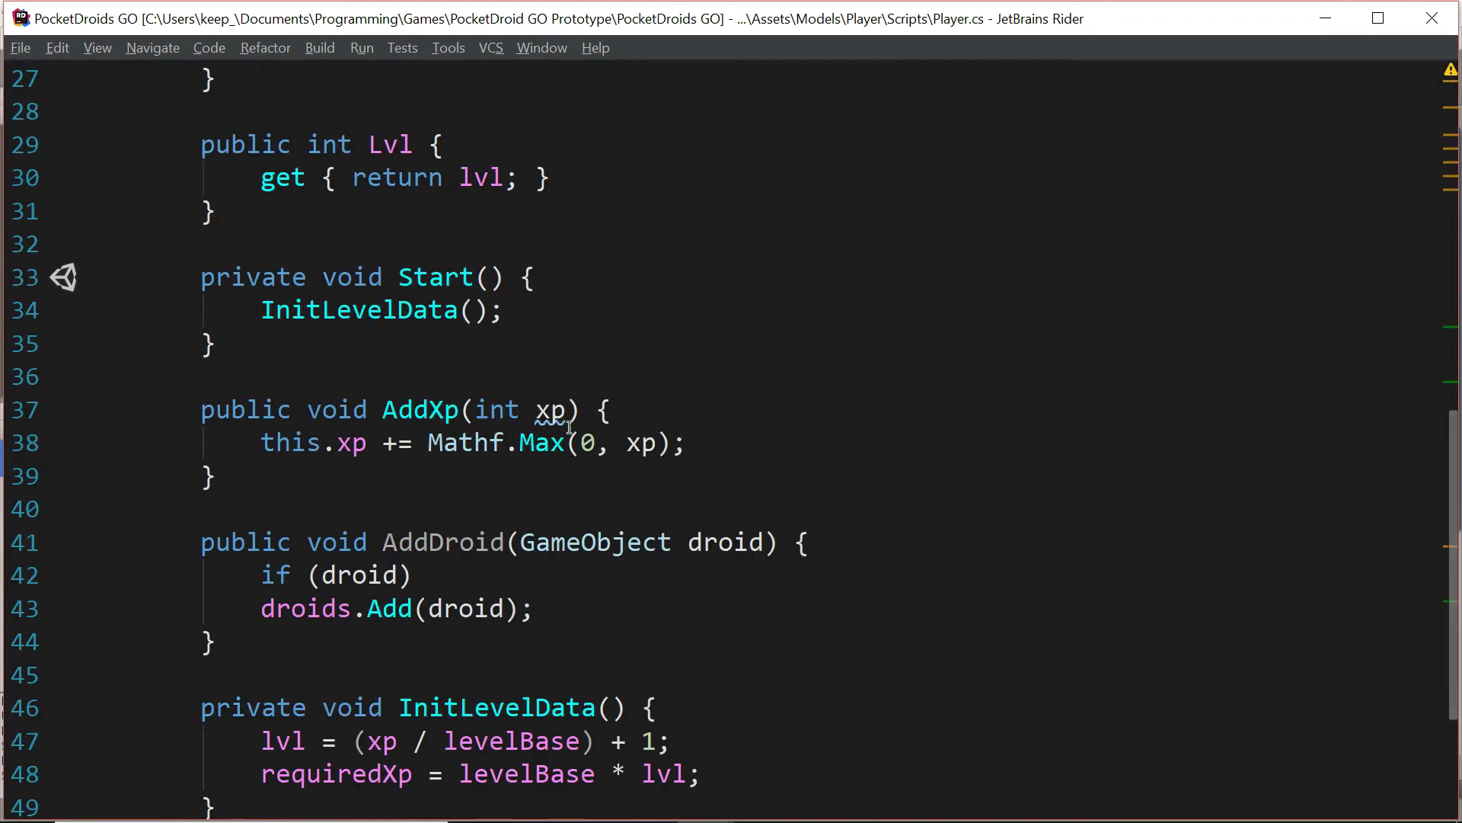
scroll("down", 3)
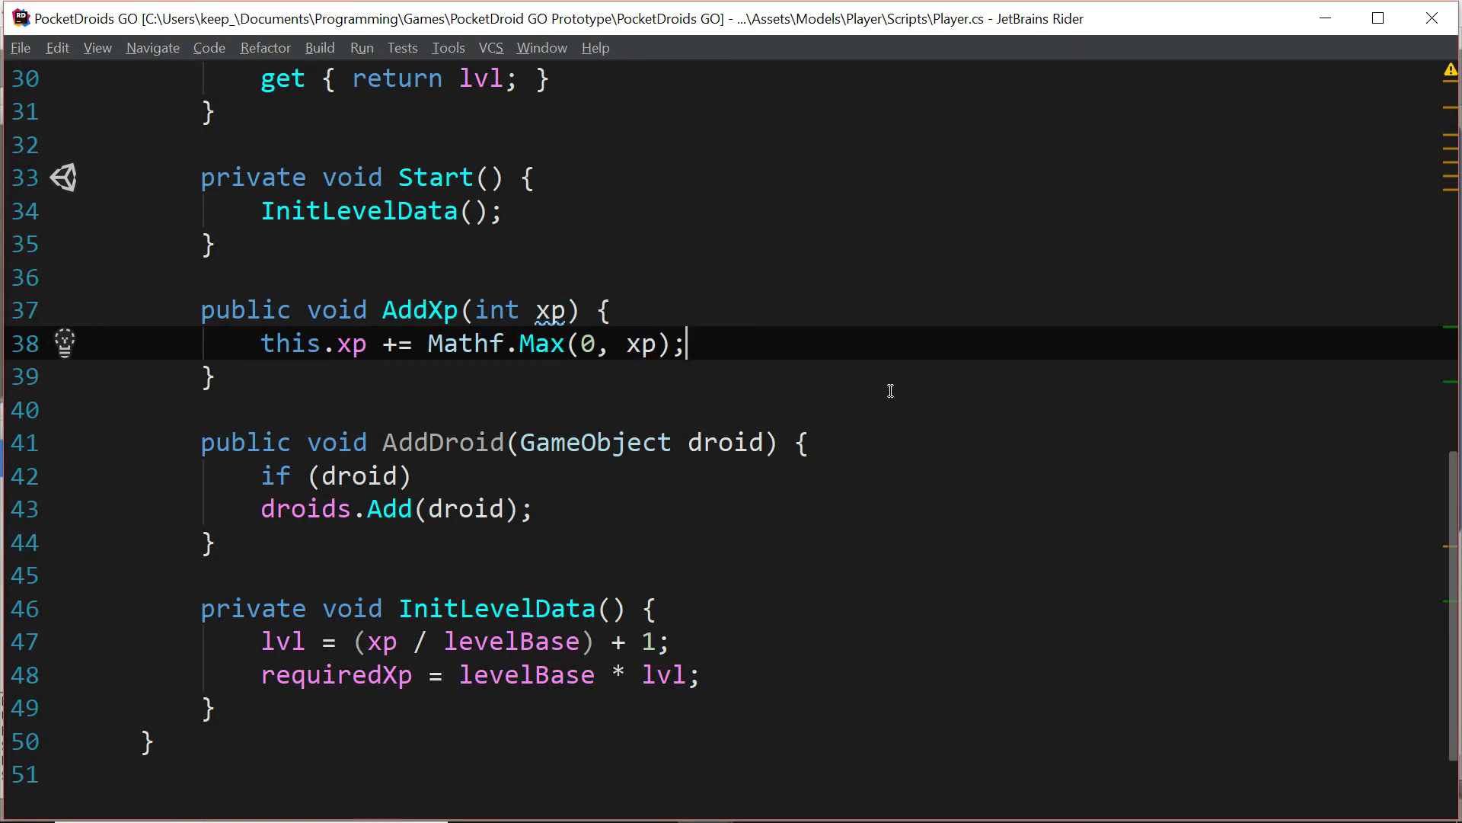
key("enter")
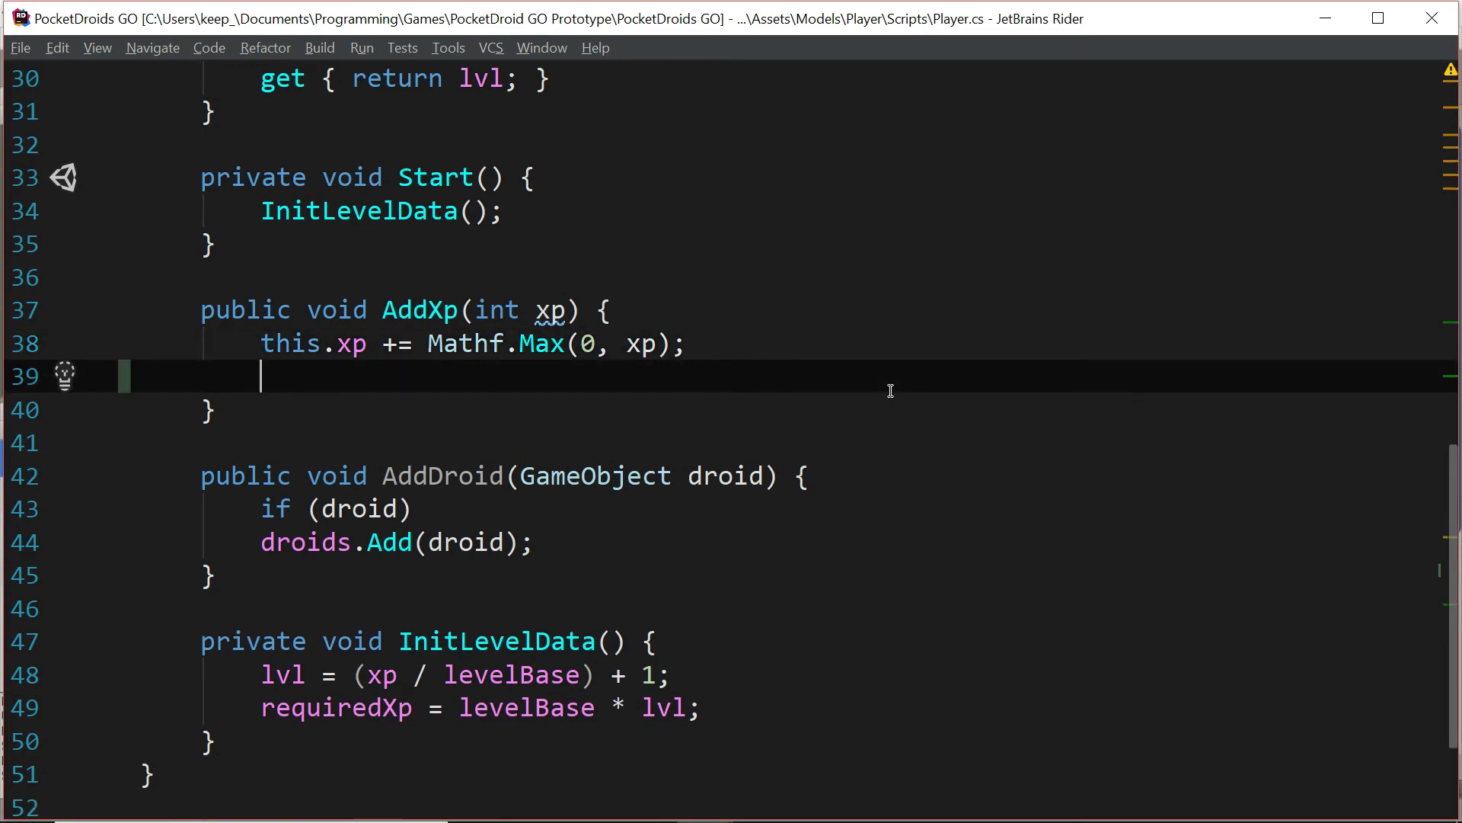
type("Init")
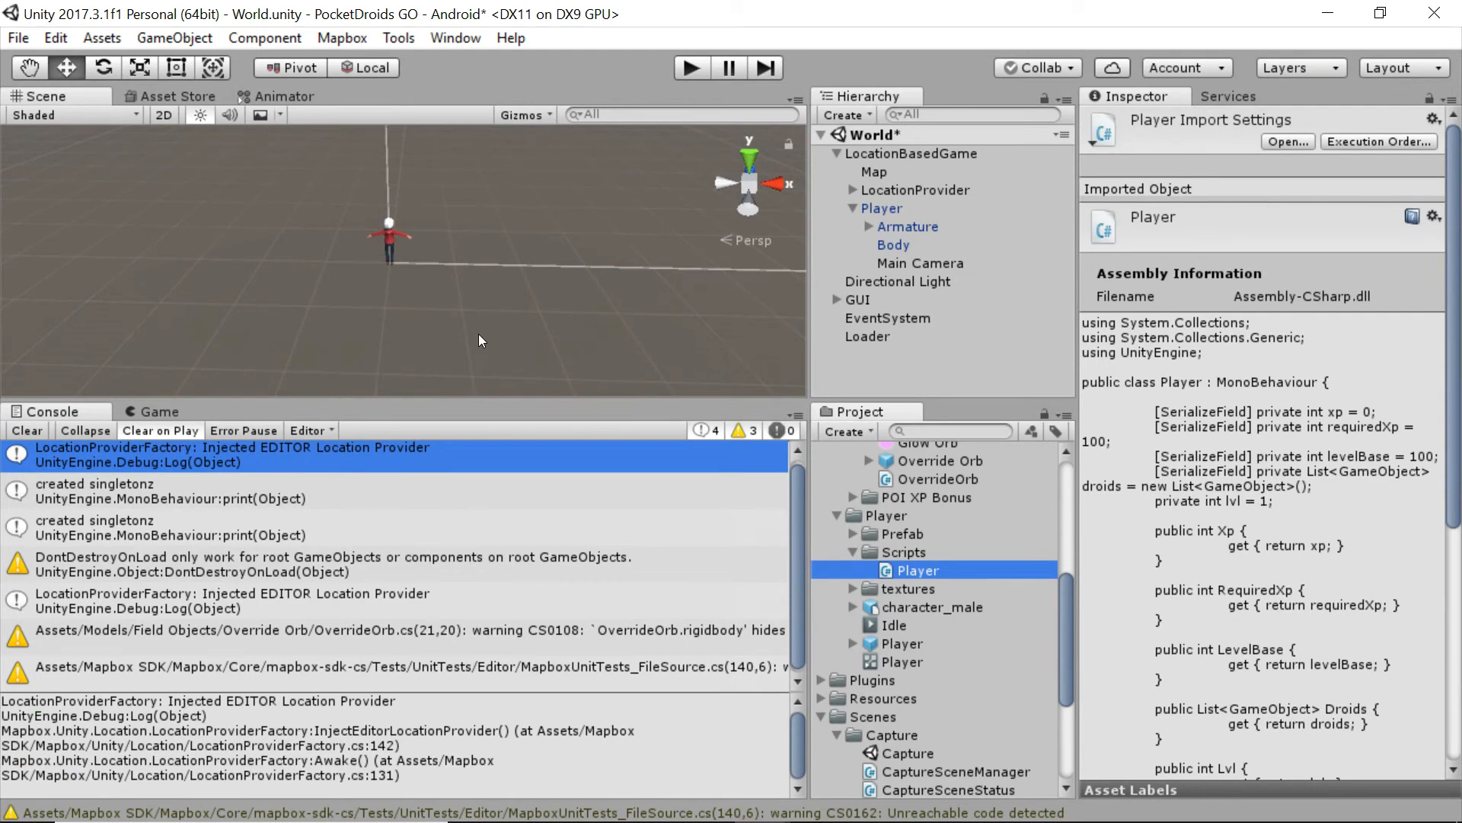
mouse_move(492, 342)
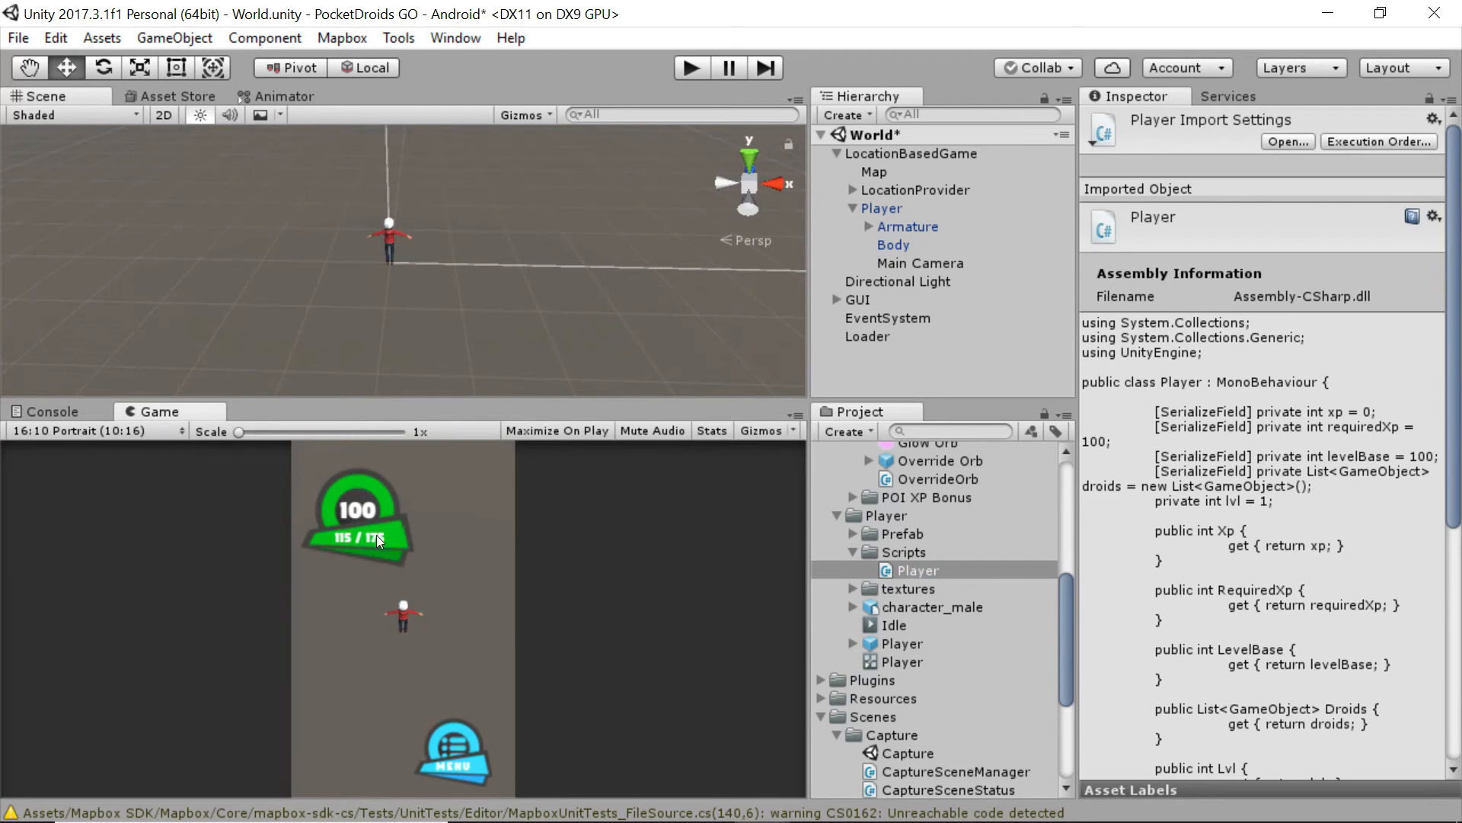
mouse_move(392, 547)
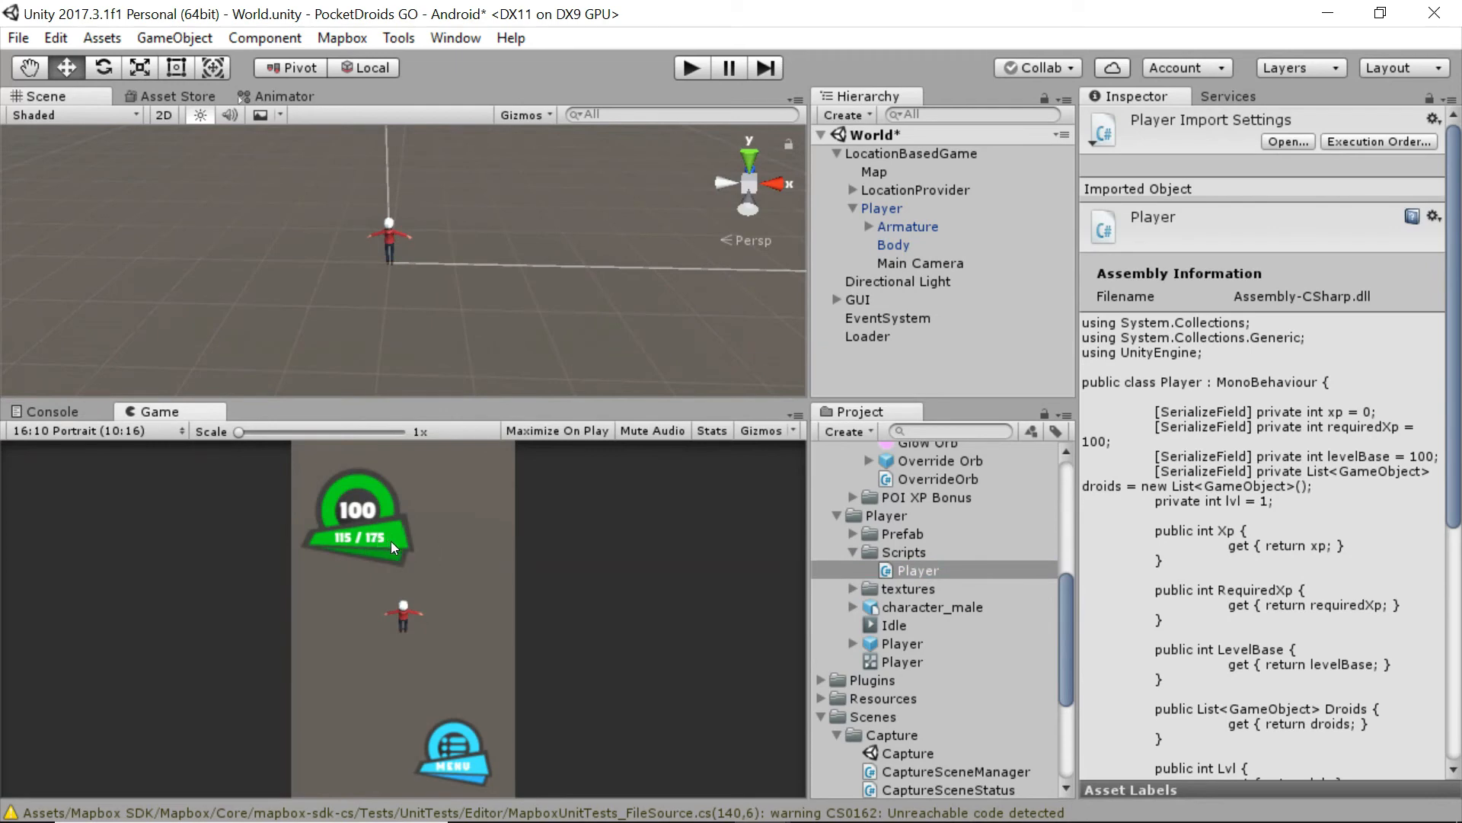
mouse_move(1182, 500)
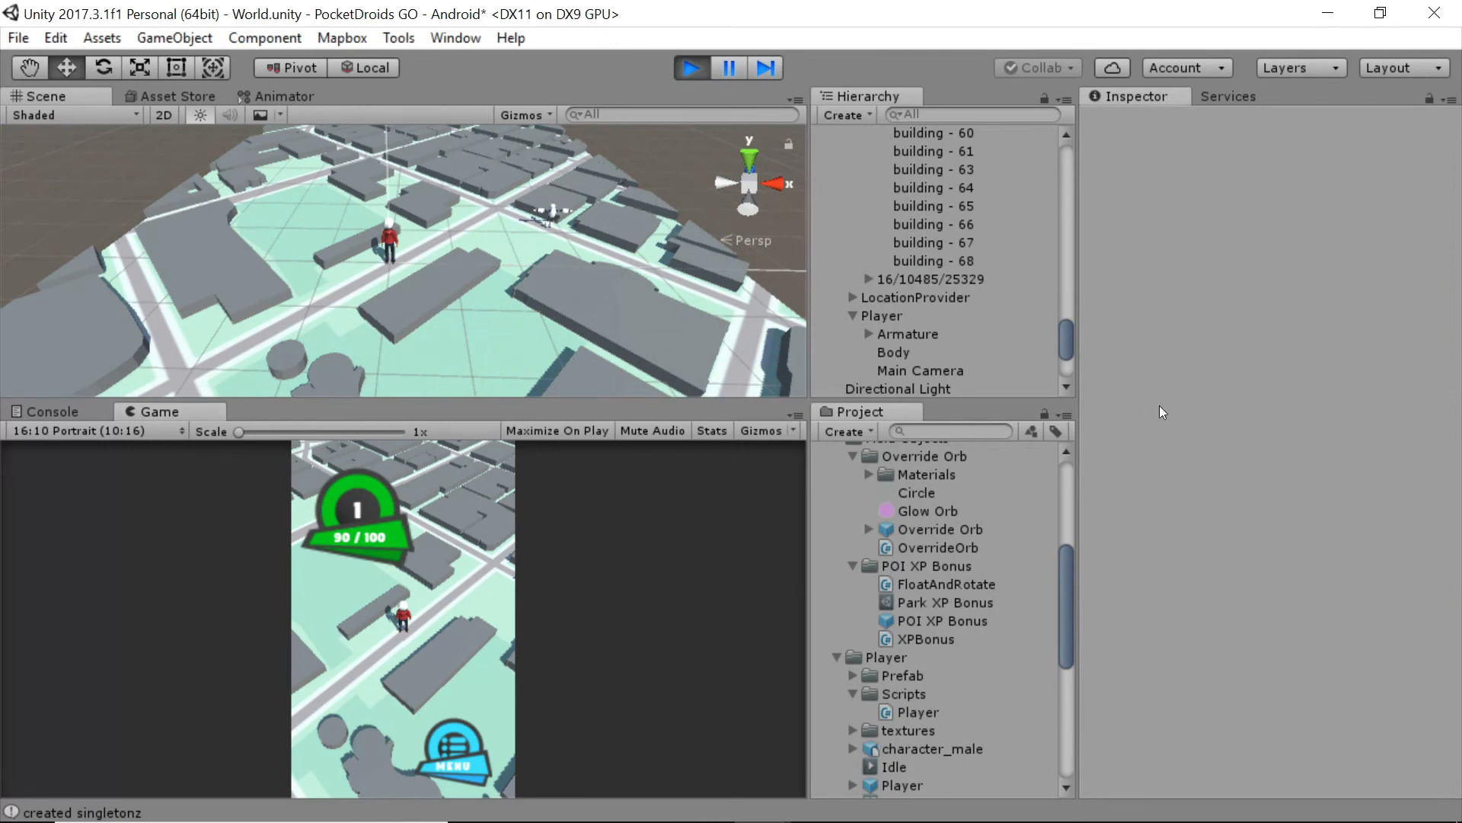
mouse_move(911, 619)
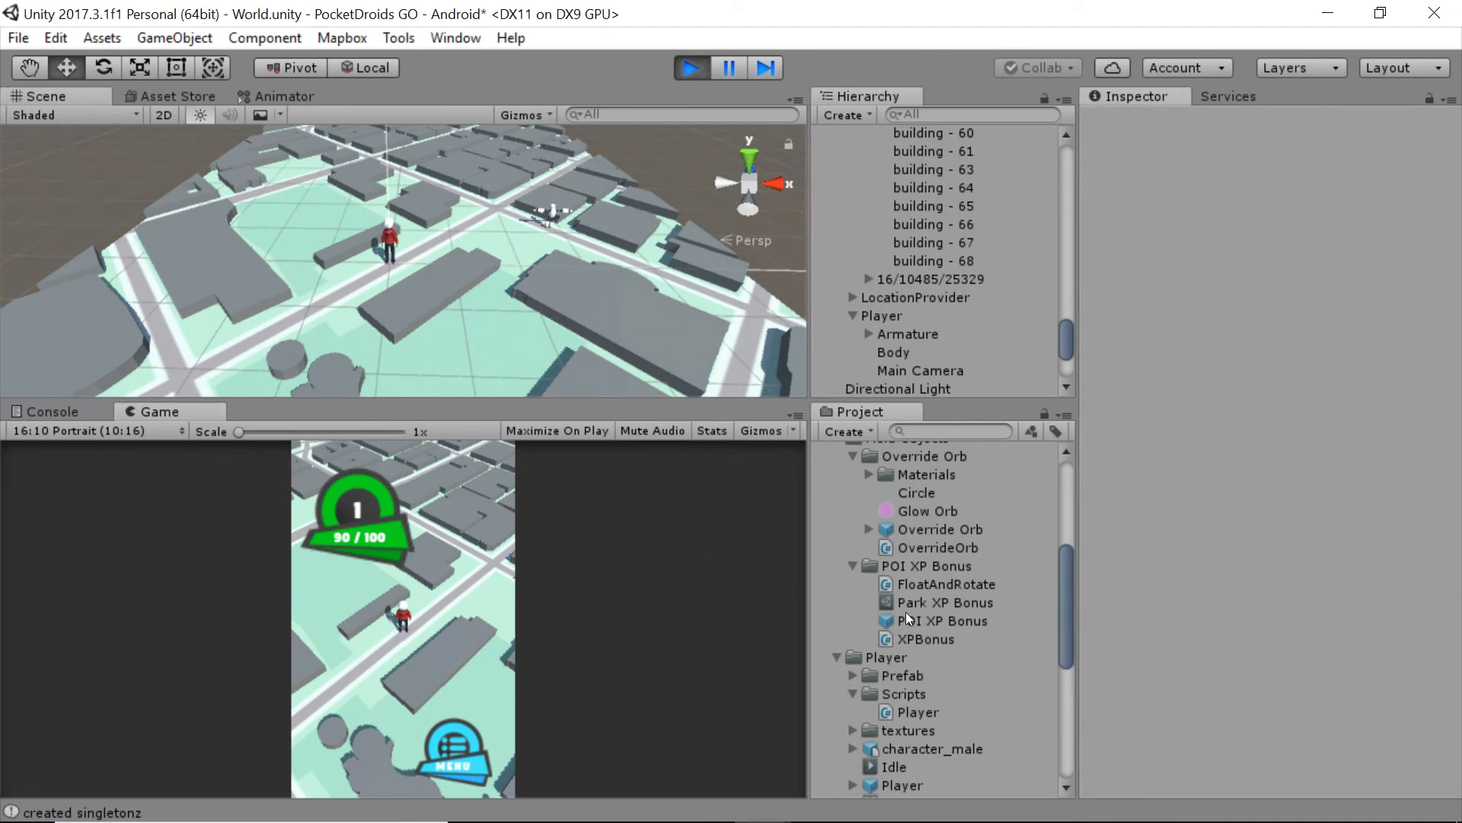
Step: Run the game, watch the XP badge reach level 2, then stop play mode
left_click(943, 620)
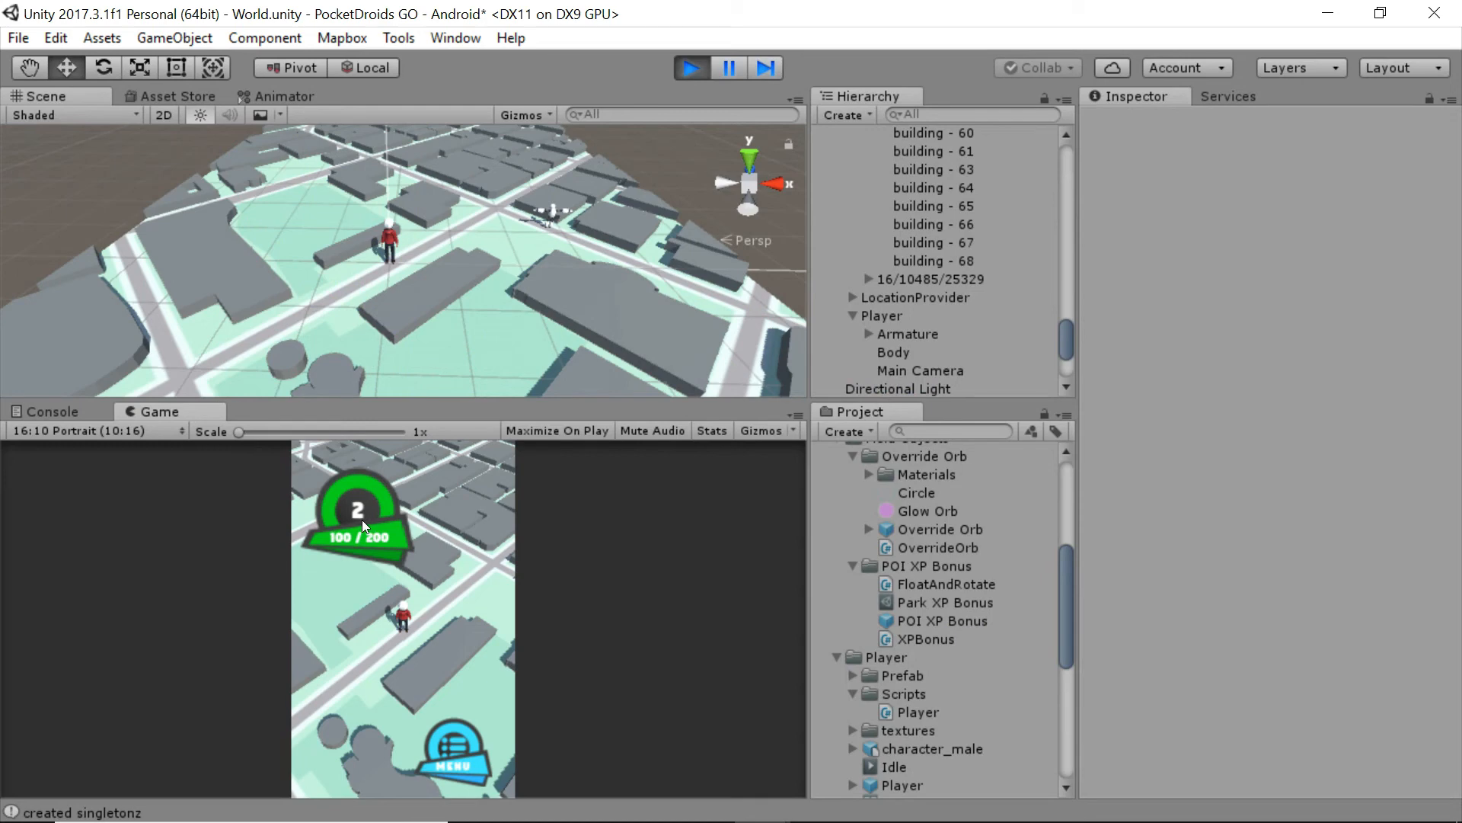
mouse_move(338, 549)
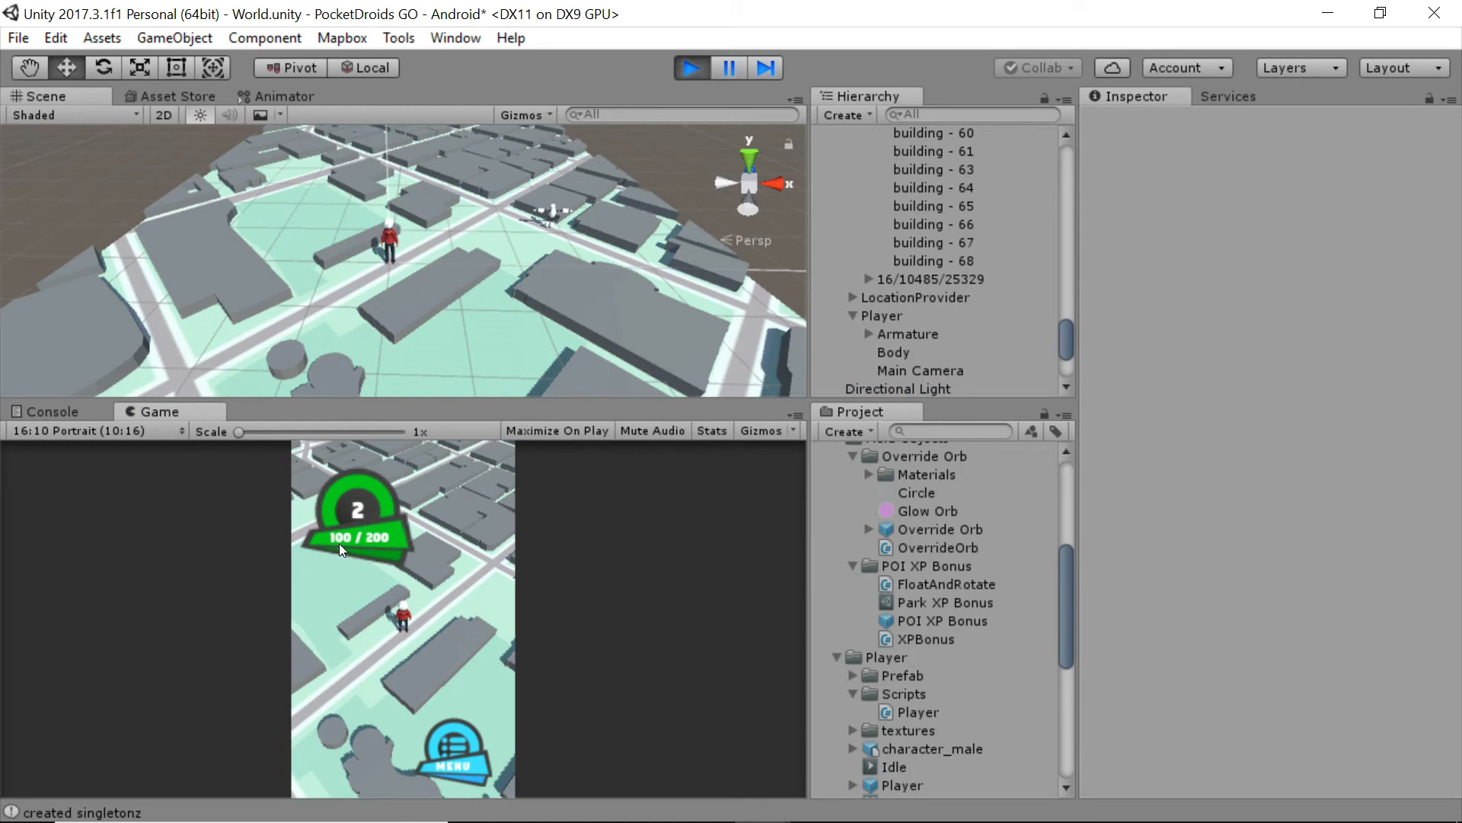
mouse_move(377, 548)
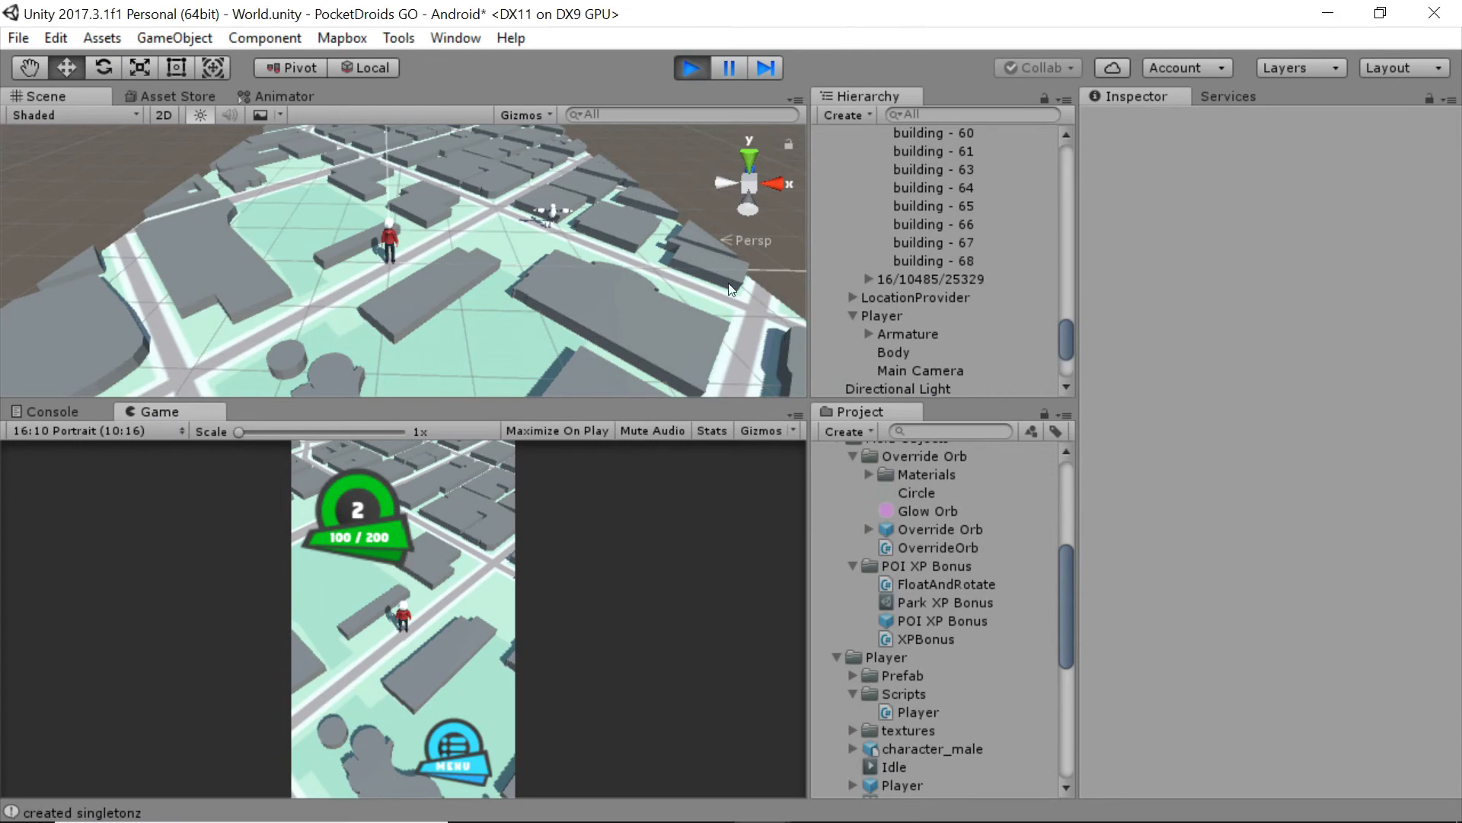
left_click(690, 67)
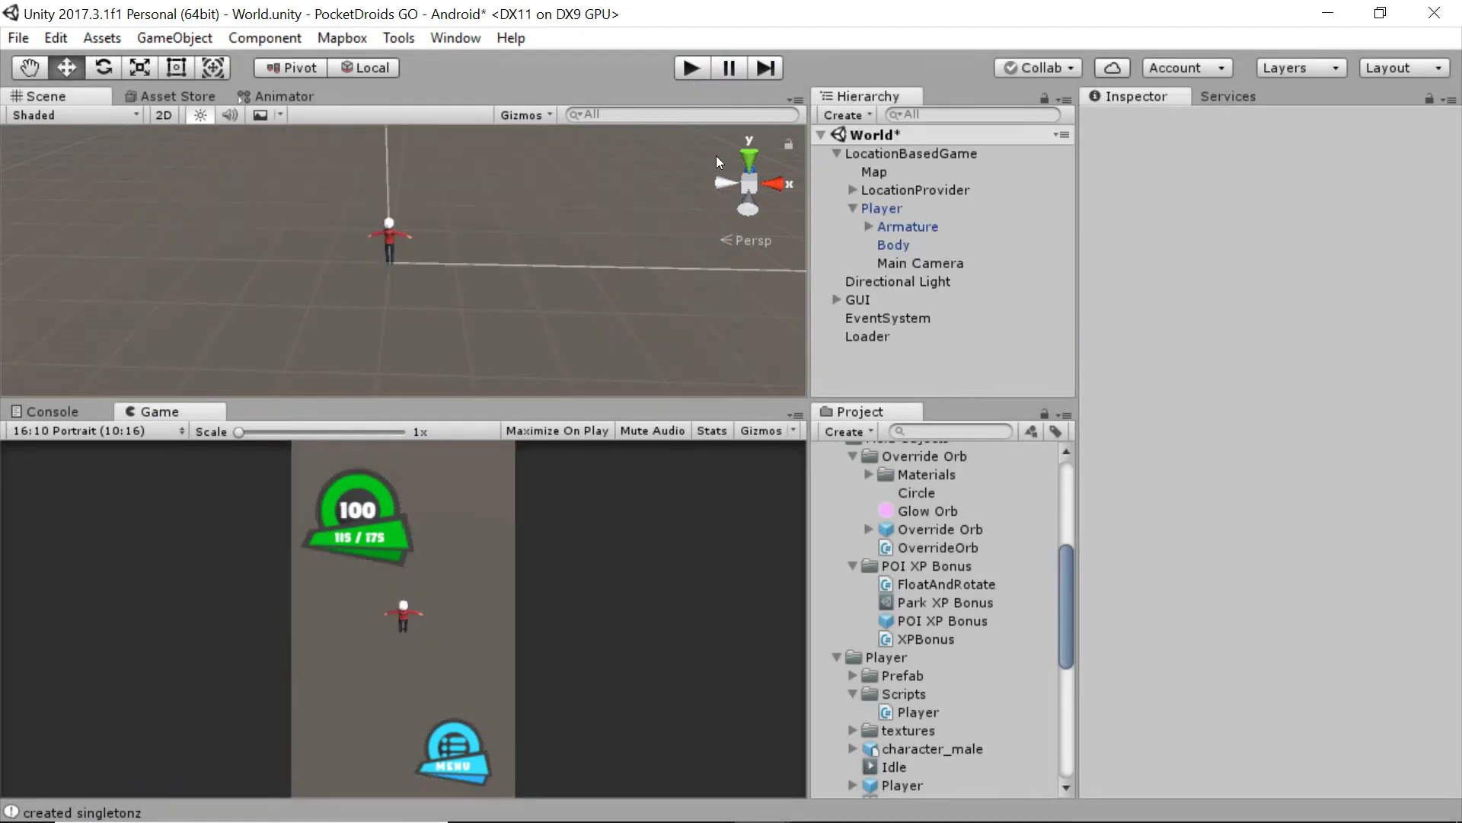
mouse_move(963, 567)
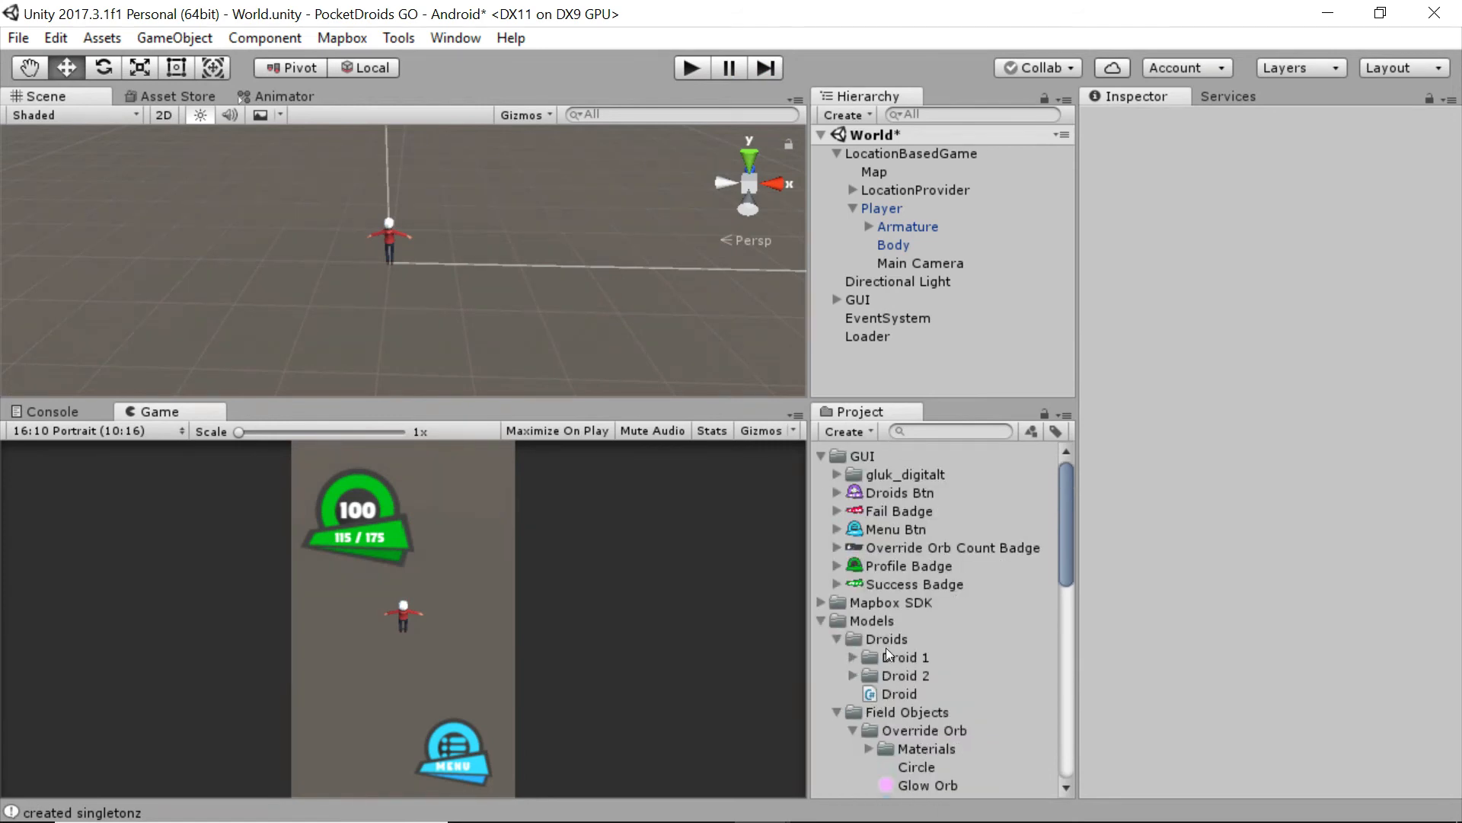
Step: Open the Droid script from Models > Droids in Rider
left_click(900, 693)
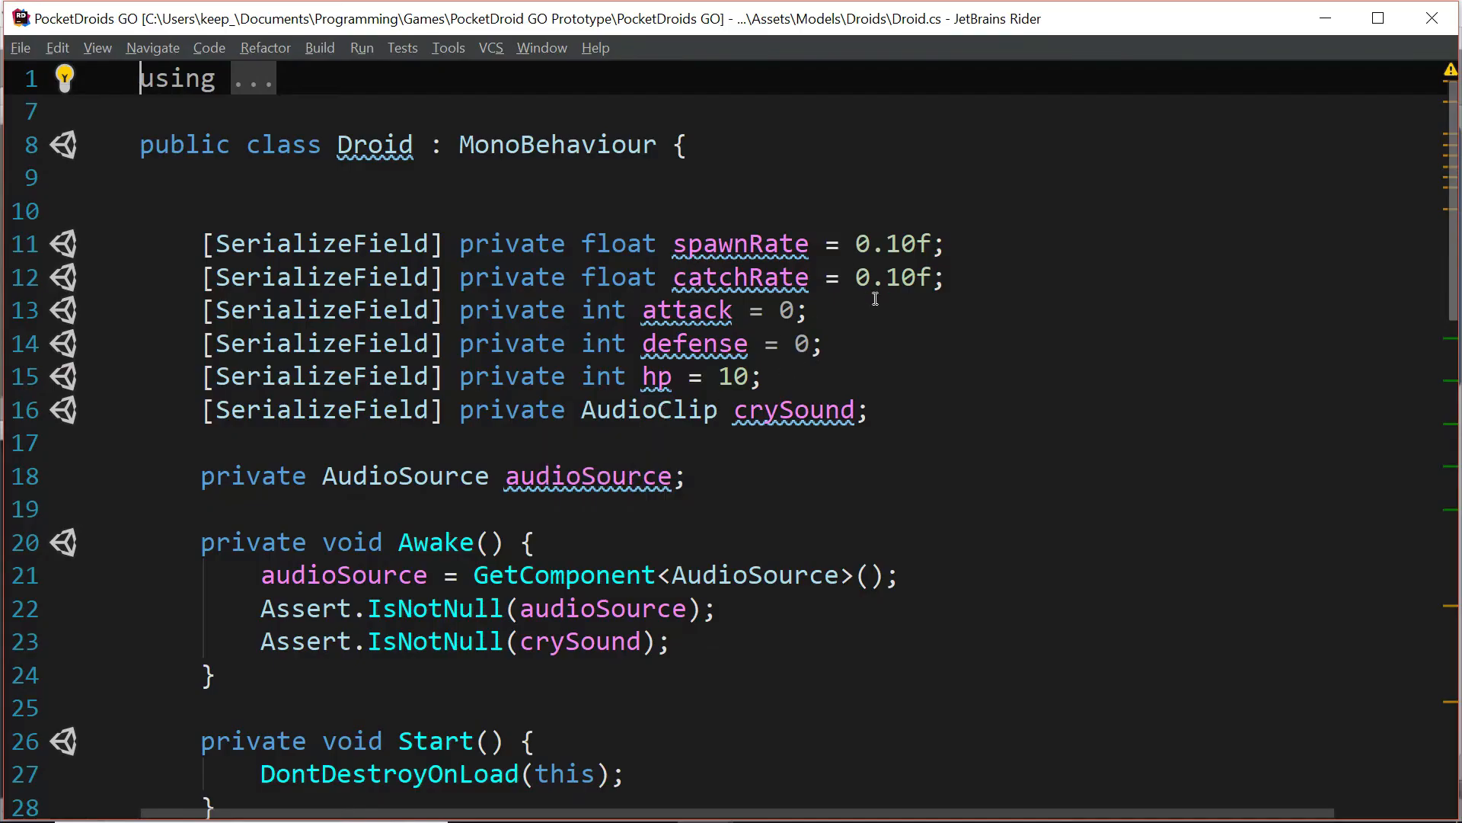
Step: Delete Droid.cs's Start method containing the DontDestroyOnLoad call
scroll("down", 3)
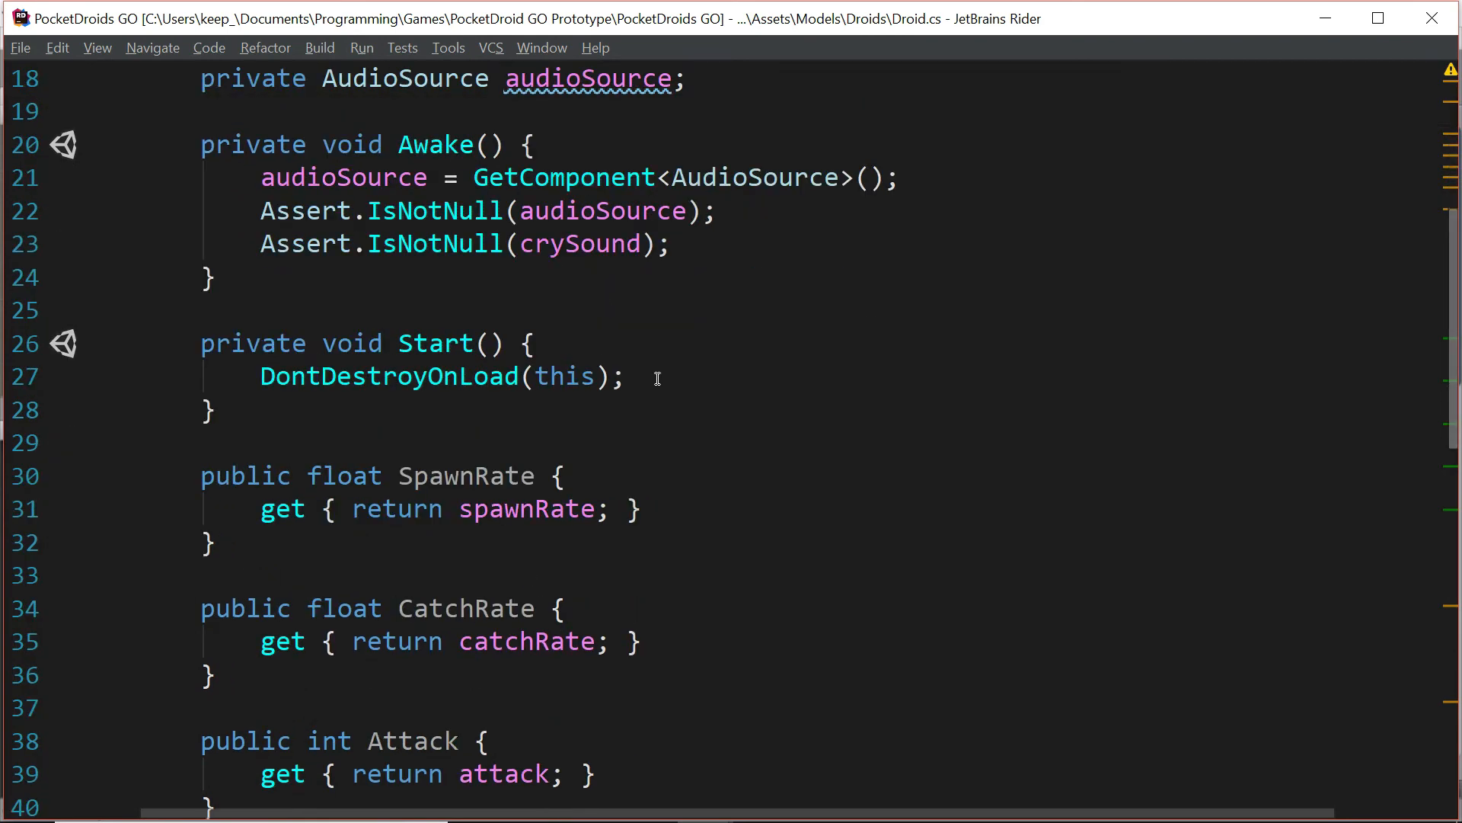
left_click(628, 376)
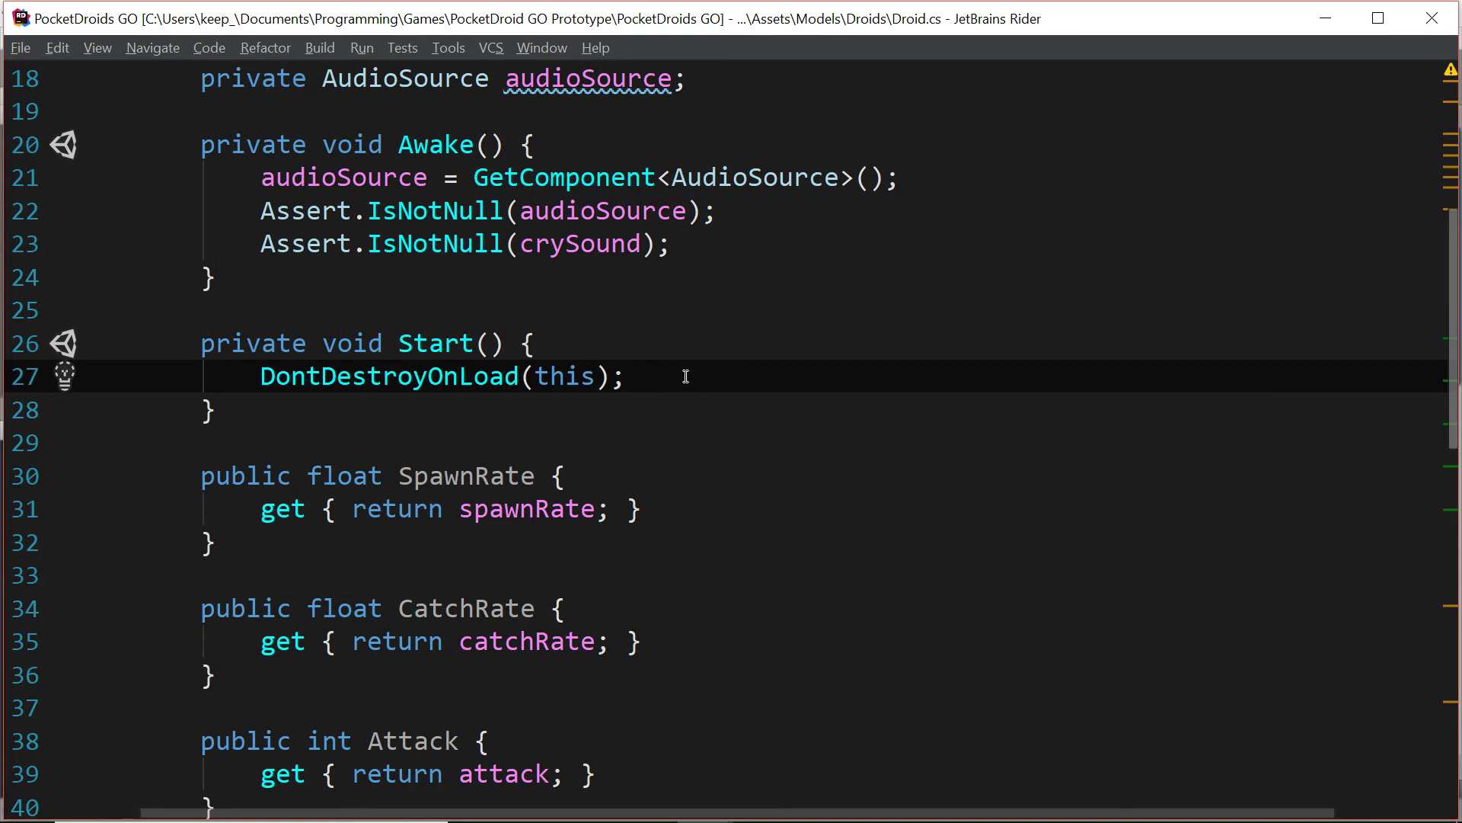
left_click(629, 377)
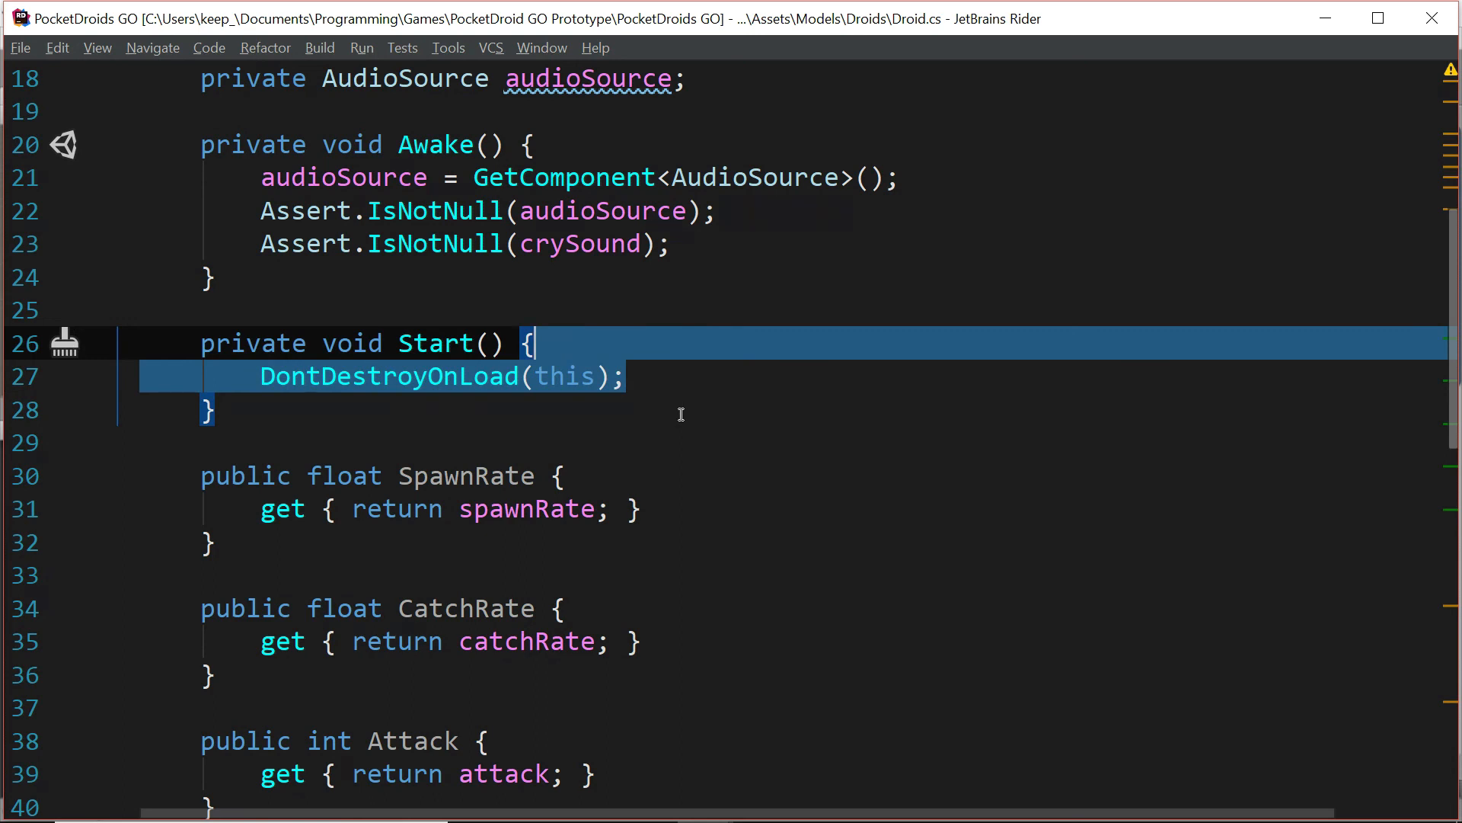
key("Delete")
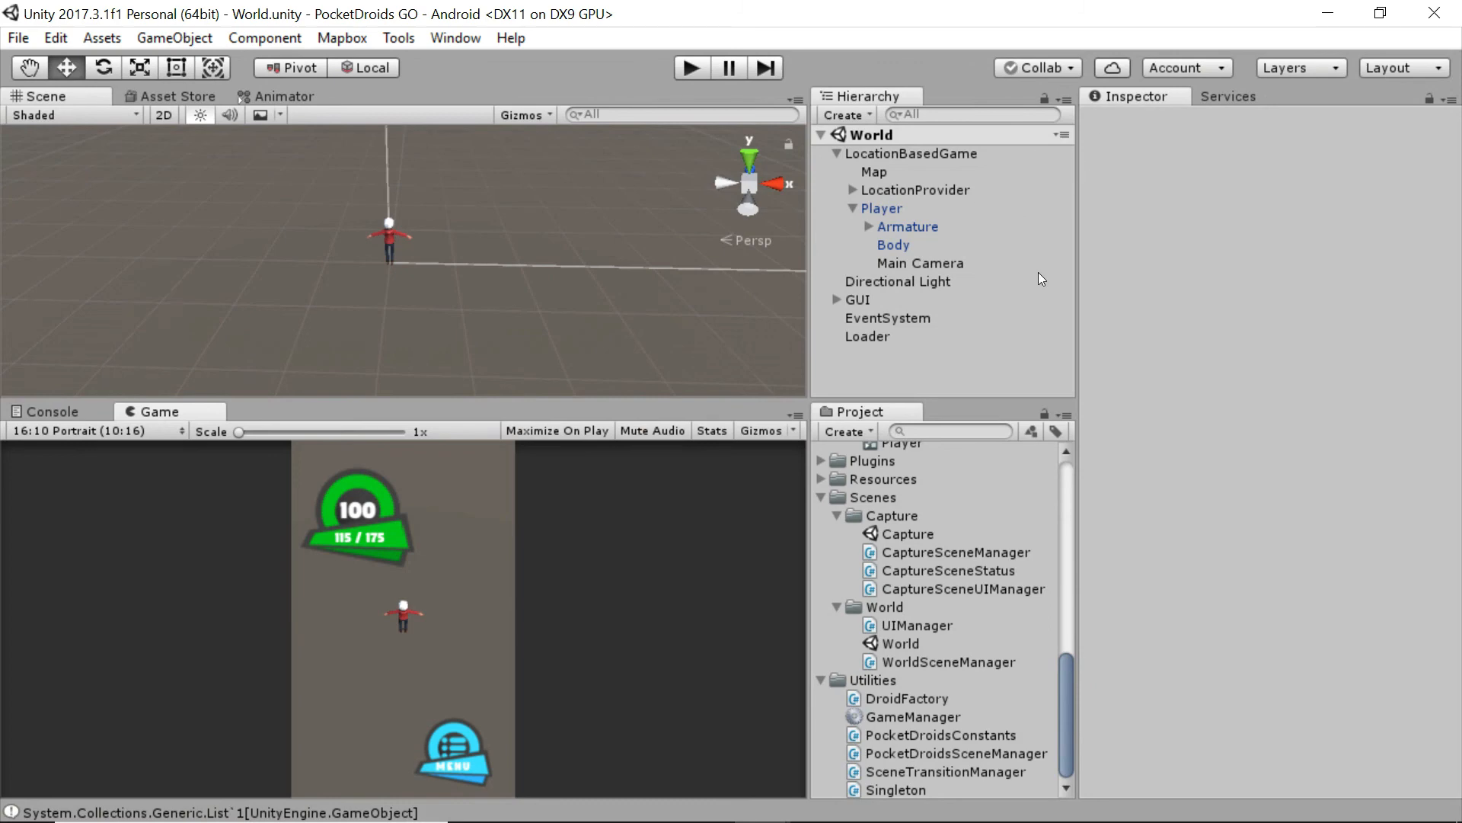
mouse_move(941, 387)
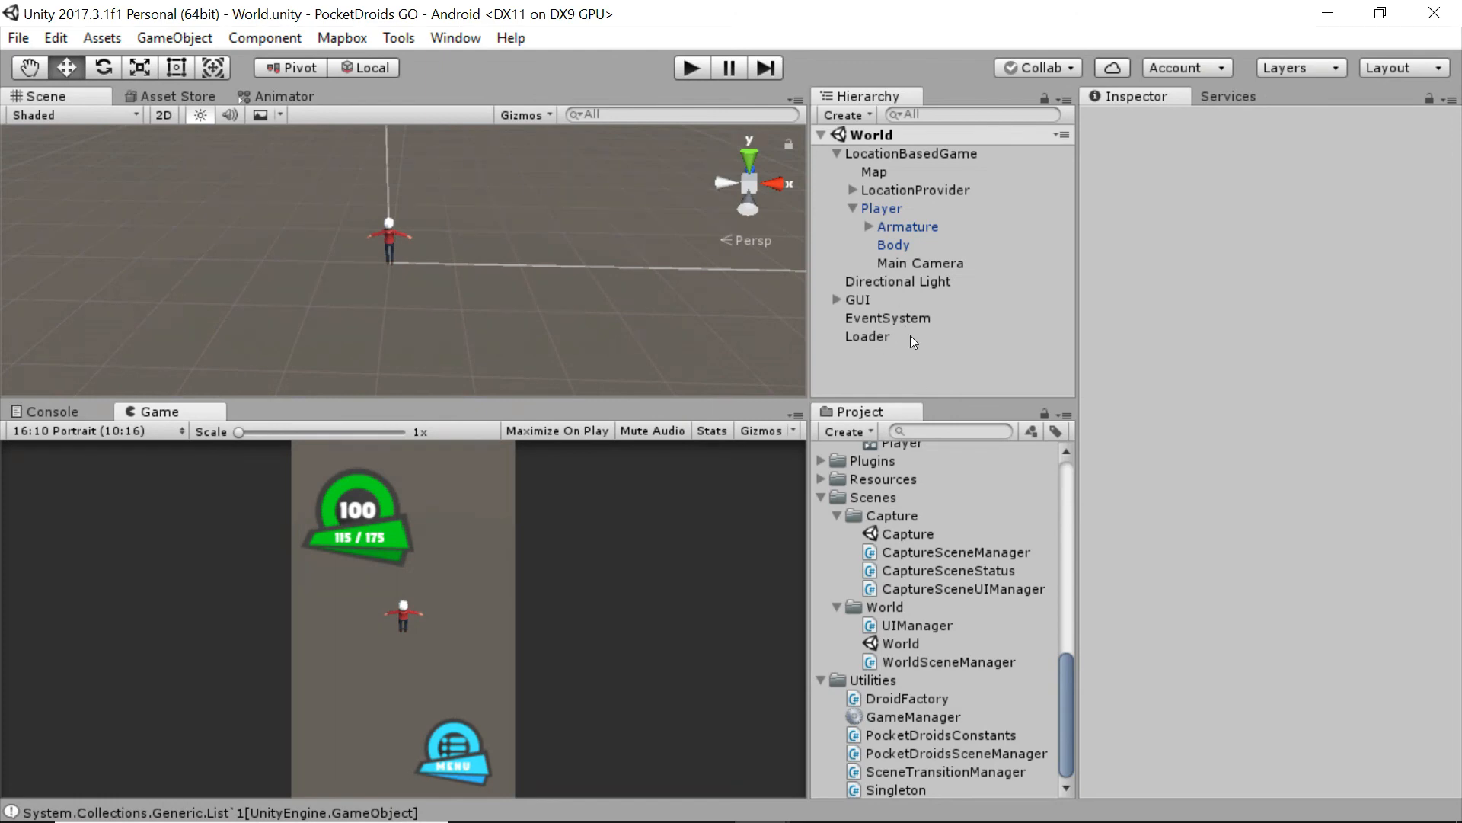
mouse_move(936, 364)
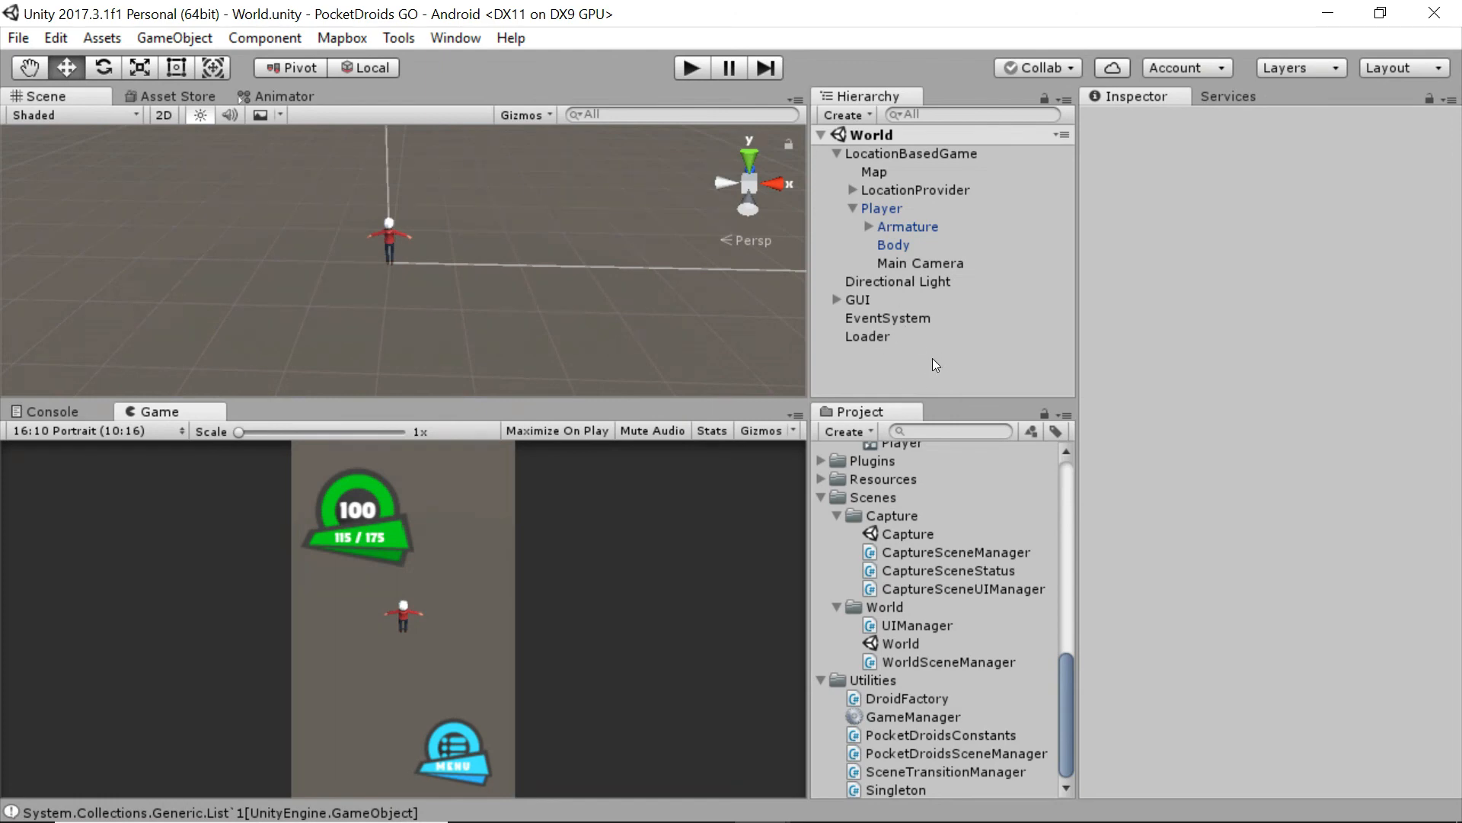